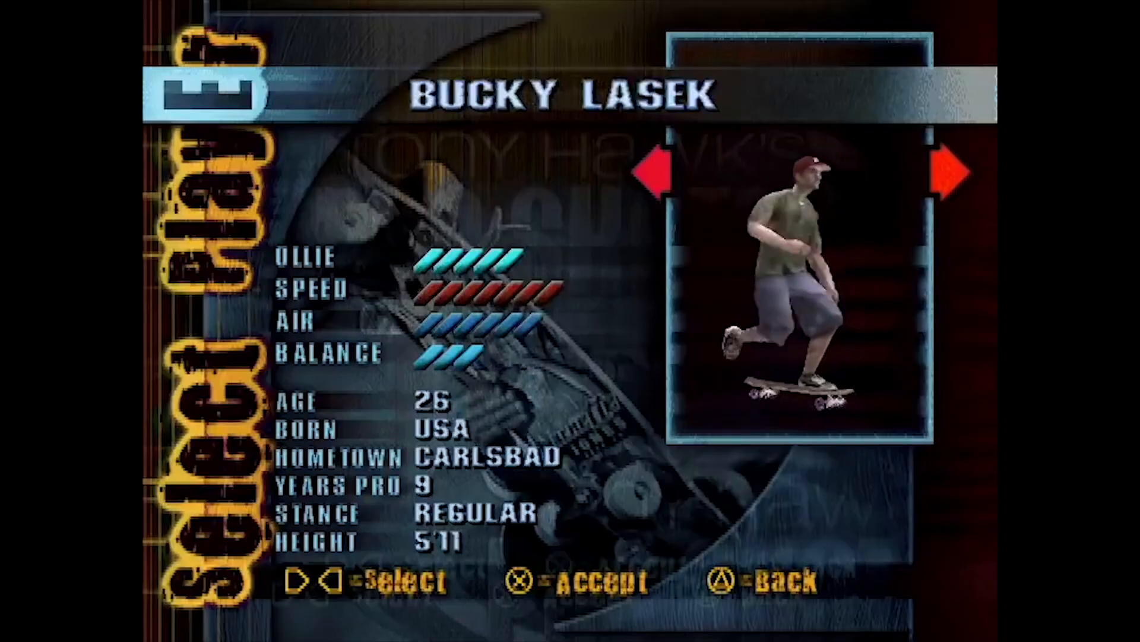
# Step: Cycle the displayed cars with Prev and Next, moving from the police car to the bus
pyautogui.click(944, 173)
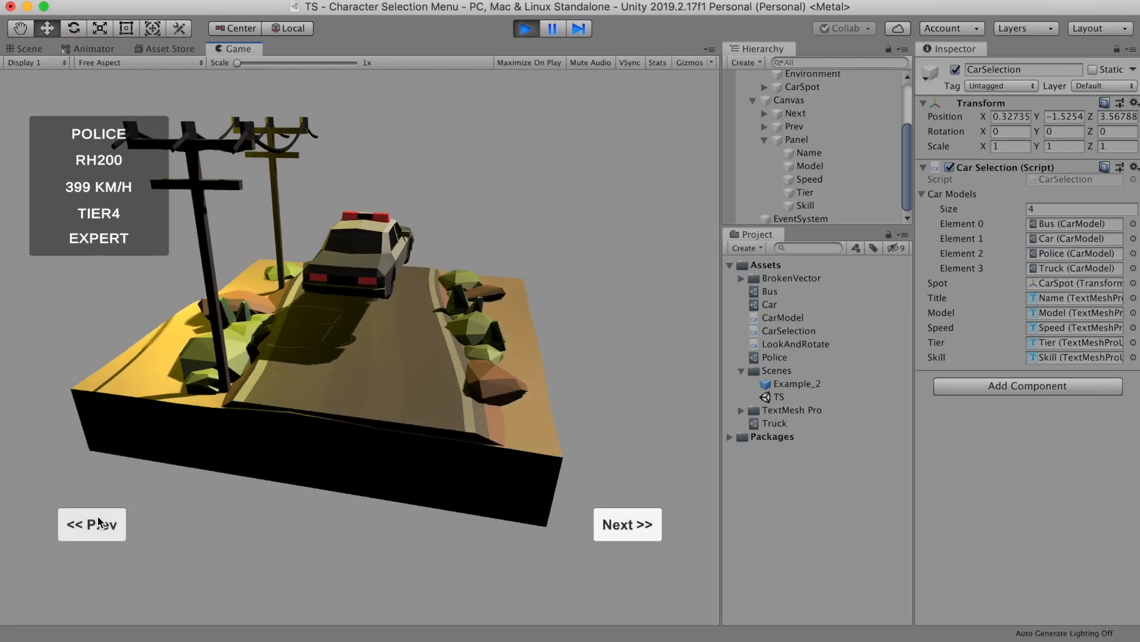
pyautogui.click(626, 524)
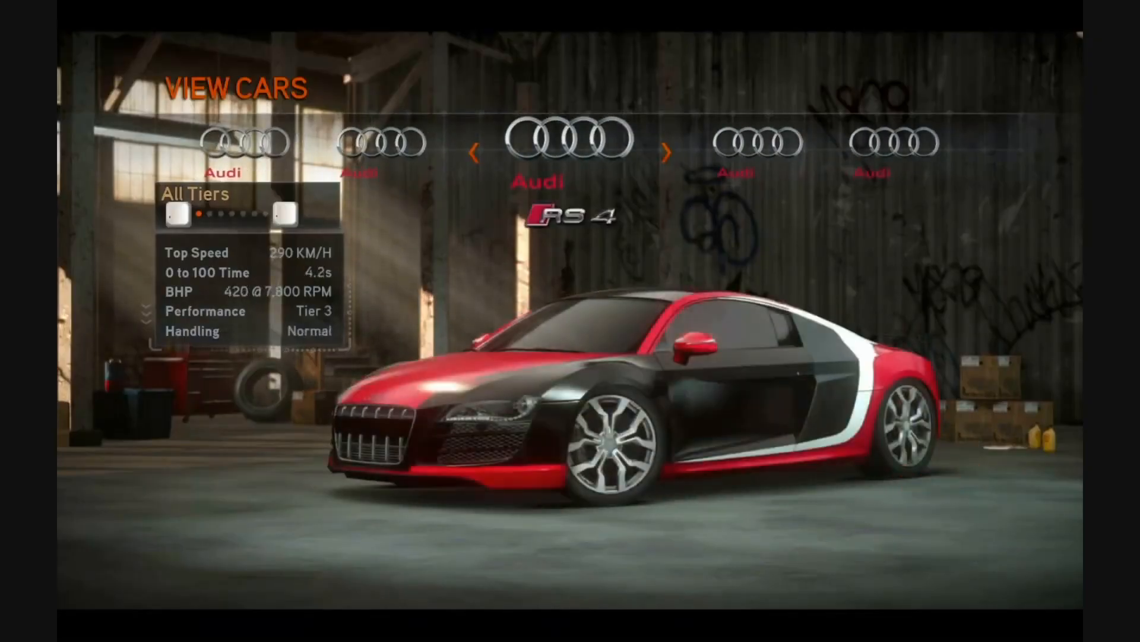
pyautogui.click(666, 154)
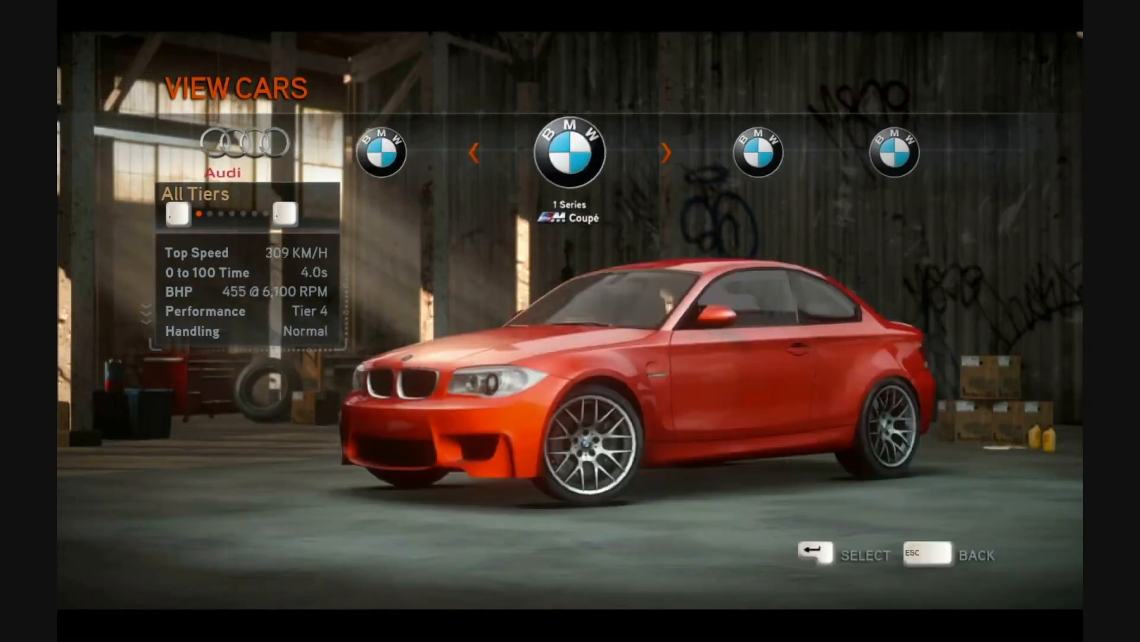
pyautogui.click(666, 153)
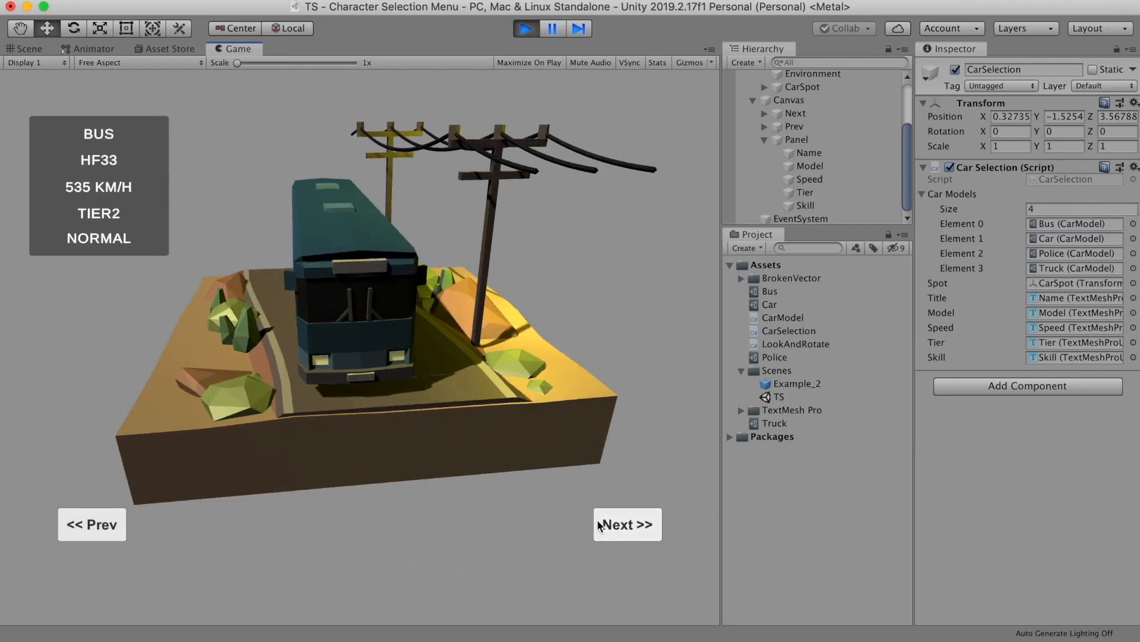
pyautogui.click(29, 48)
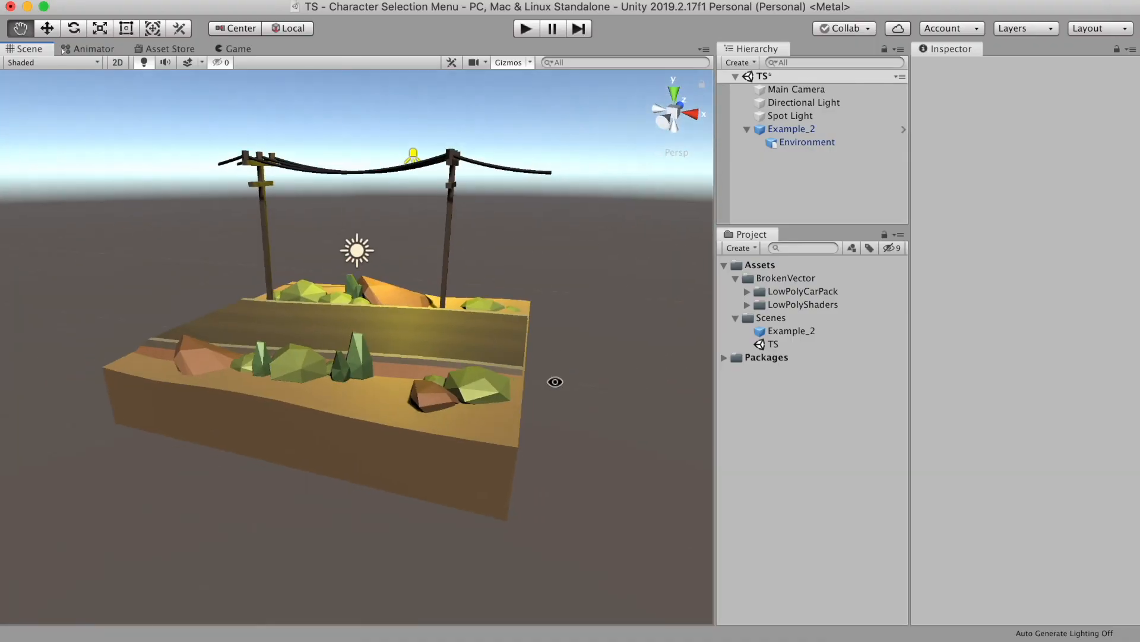
pyautogui.click(170, 48)
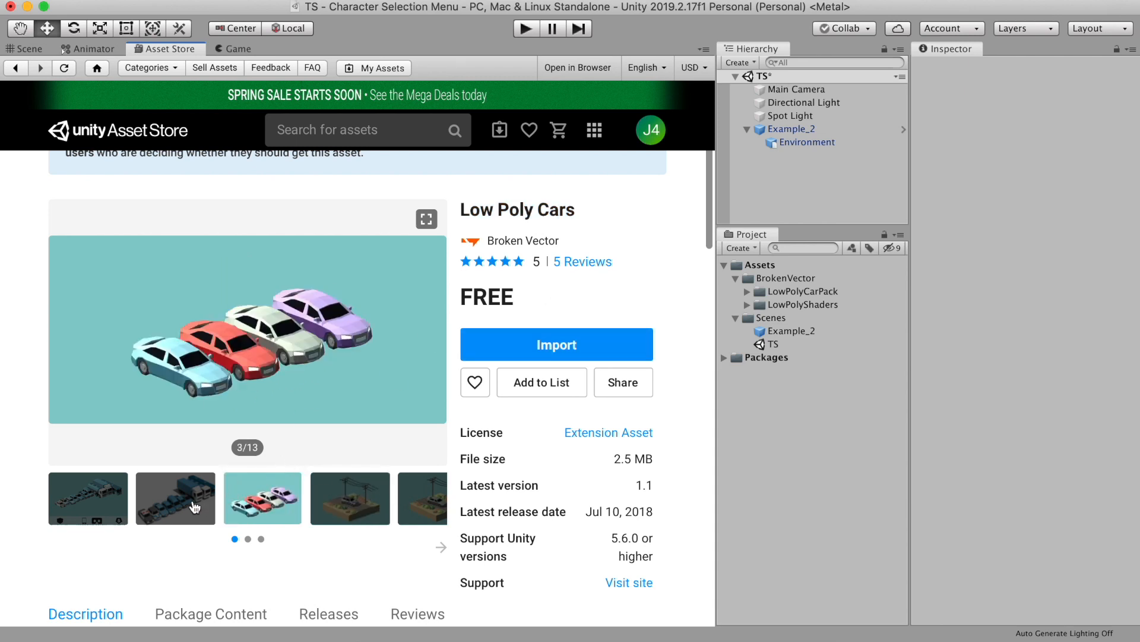
pyautogui.click(175, 497)
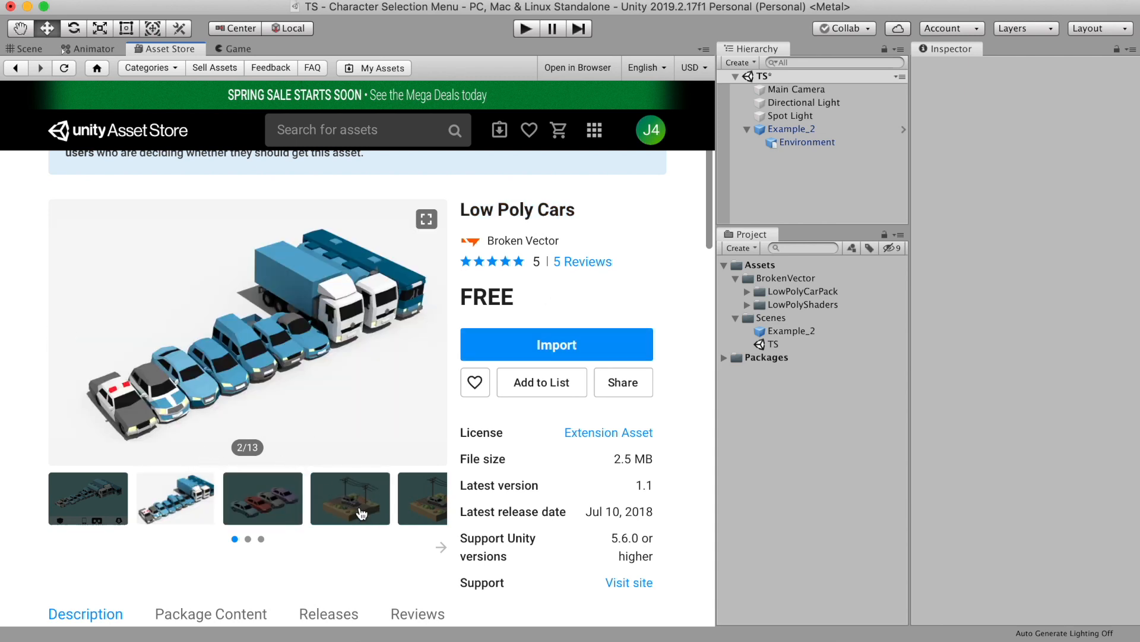
pyautogui.click(349, 498)
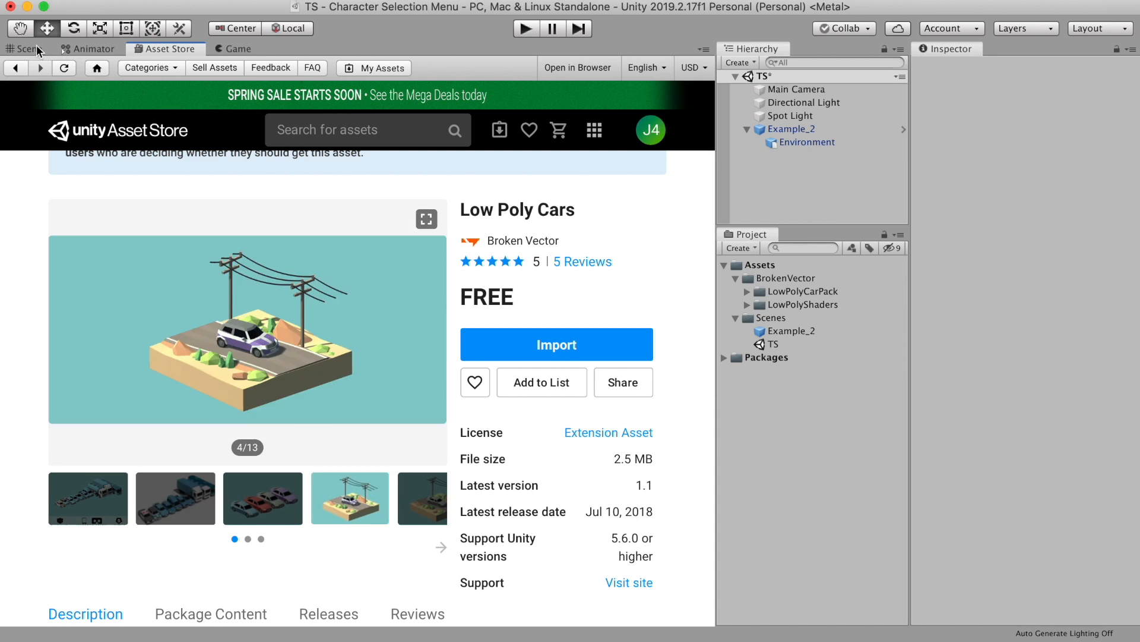
pyautogui.click(27, 48)
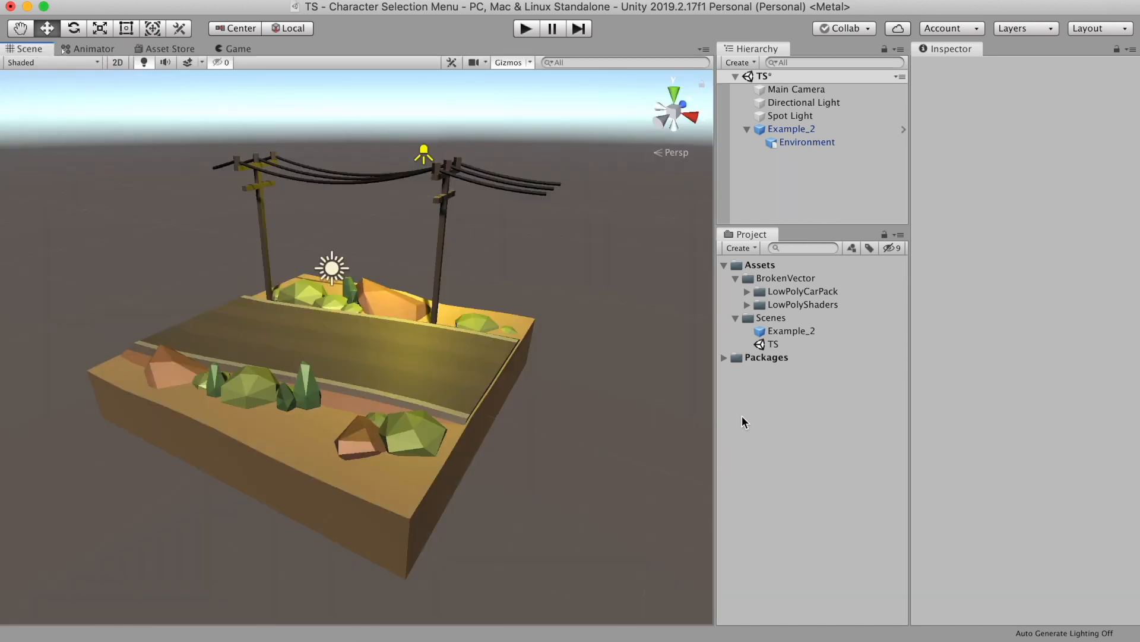
pyautogui.click(803, 102)
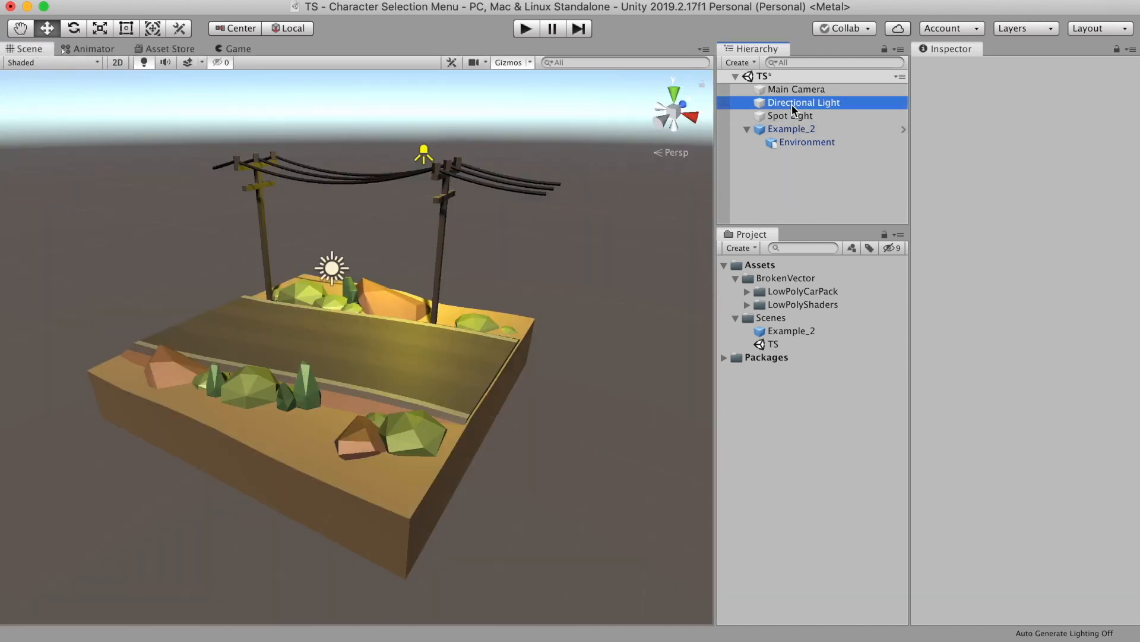
pyautogui.click(791, 128)
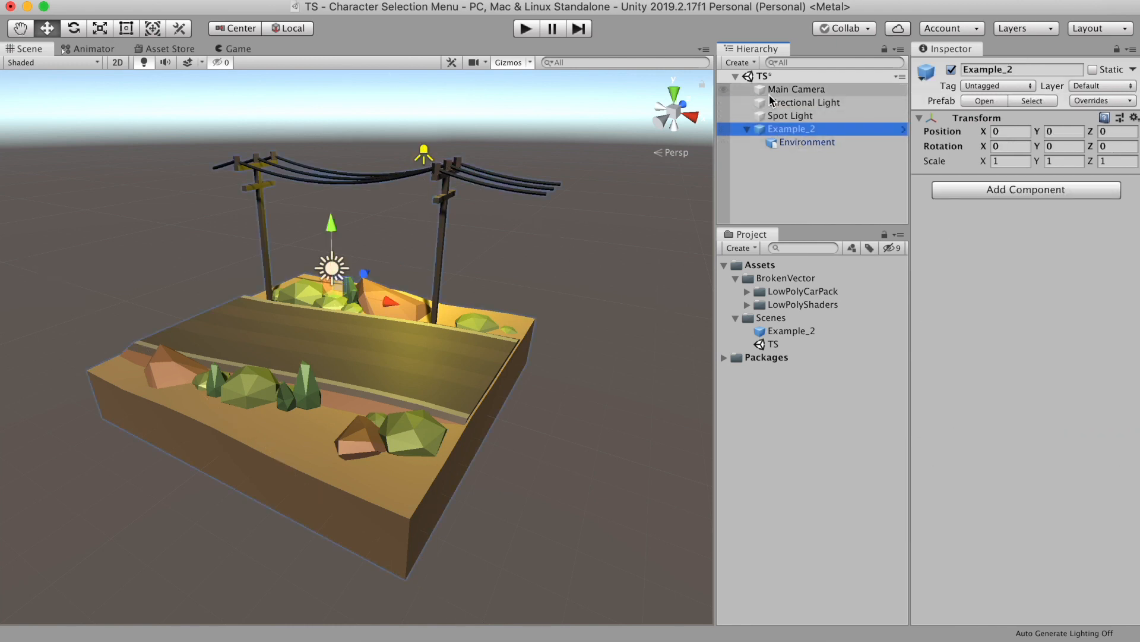
pyautogui.moveTo(820, 170)
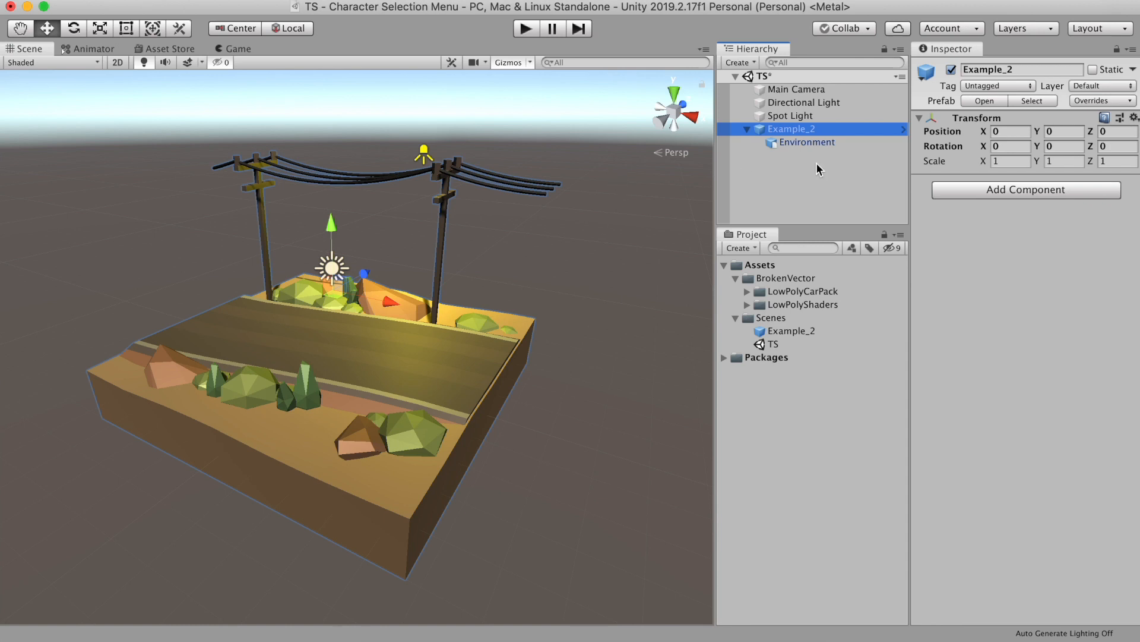
pyautogui.click(807, 142)
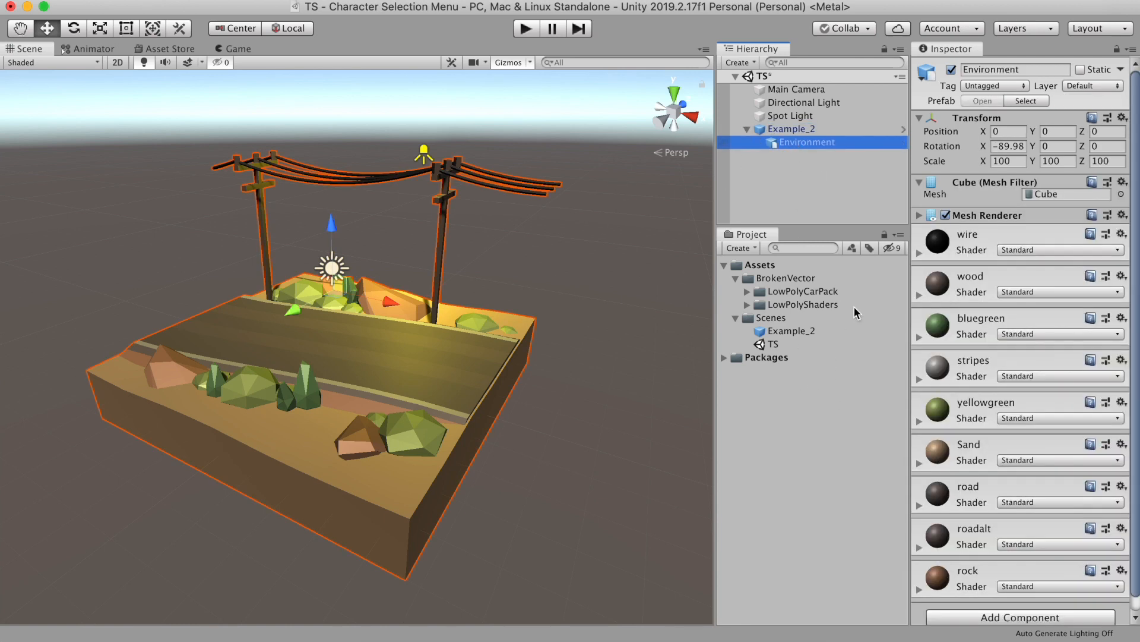
pyautogui.moveTo(806, 174)
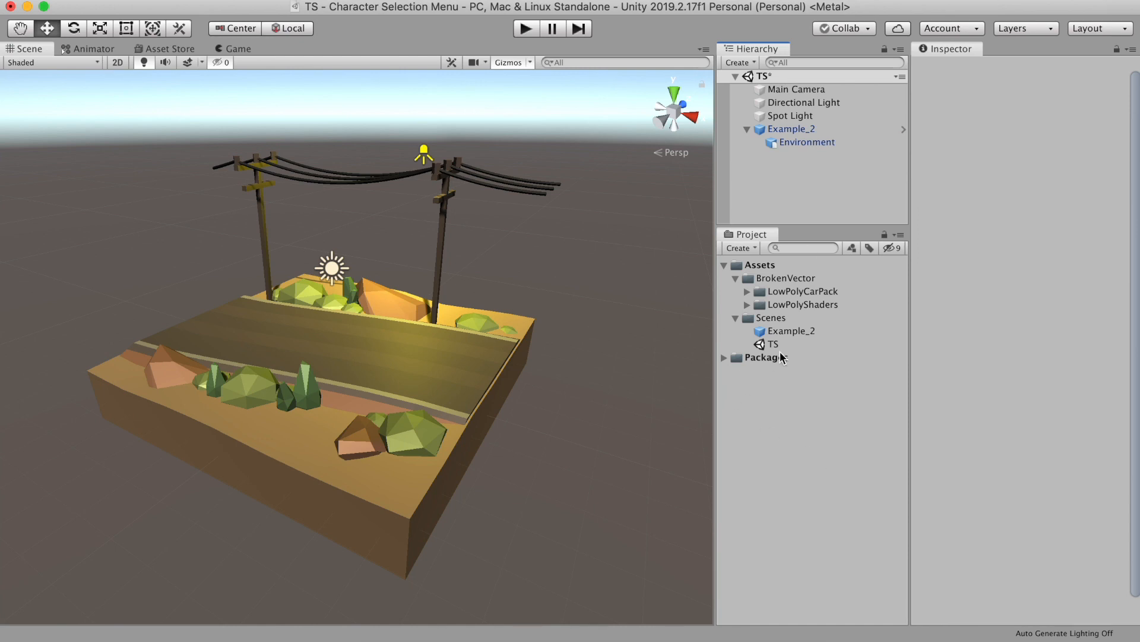
# Step: Add an empty object named CarSpot inside the Example_2 prefab and exit prefab mode
pyautogui.click(789, 330)
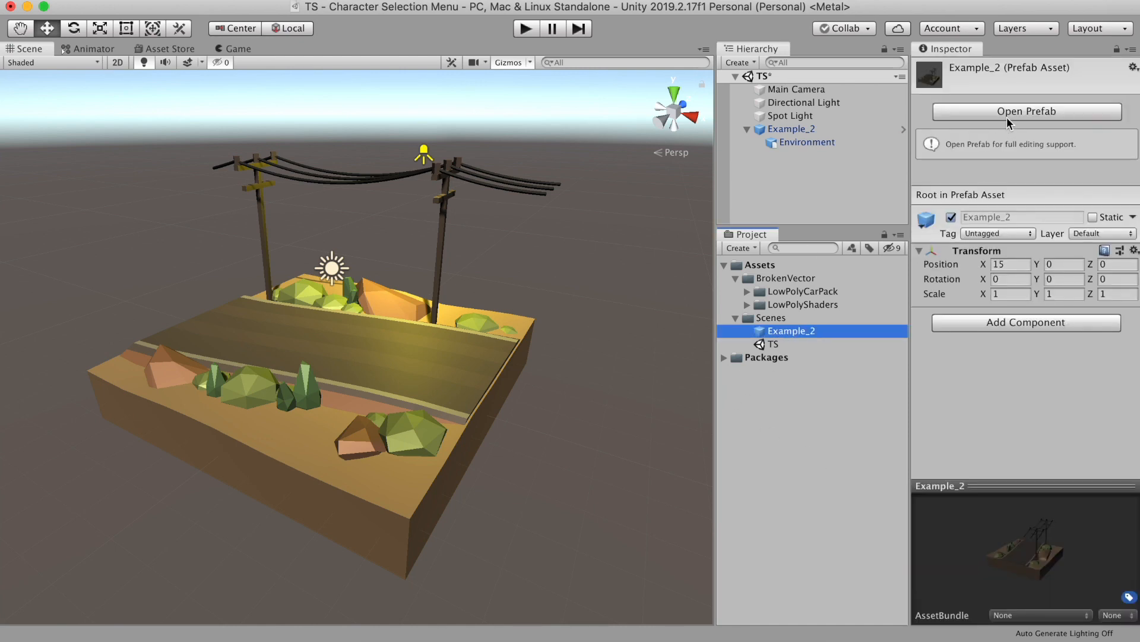
pyautogui.click(1025, 111)
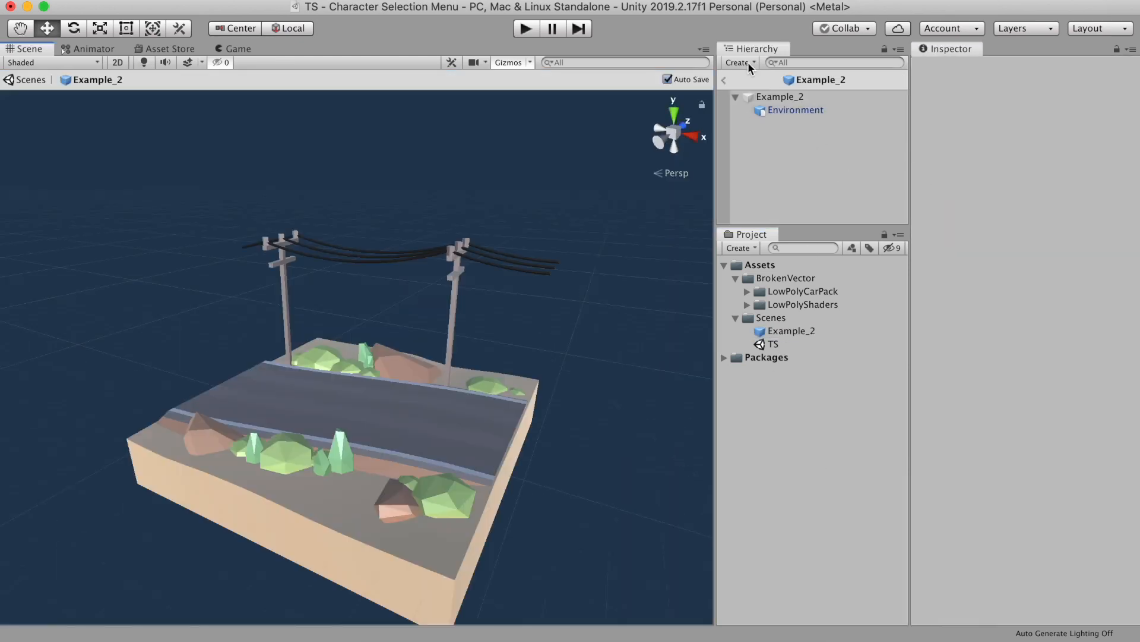
pyautogui.click(736, 63)
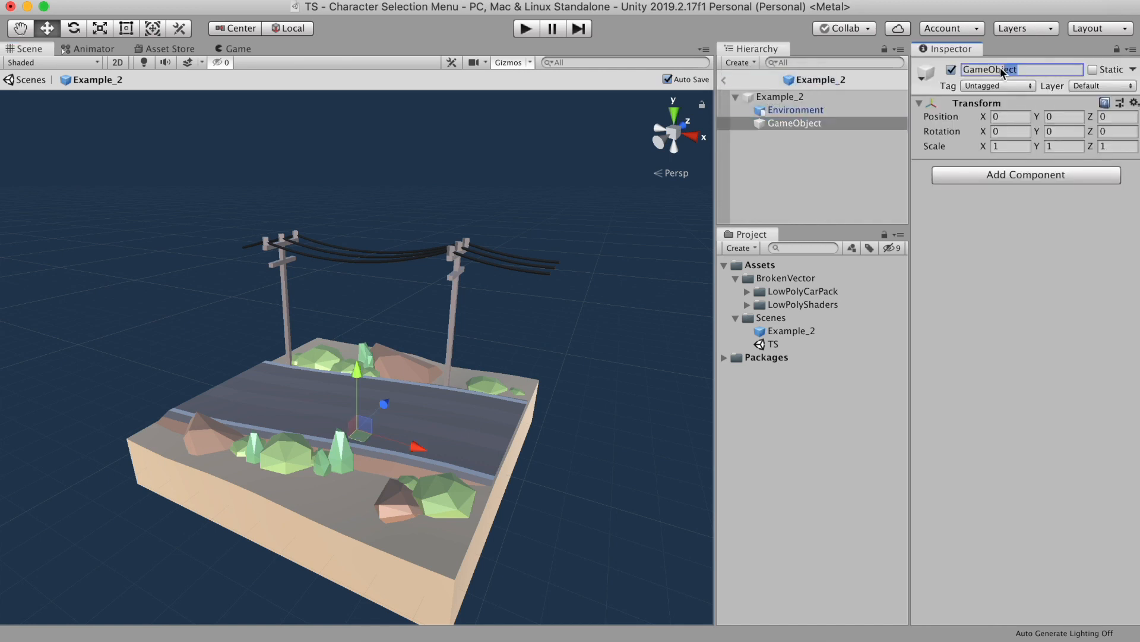
pyautogui.write('CarSpo')
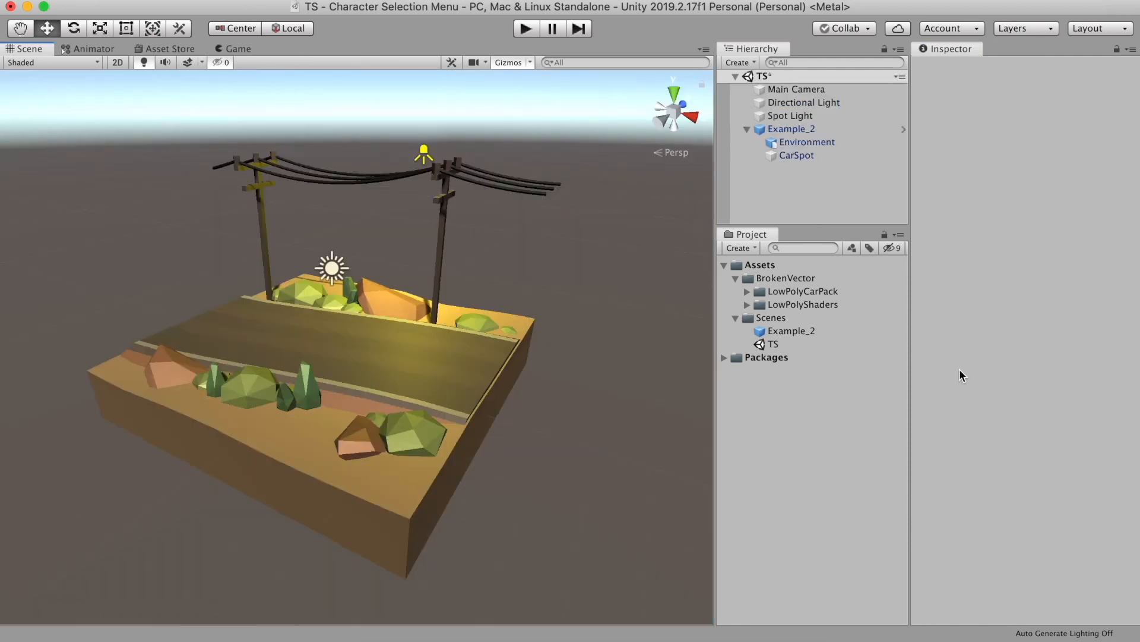
pyautogui.click(796, 154)
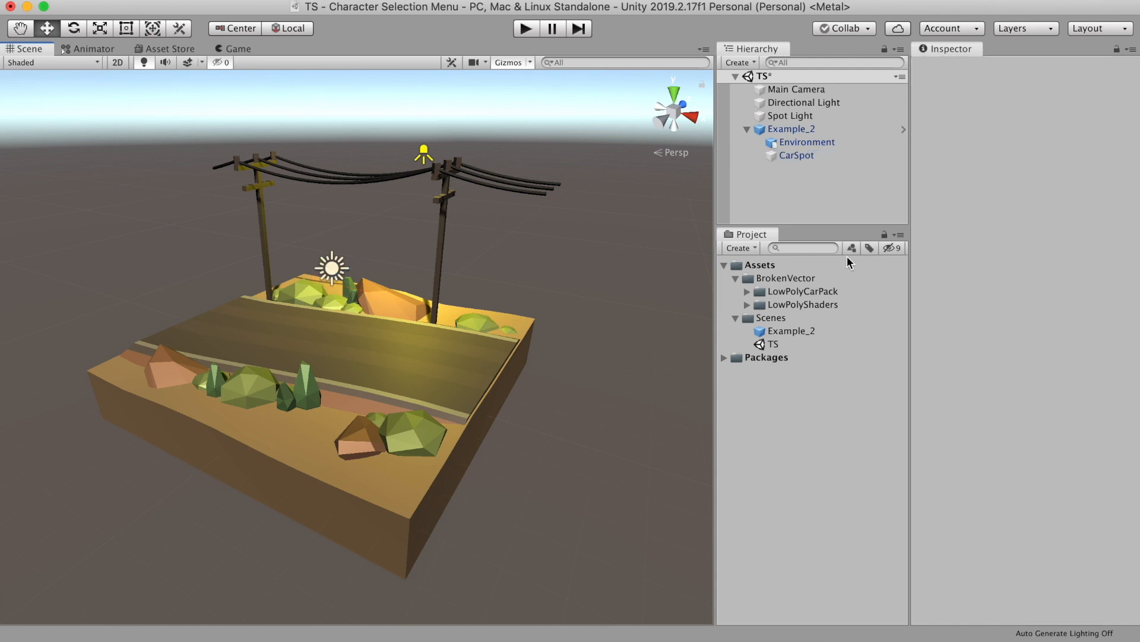
pyautogui.moveTo(241, 52)
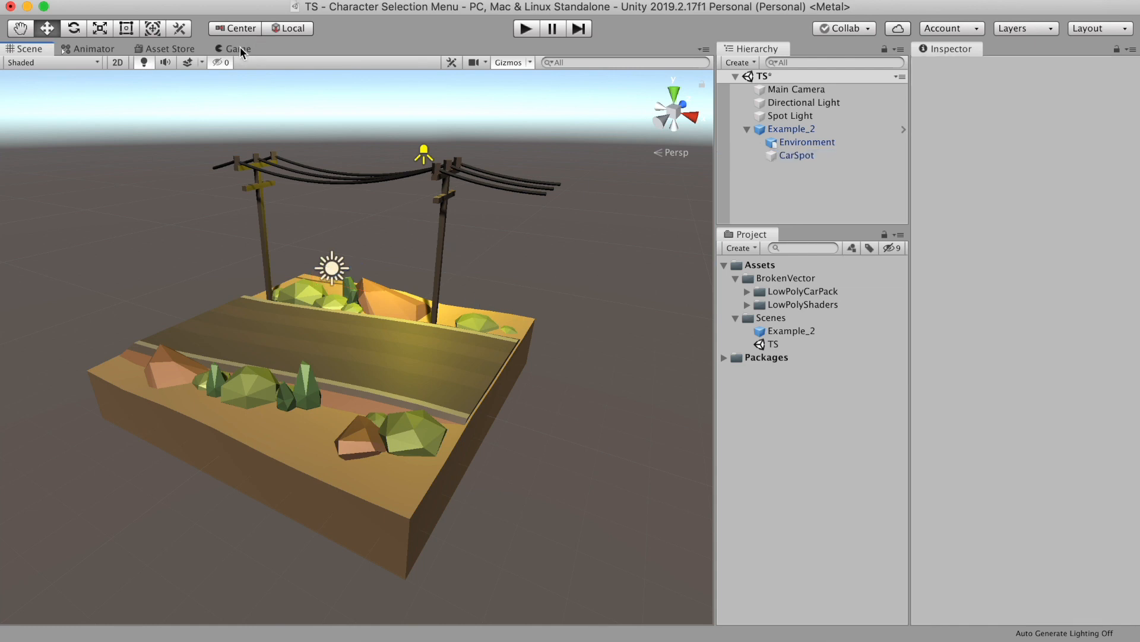
pyautogui.click(796, 90)
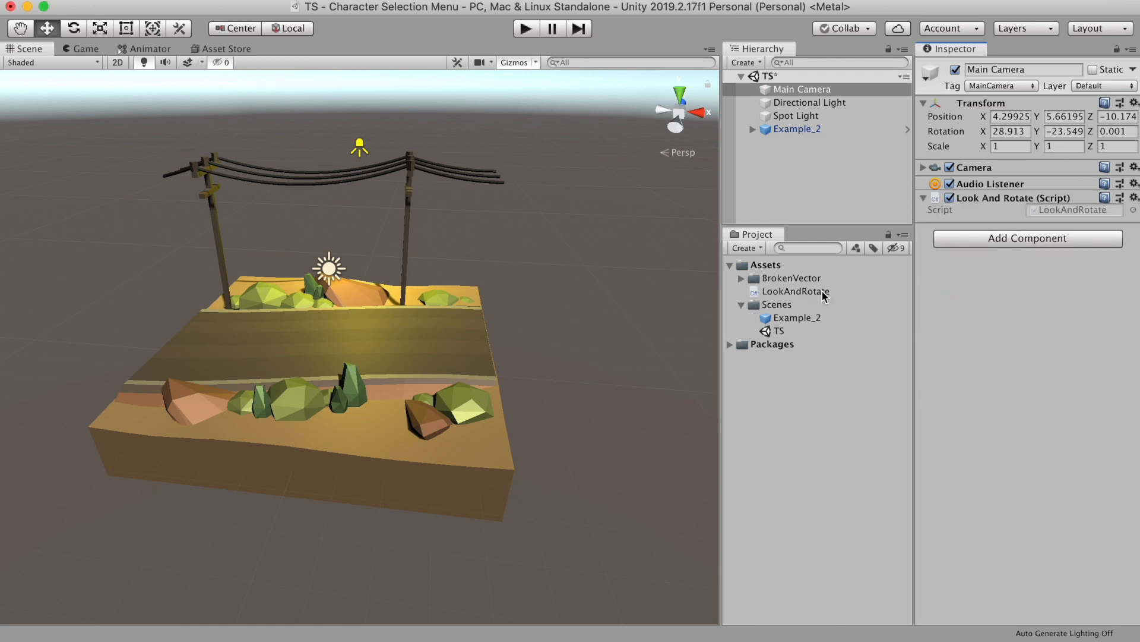
# Step: Give LookAndRotate a public Transform target and rename Update to FixedUpdate
pyautogui.doubleClick(797, 291)
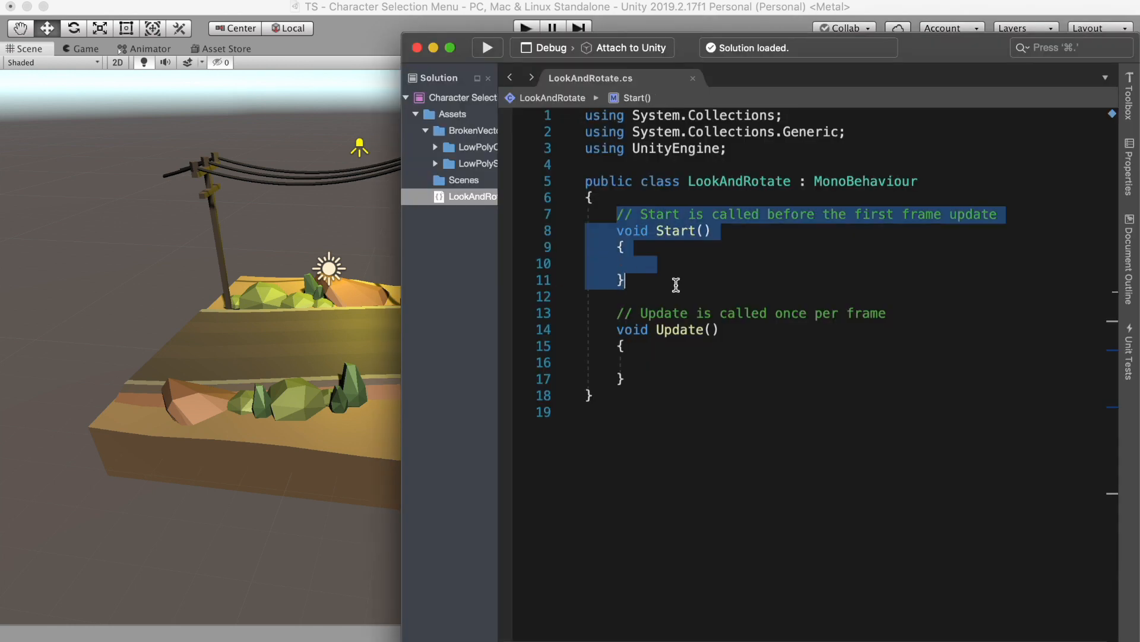
pyautogui.write('public')
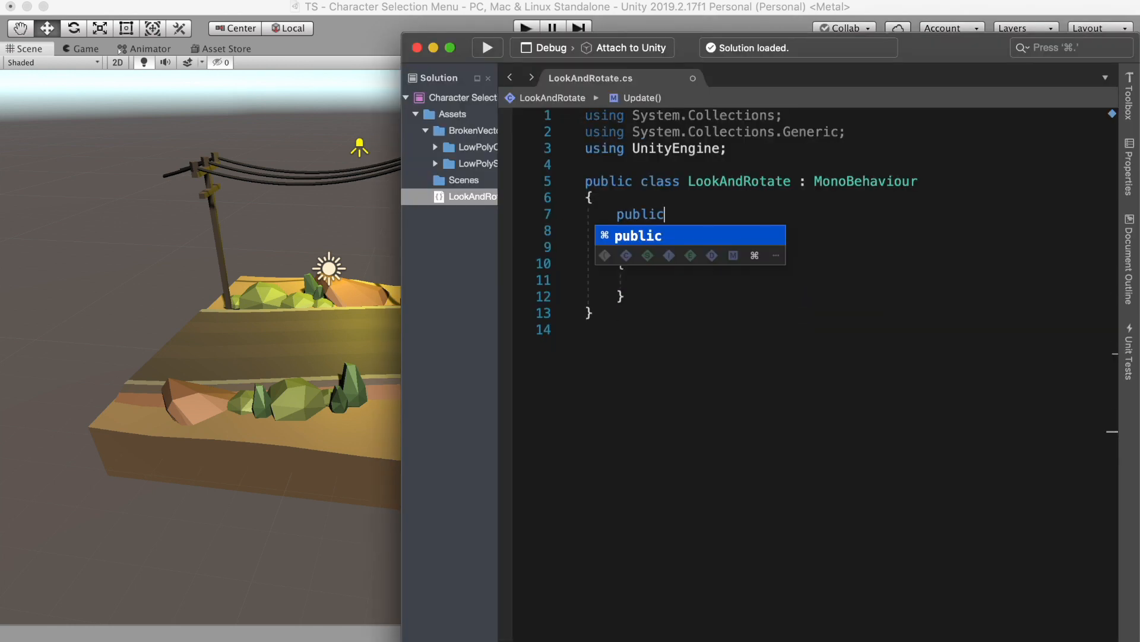
pyautogui.write('Transform')
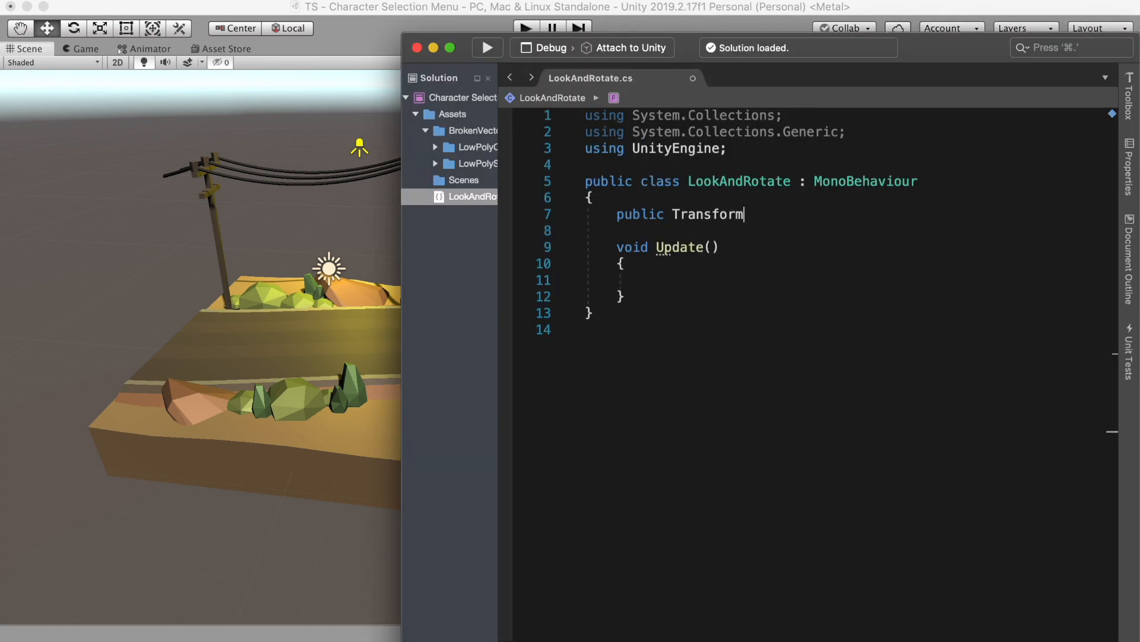
pyautogui.write('target;')
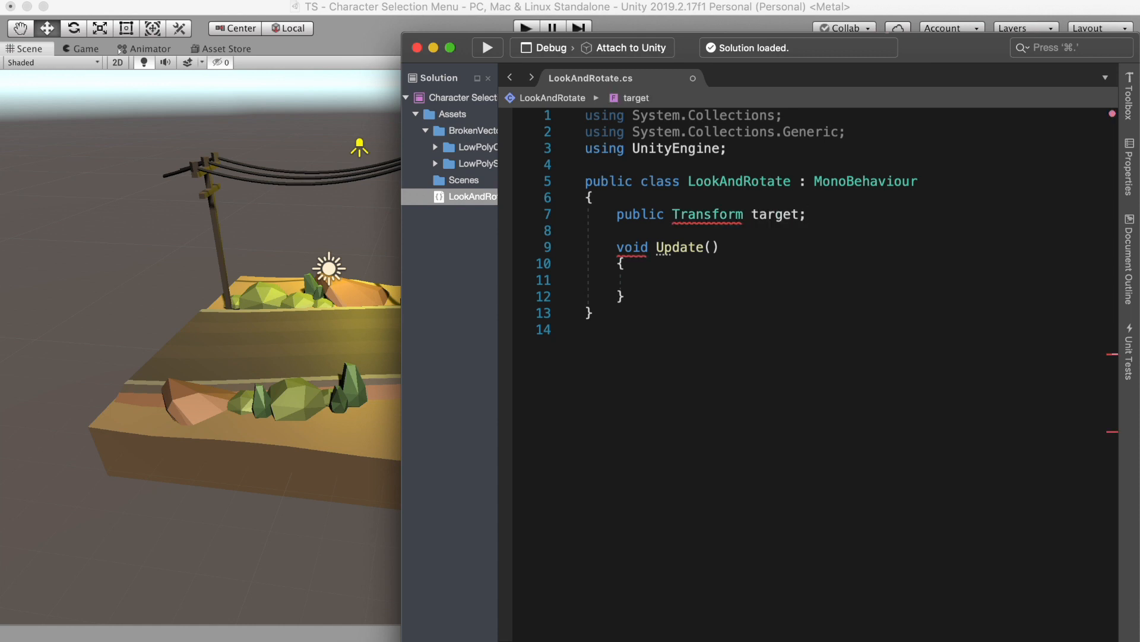
pyautogui.click(712, 248)
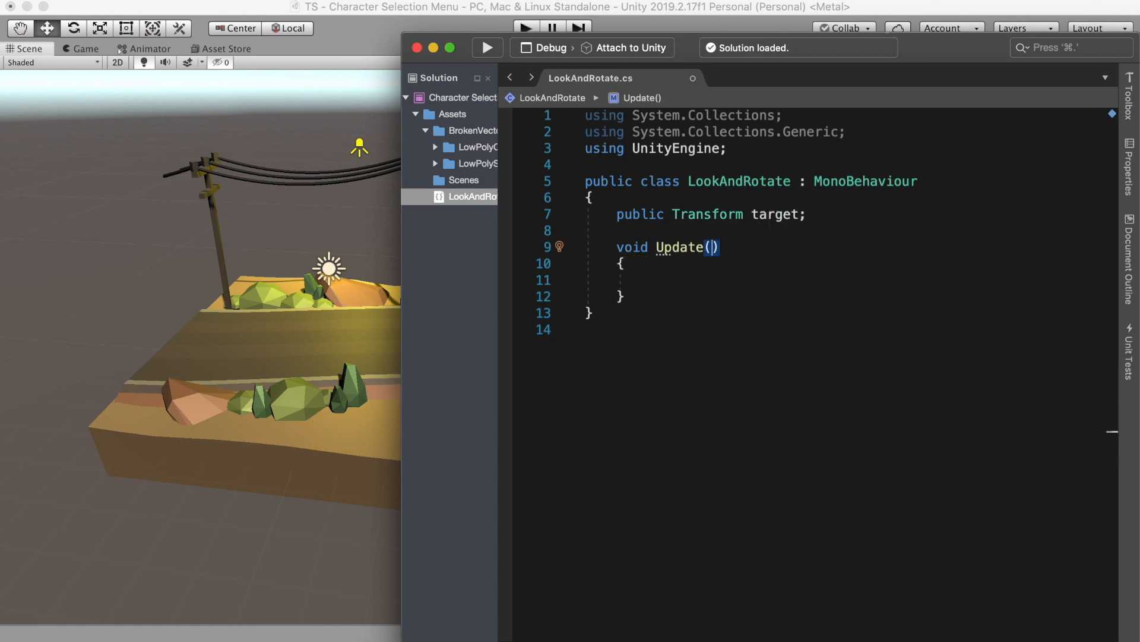
pyautogui.write('Fixed')
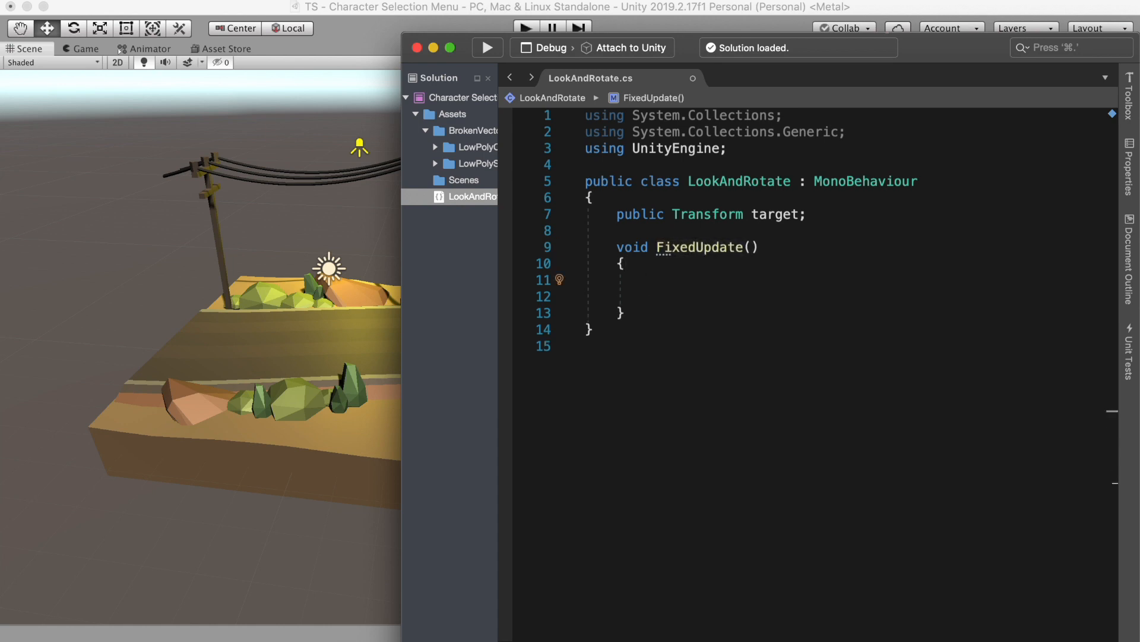
# Step: Add transform.LookAt(target) and transform.Translate(Vector3.right * Time.deltaTime) in FixedUpdate
pyautogui.write('transform.LookAt(target);')
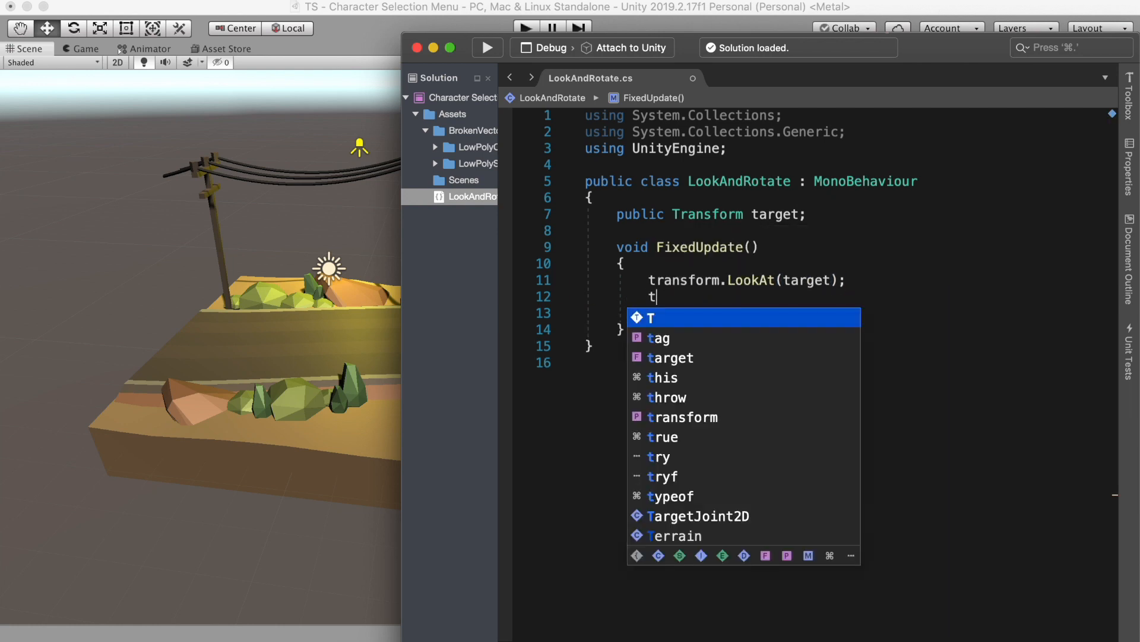
pyautogui.write('ransform.Tran')
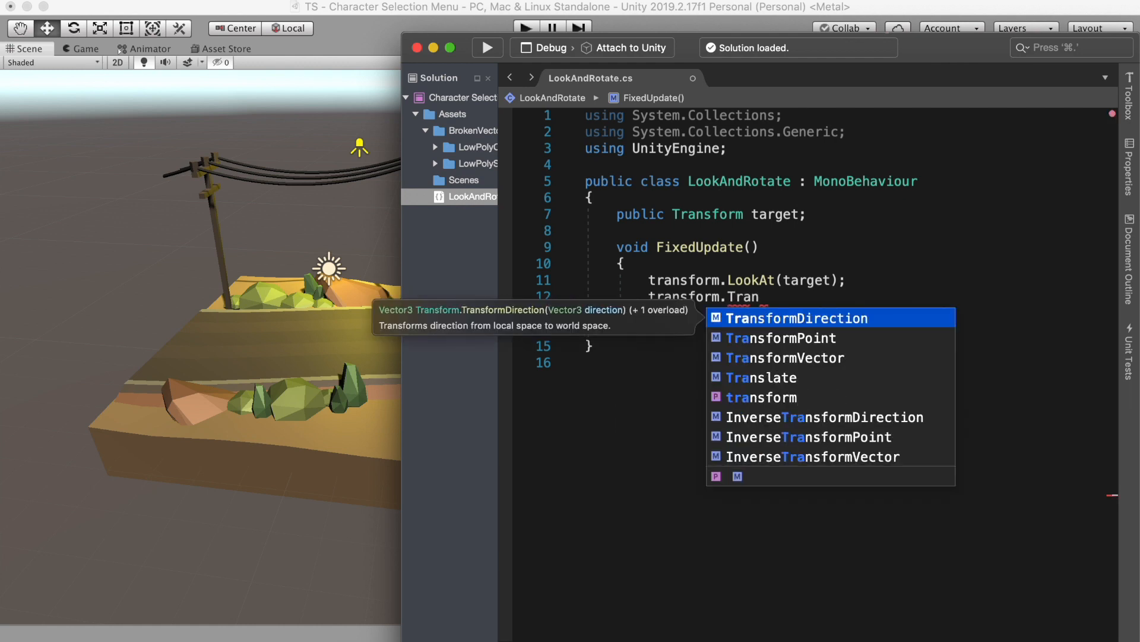
pyautogui.write('Translate(Vector3.right *')
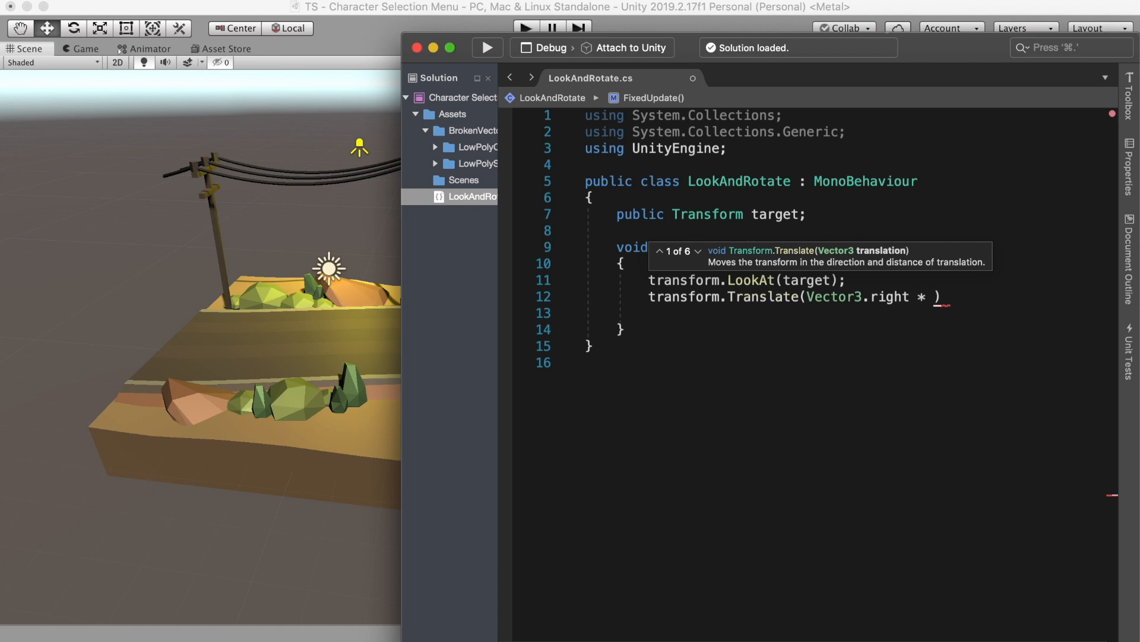
pyautogui.write('Time.deltaTime)')
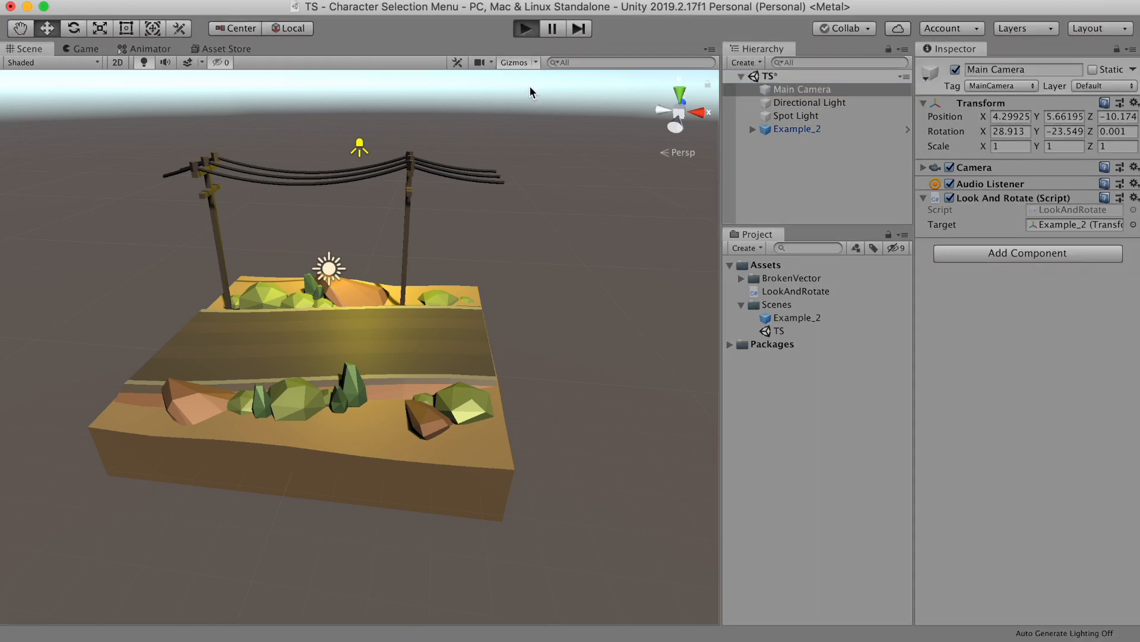
pyautogui.click(85, 48)
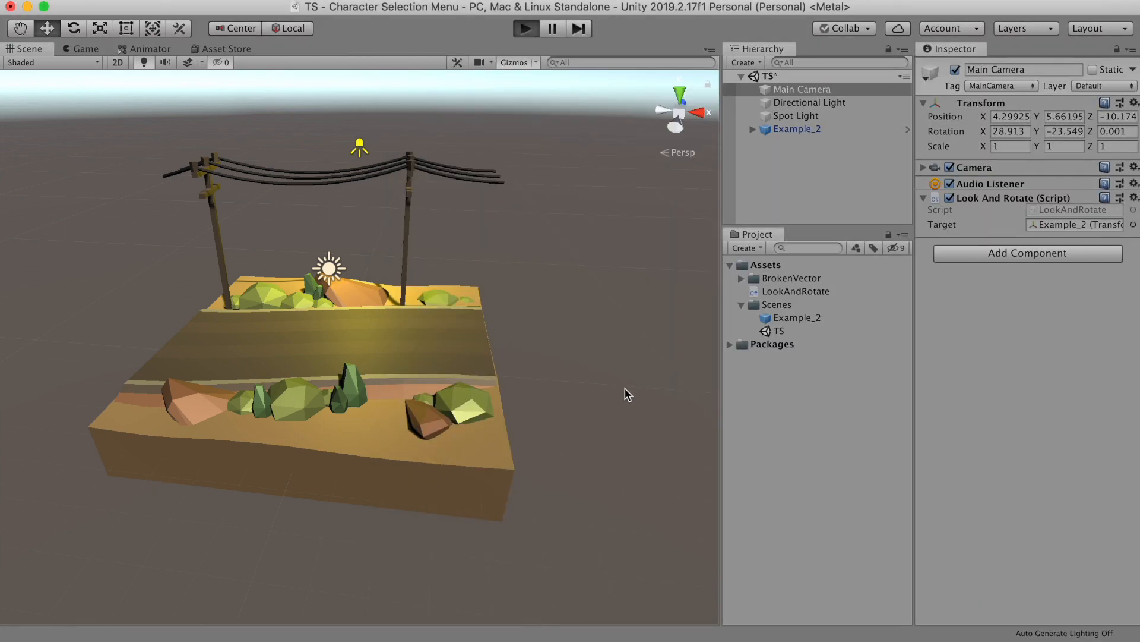
pyautogui.click(86, 49)
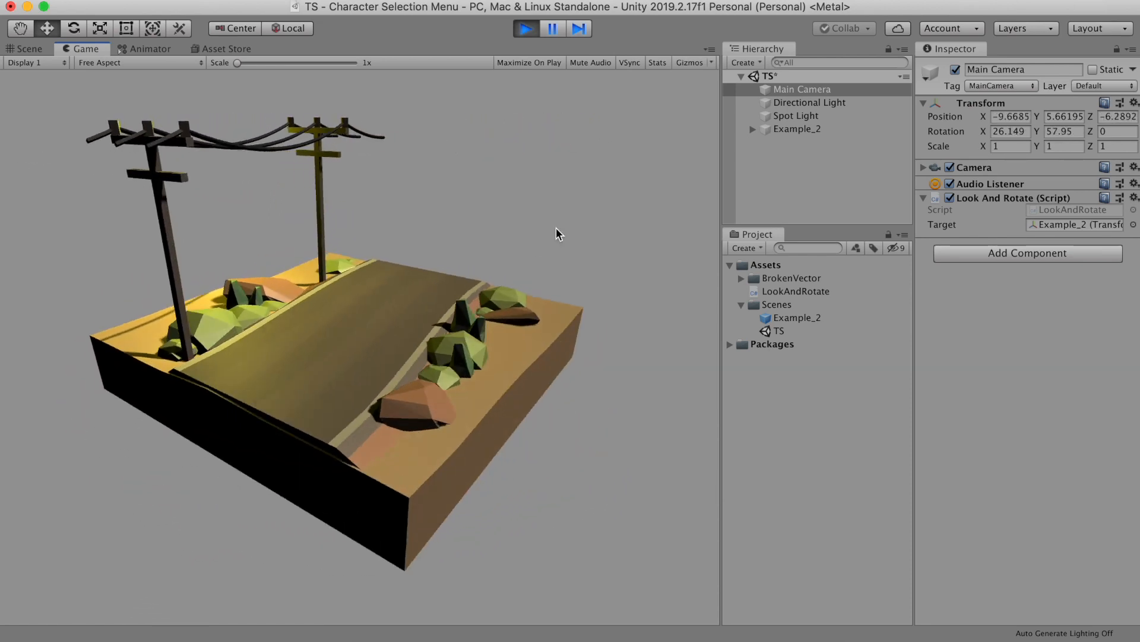
pyautogui.click(28, 48)
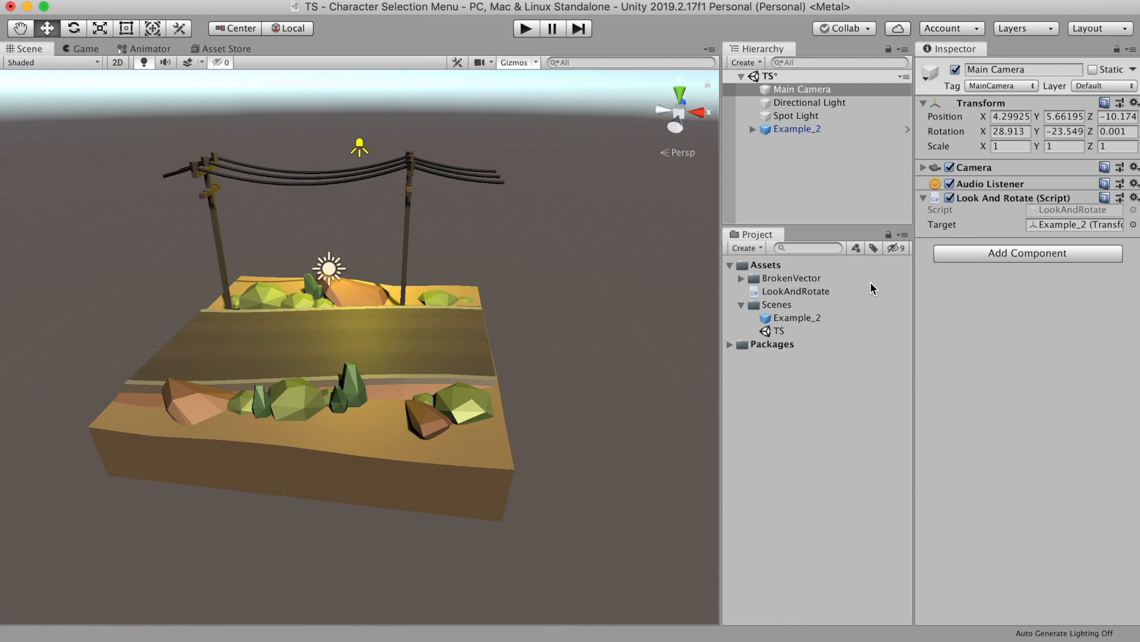
pyautogui.moveTo(862, 297)
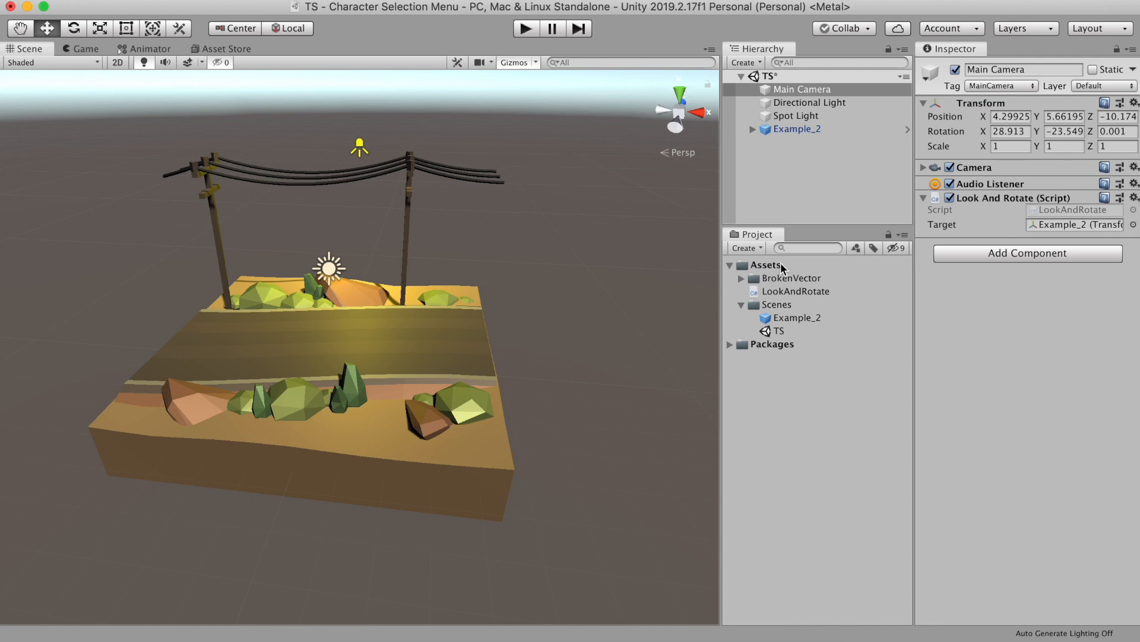
pyautogui.moveTo(782, 270)
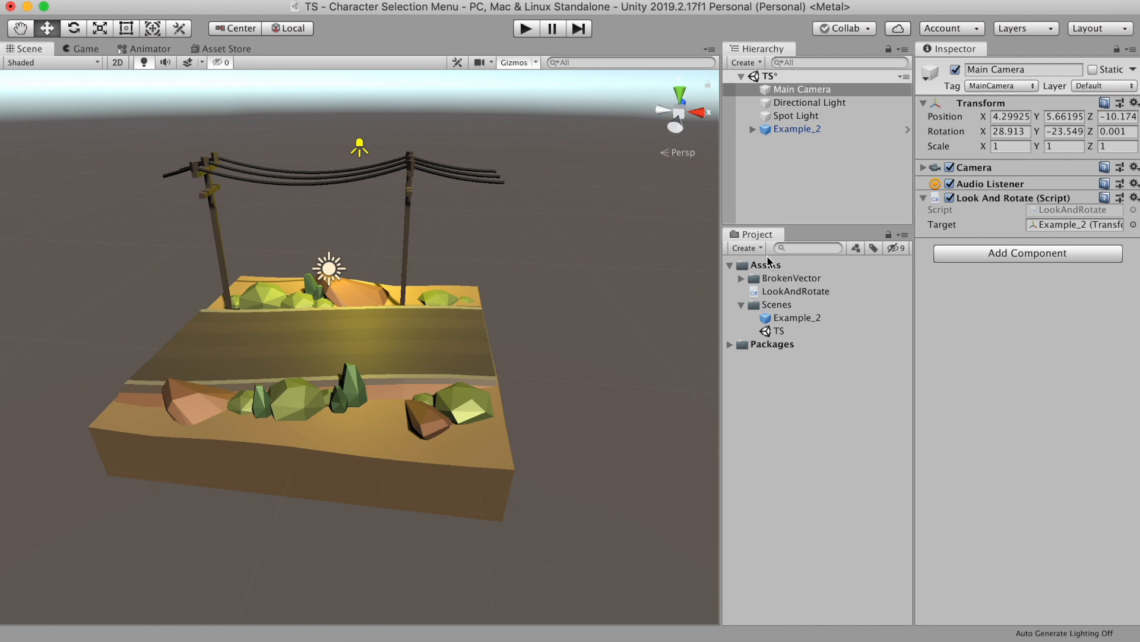
pyautogui.moveTo(770, 260)
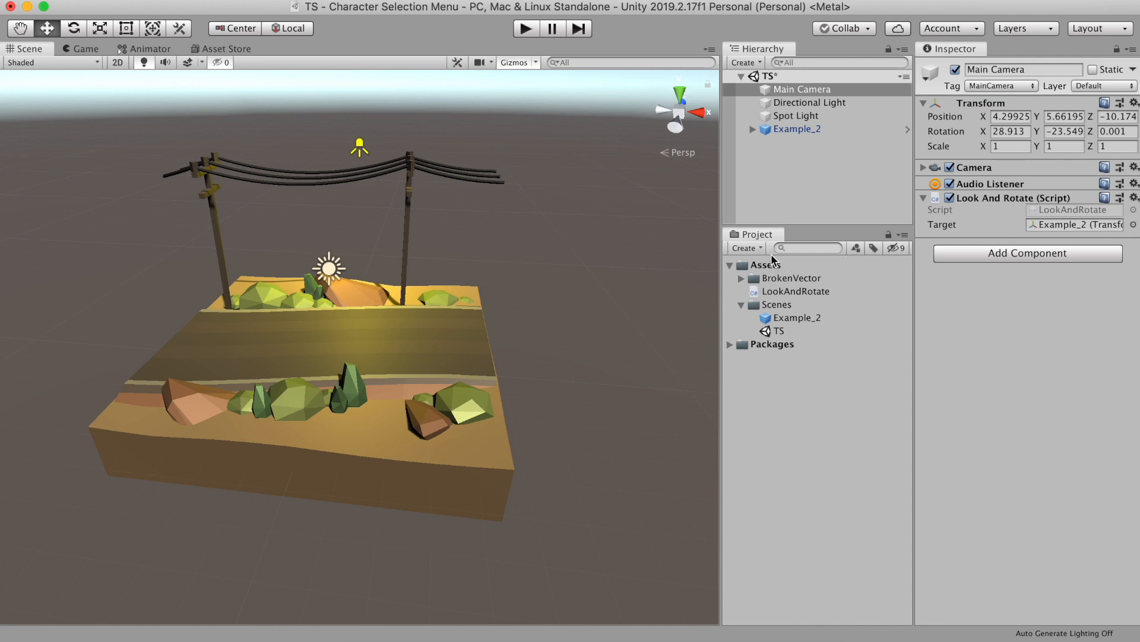
# Step: Create a new C# Script asset named CarModel from the Project Create menu
pyautogui.click(744, 247)
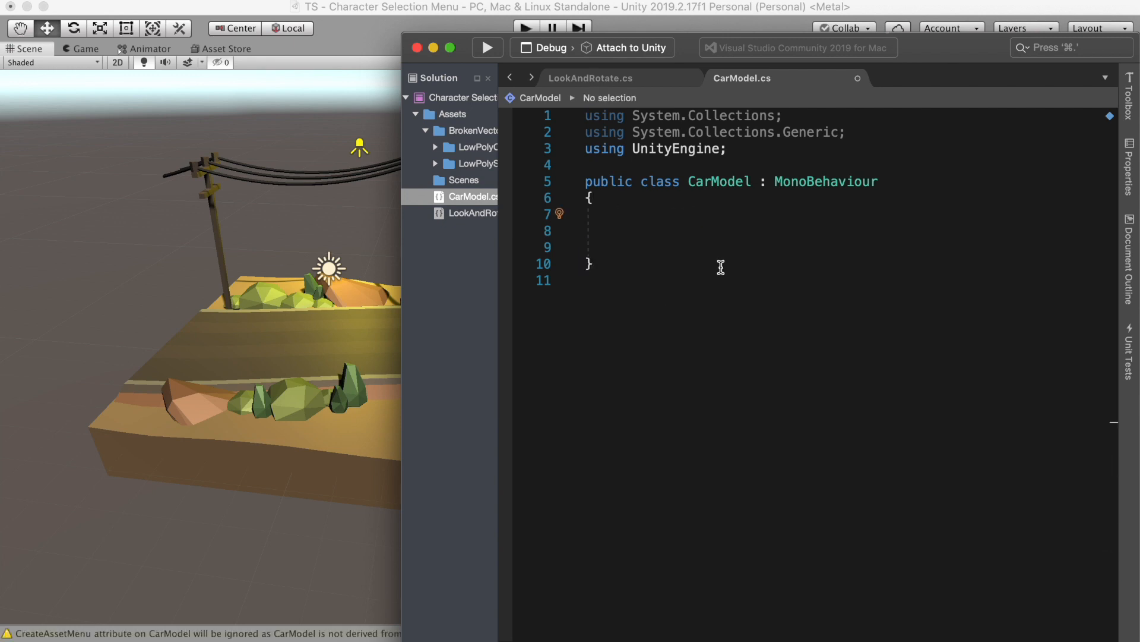
pyautogui.write('Sc')
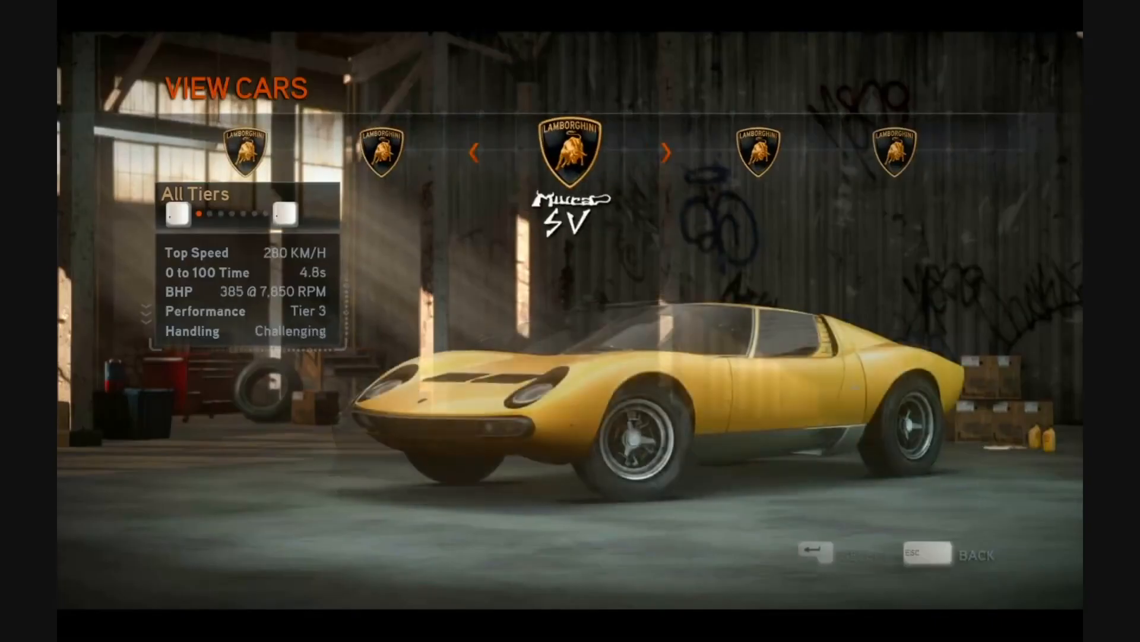
# Step: Step through cars in the reference racing-game video to study its speed, tier and handling panel
pyautogui.click(665, 153)
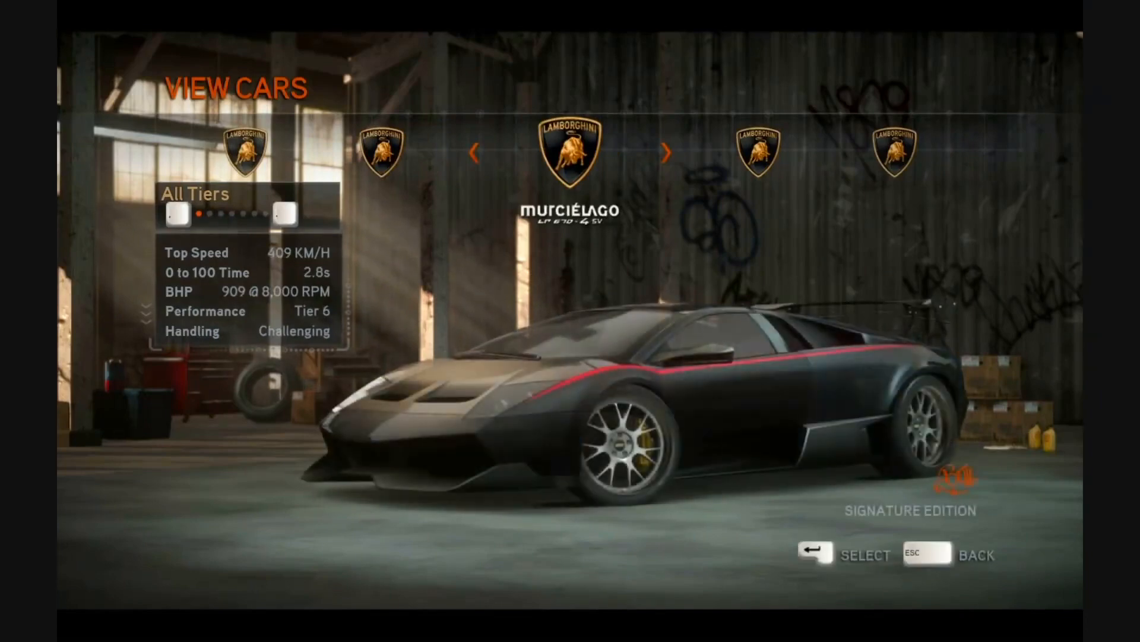
pyautogui.click(667, 152)
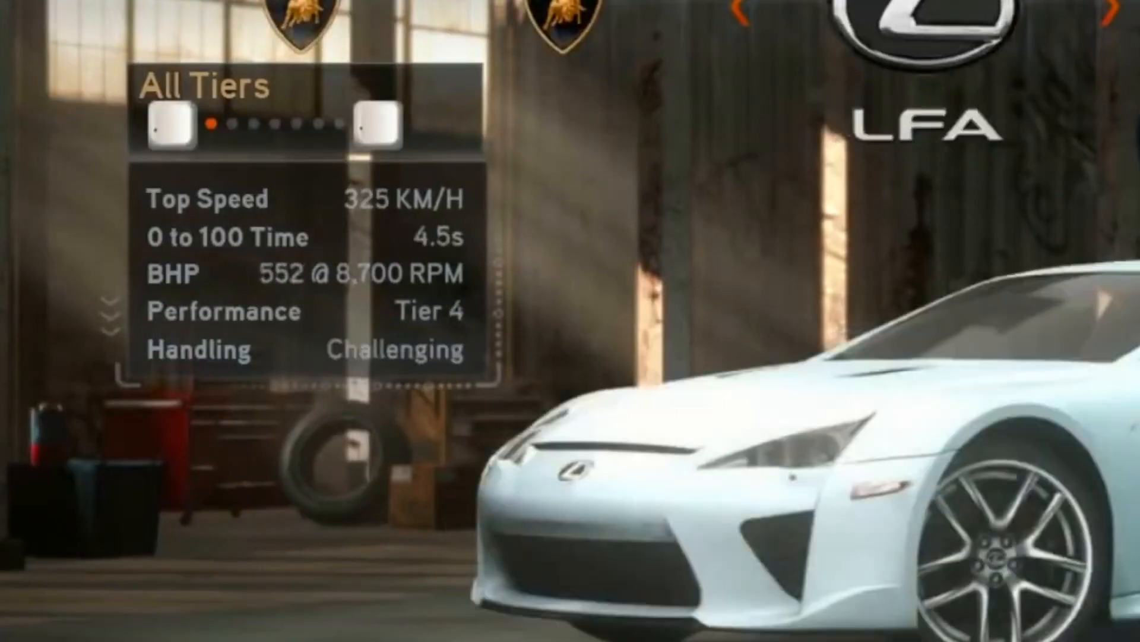
pyautogui.click(1120, 10)
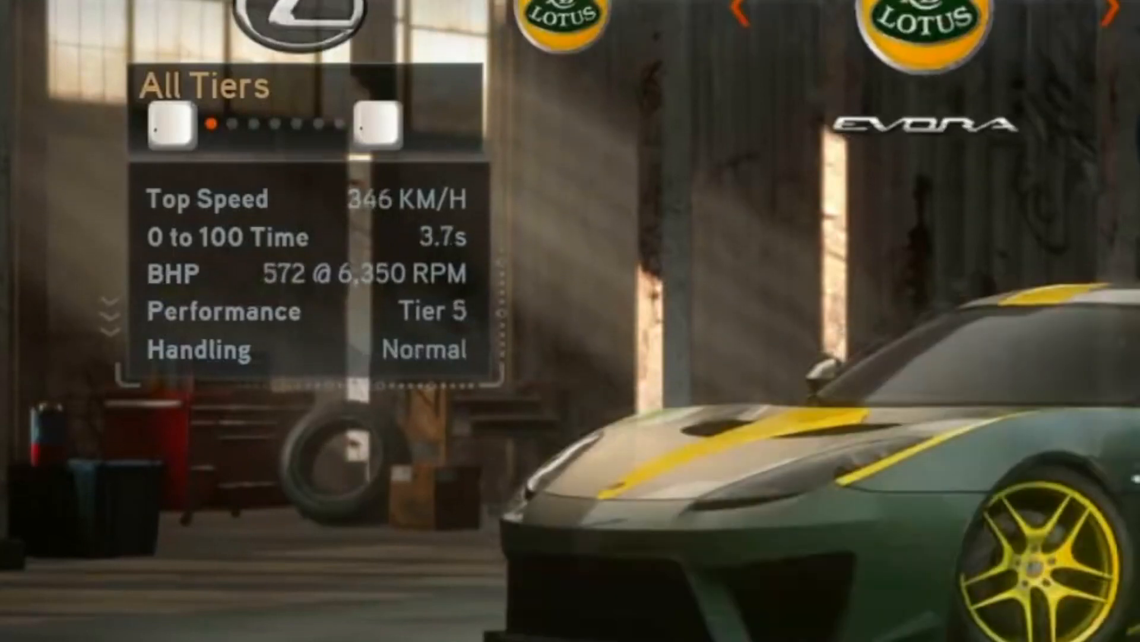
pyautogui.click(1113, 13)
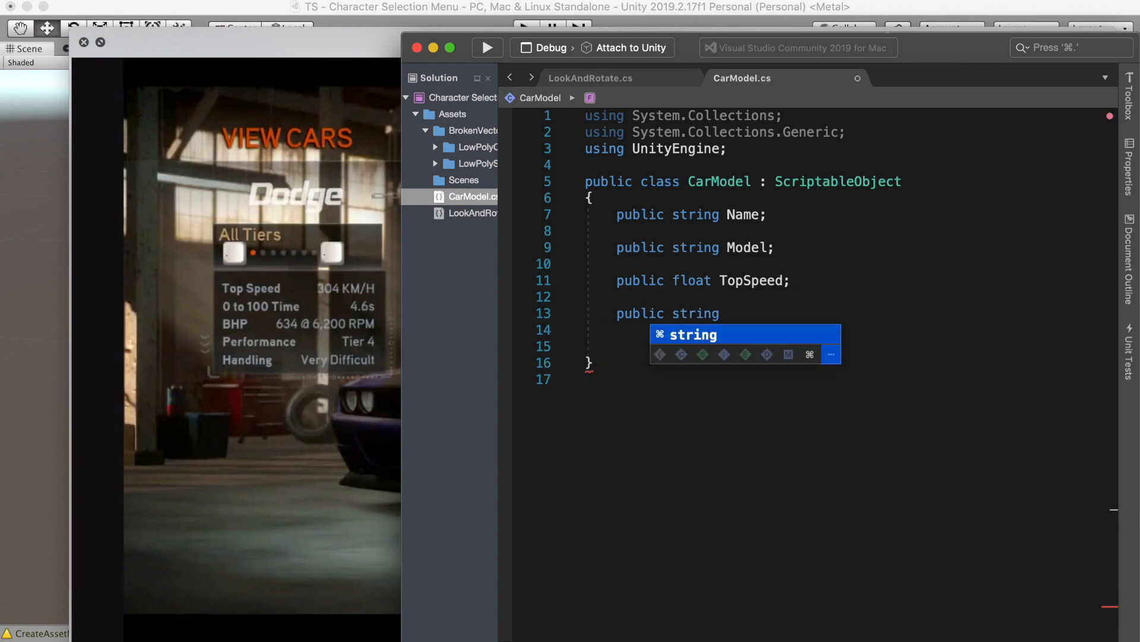
# Step: Add a BHP field plus Performance (Tier1–Tier4) and Handling enums with matching fields to CarModel
pyautogui.write('BHP;')
pyautogui.click(845, 345)
pyautogui.write('public enum Performance { ')
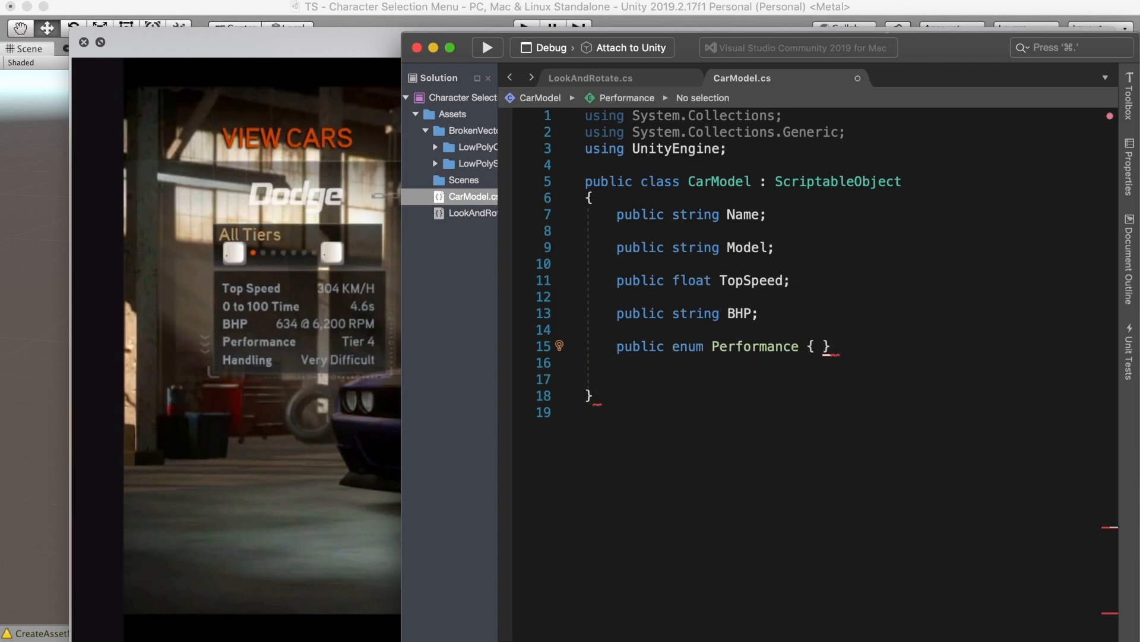
pyautogui.write('Tier1, Tier2, Tier3, Tier4')
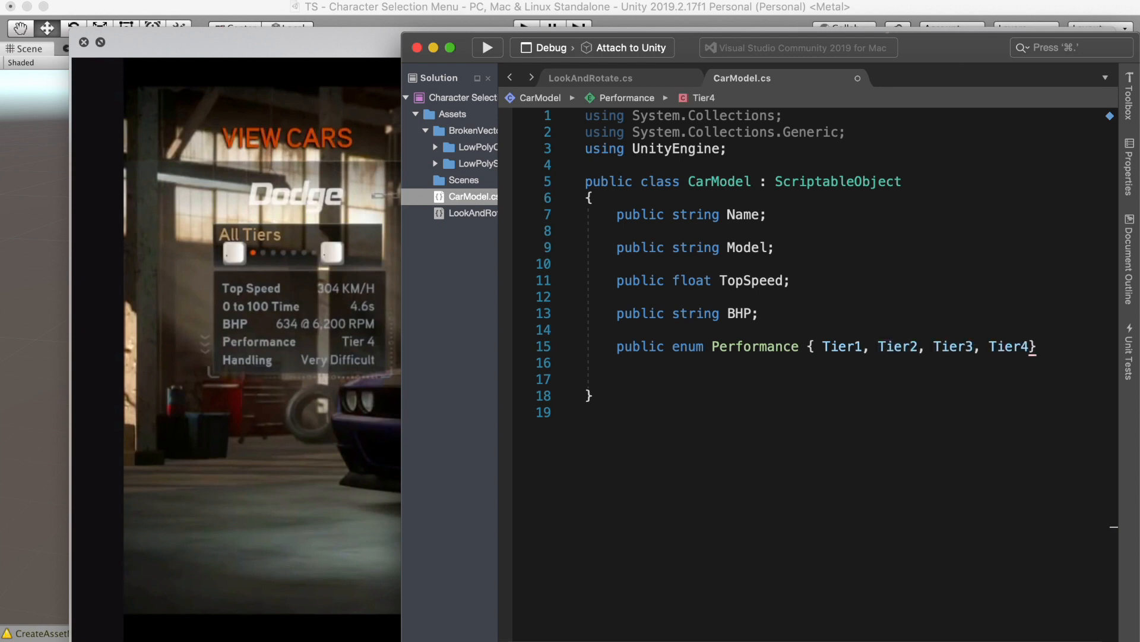
pyautogui.write('public Performance perfType;')
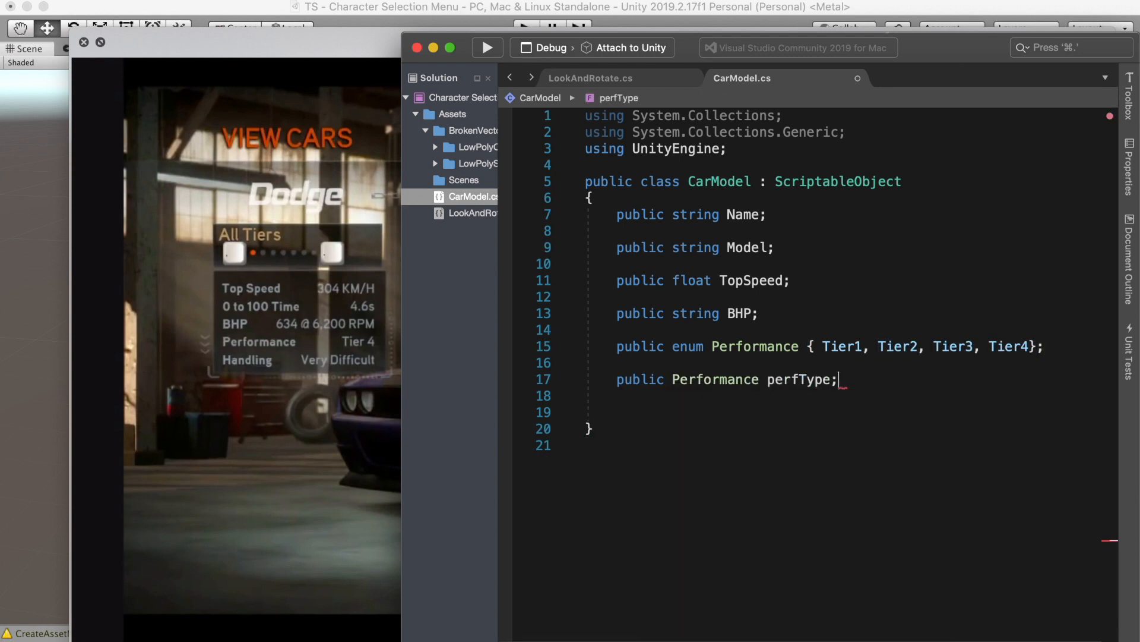
pyautogui.write('public enum Handling { Easy, Normal, Expert, Challenging};')
pyautogui.write('public Handling')
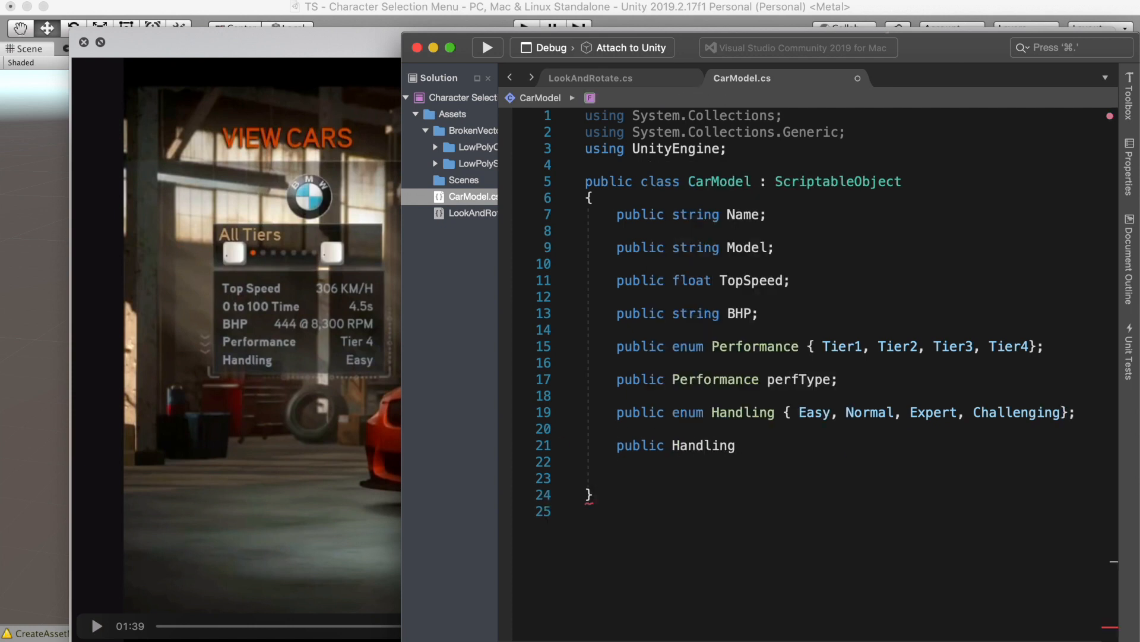
# Step: Add a [CreateAssetMenu] attribute with fileName "CarModel" and a menuName
pyautogui.write('[CreateAssetMenu(')
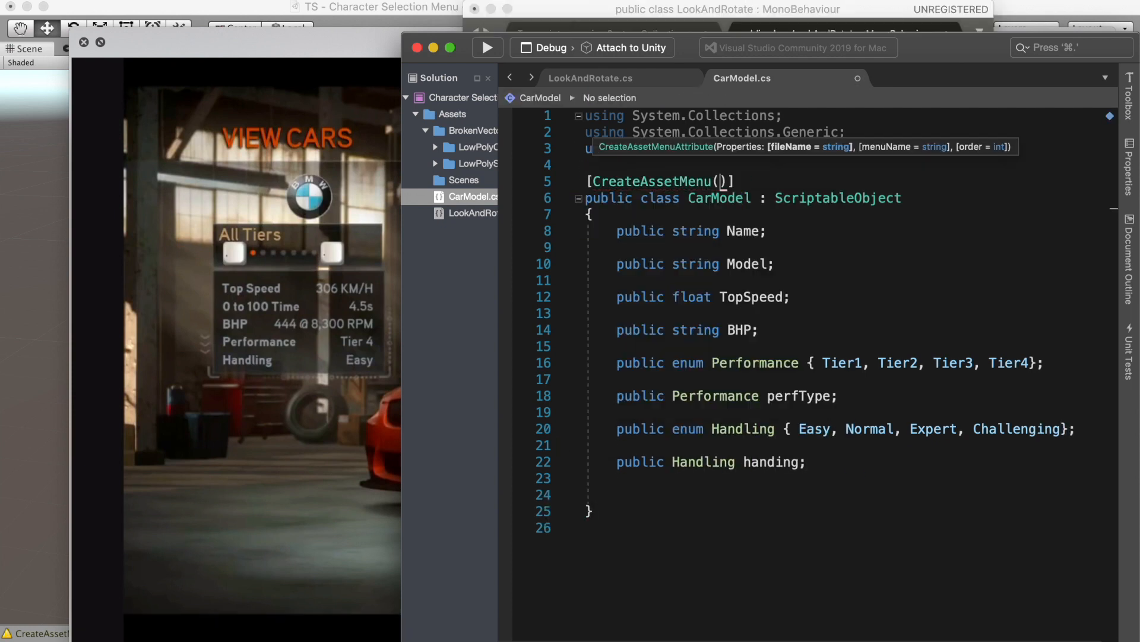
pyautogui.write('fileName =')
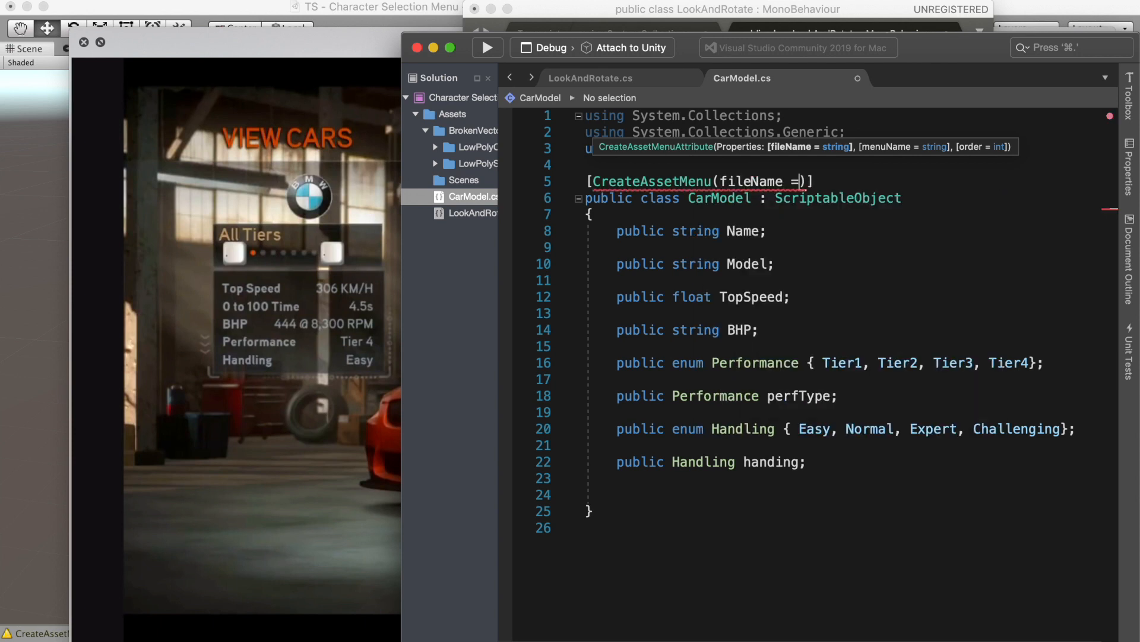
pyautogui.write('"CarModel"')
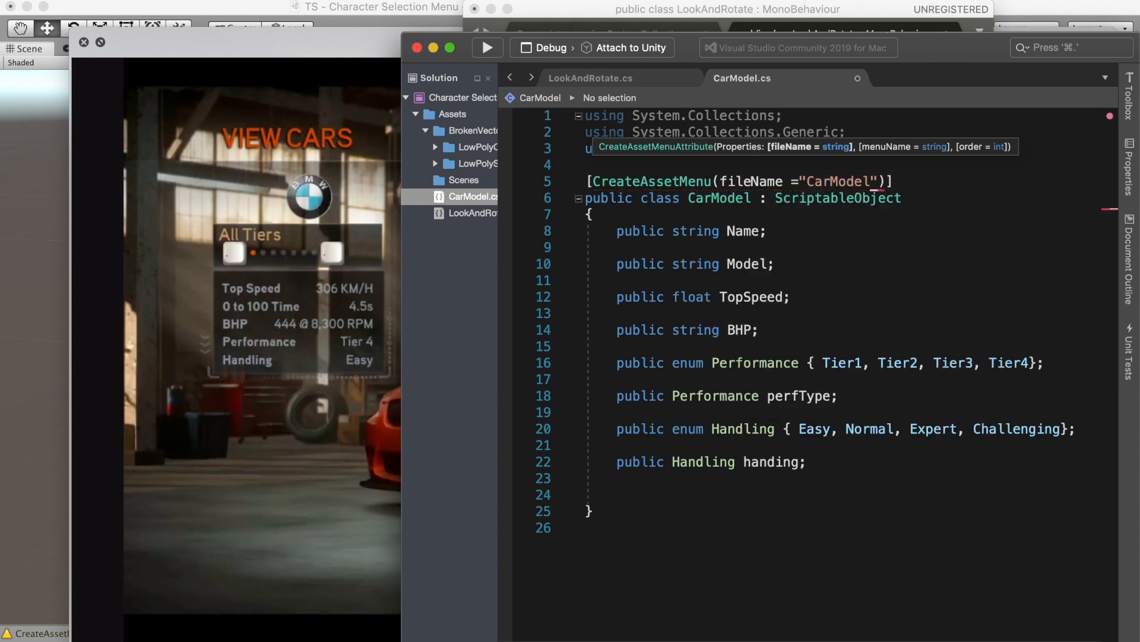
pyautogui.write(', menuName =')
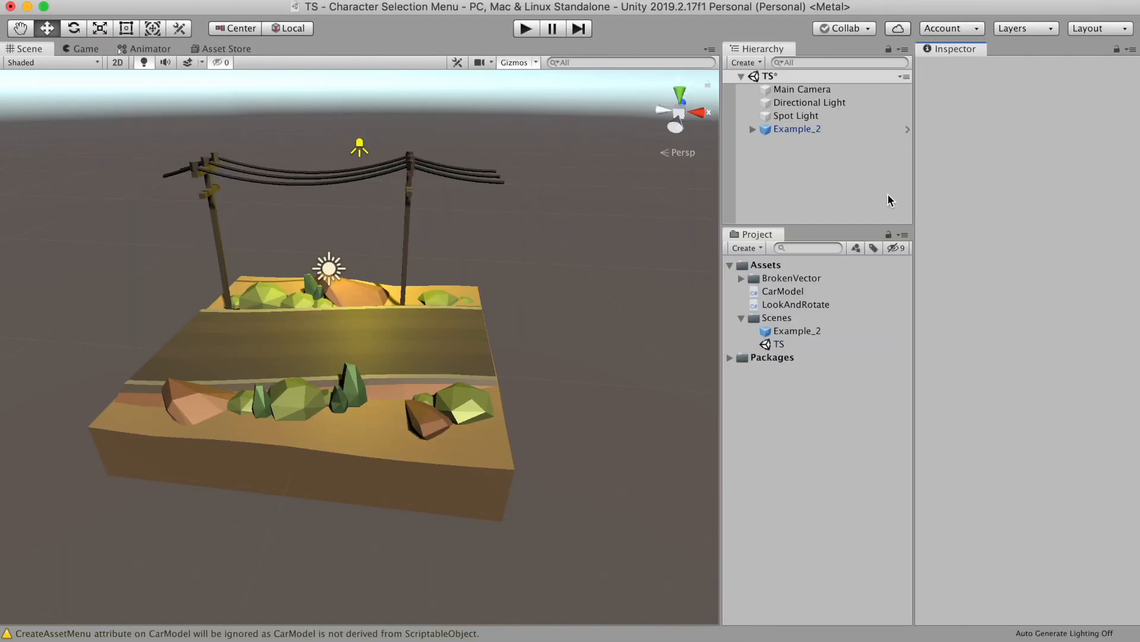
pyautogui.moveTo(767, 258)
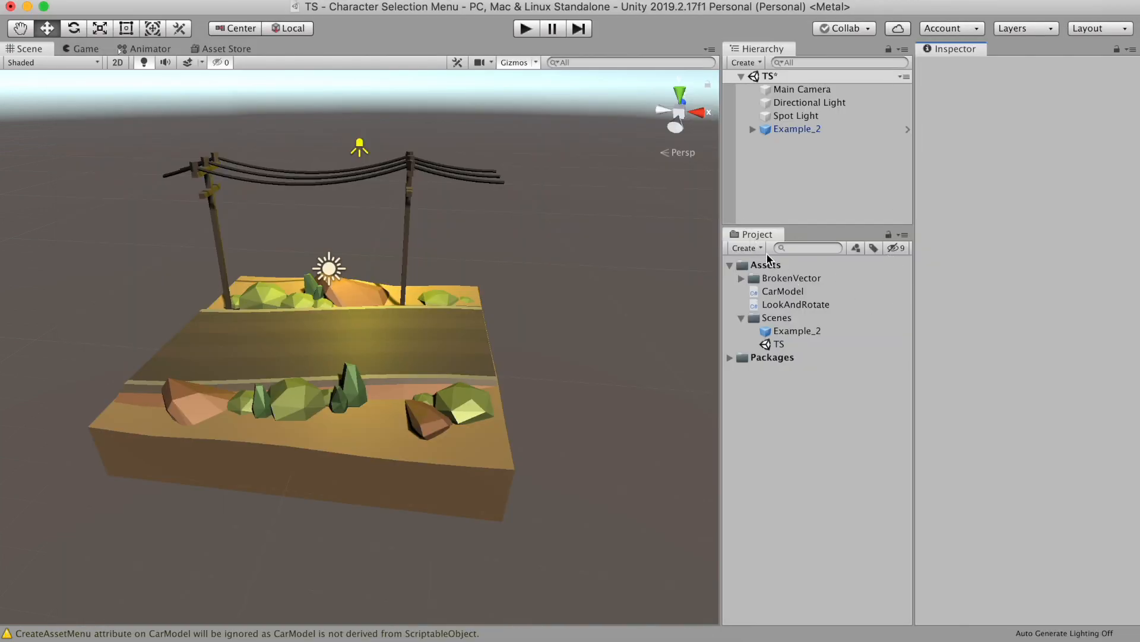
# Step: Create a new Car data asset via Create > Car and reveal the car pack prefabs
pyautogui.click(744, 247)
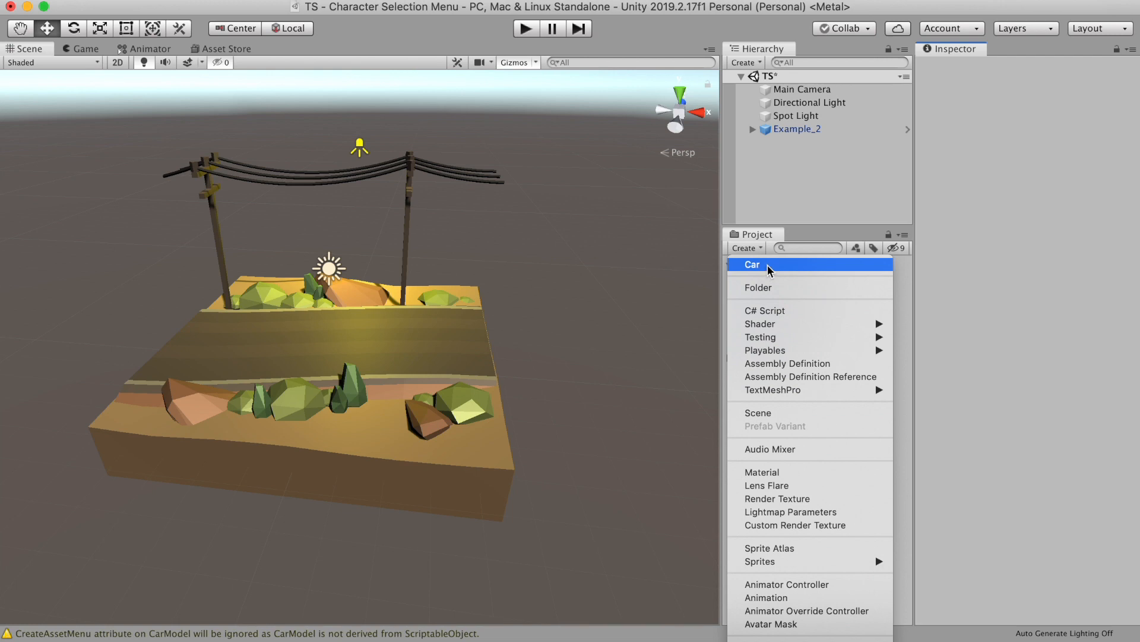
pyautogui.click(752, 264)
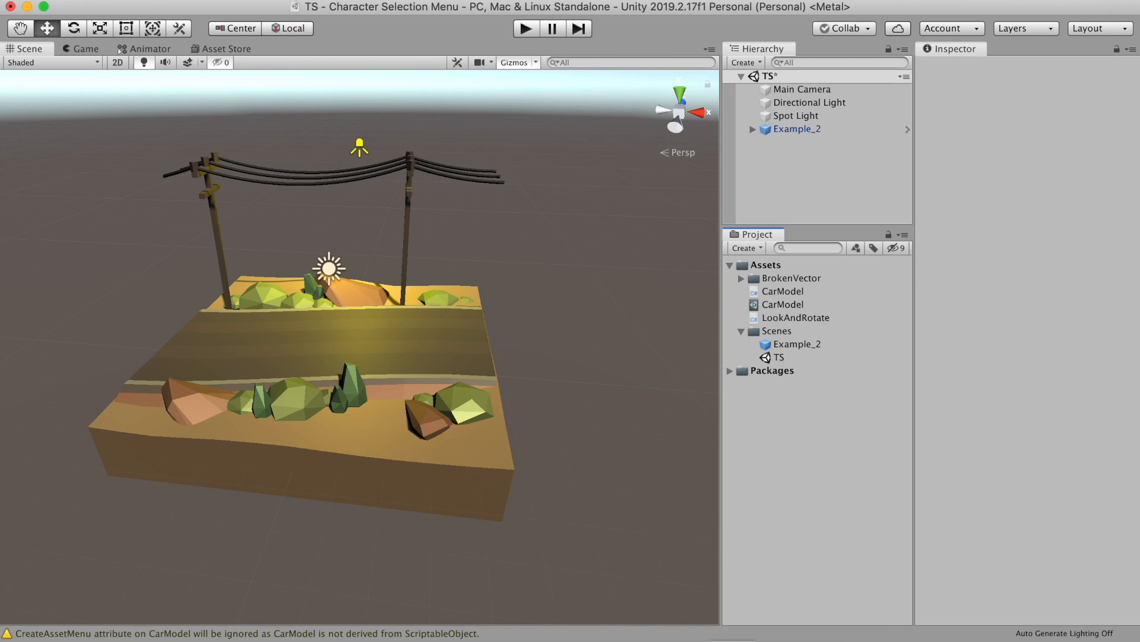
pyautogui.doubleClick(783, 291)
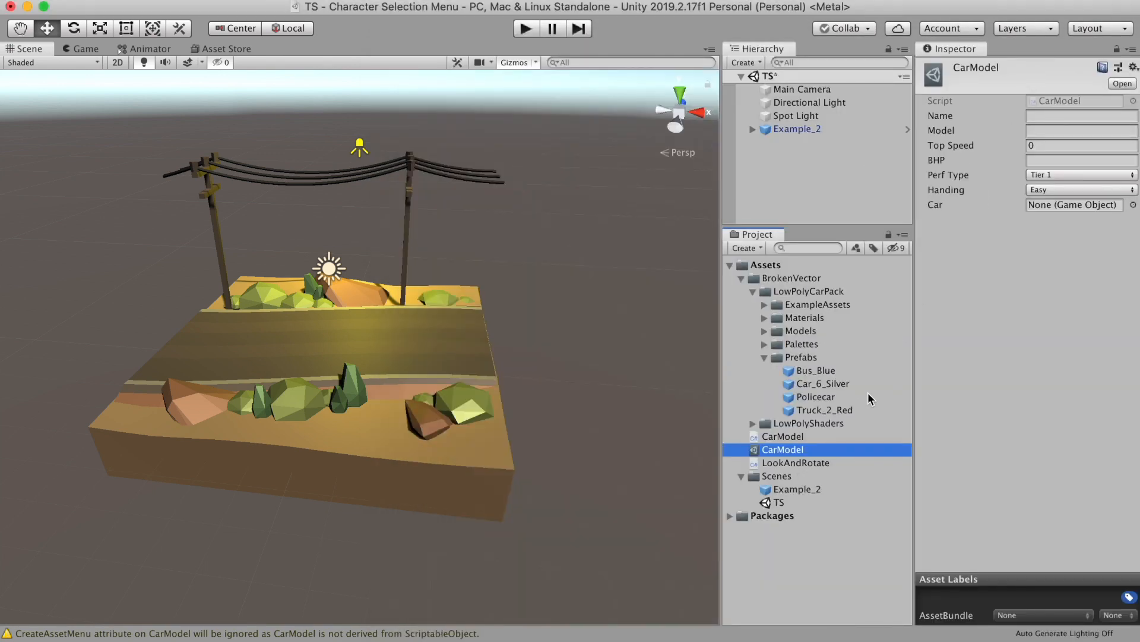
# Step: Enter the car's BHP as 444 @ 6,000 RPM in its asset
pyautogui.doubleClick(782, 449)
pyautogui.write('Truck')
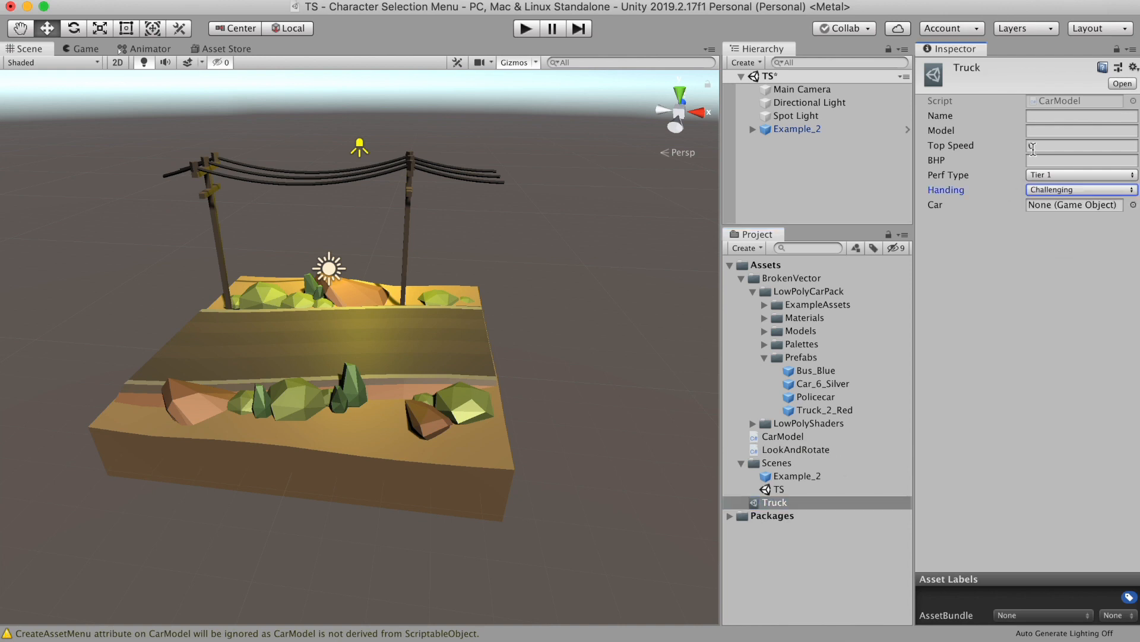
pyautogui.write('444 @')
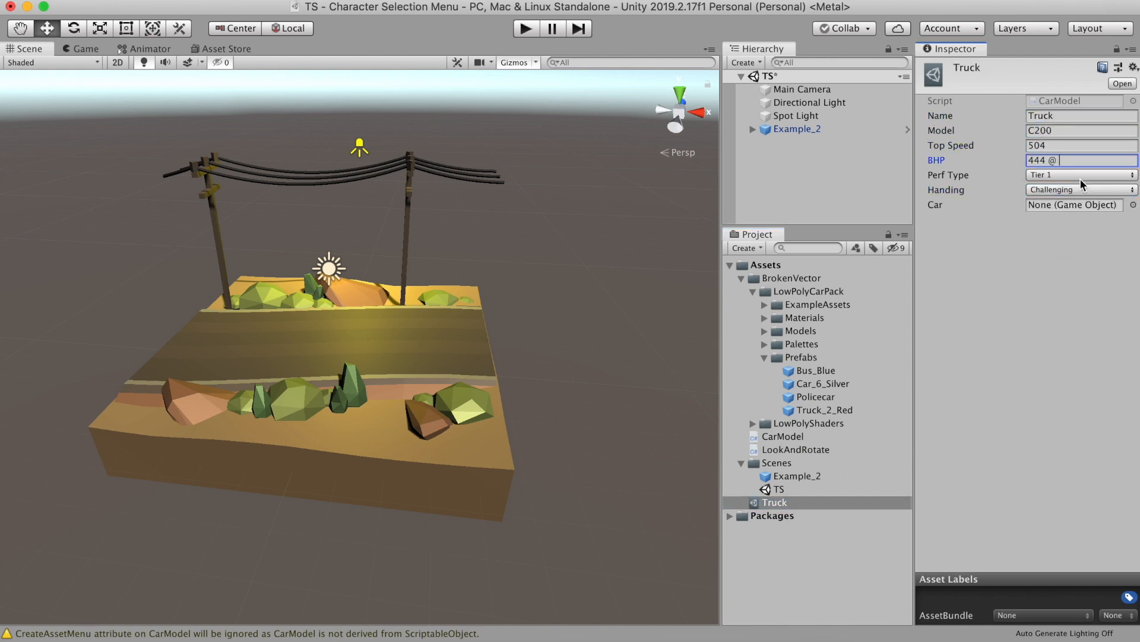
pyautogui.write('6,000 RPM')
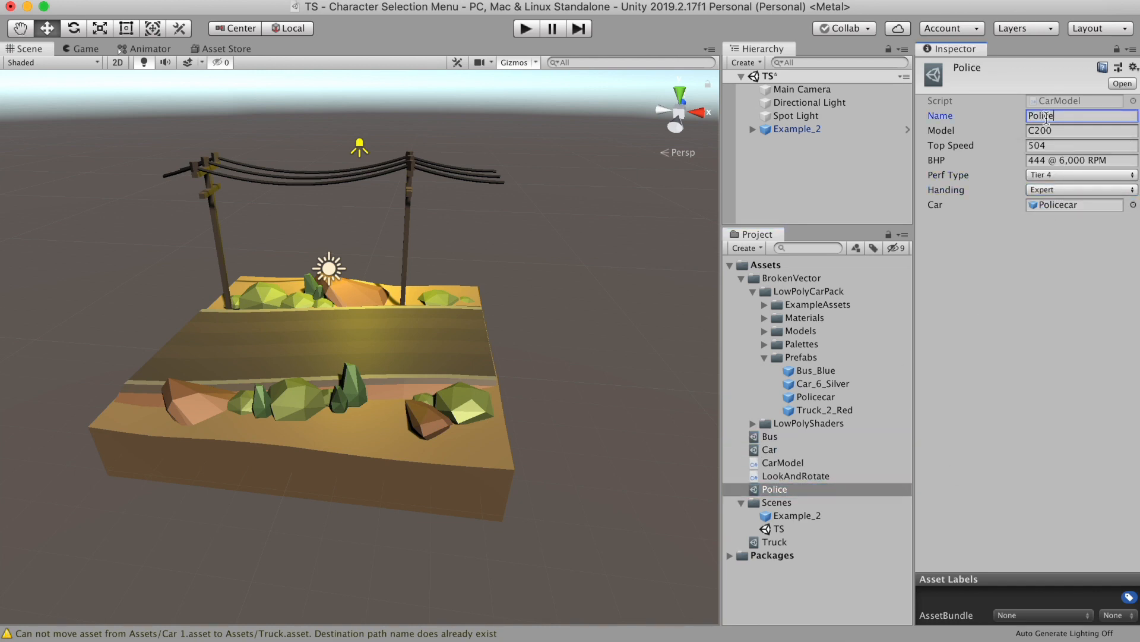
# Step: Review the Bus, Car and Police data assets in the Inspector
pyautogui.click(770, 449)
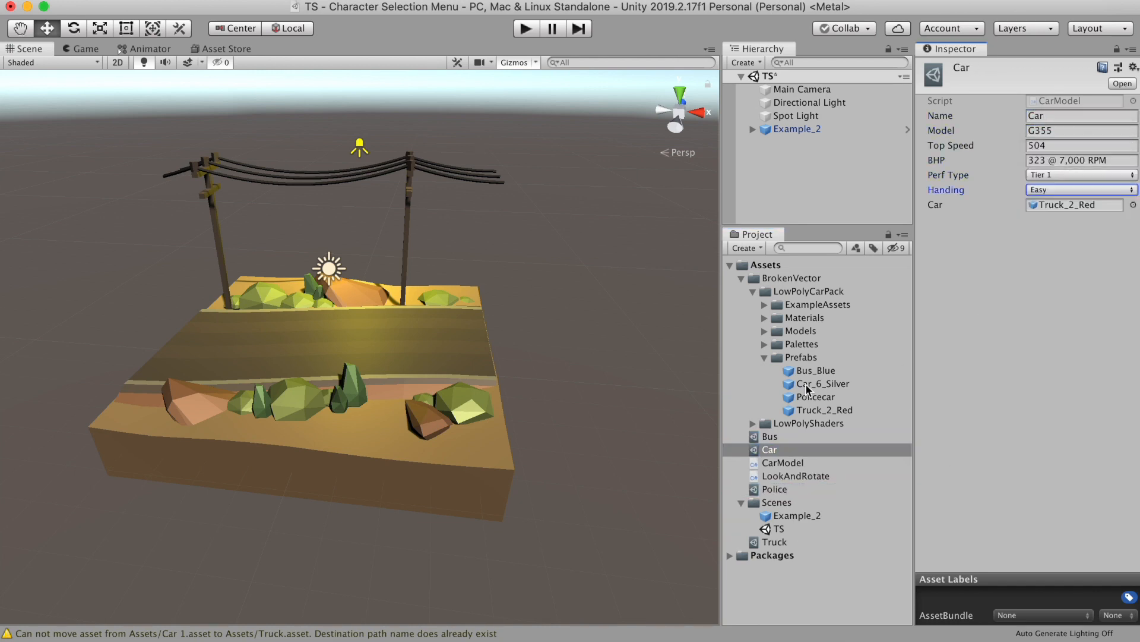
pyautogui.click(769, 436)
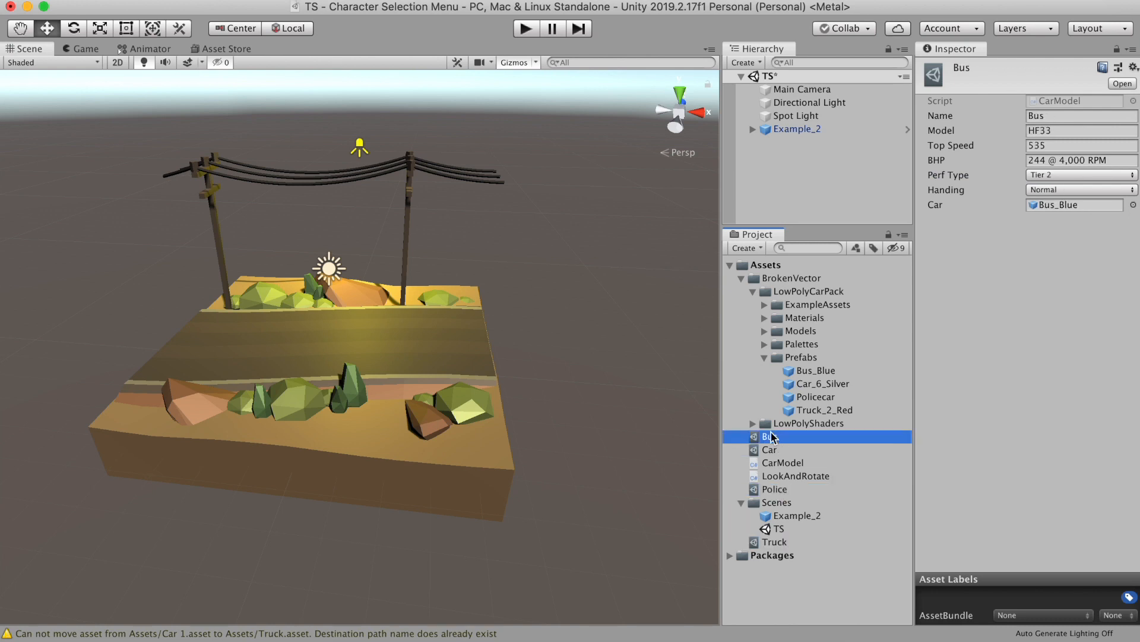
pyautogui.click(769, 304)
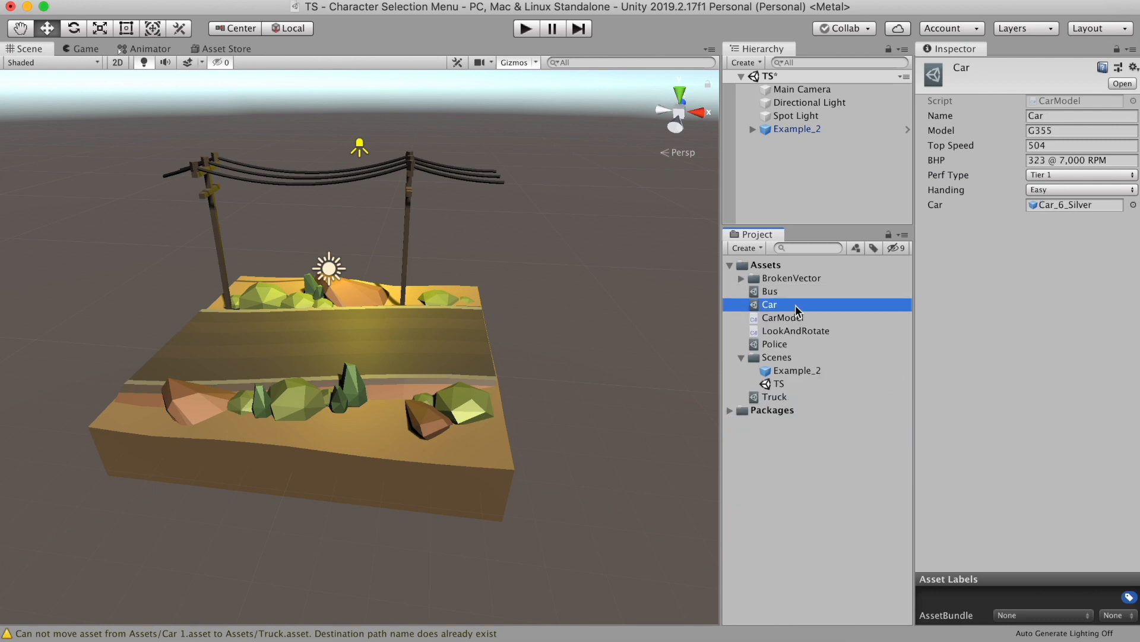
pyautogui.click(775, 343)
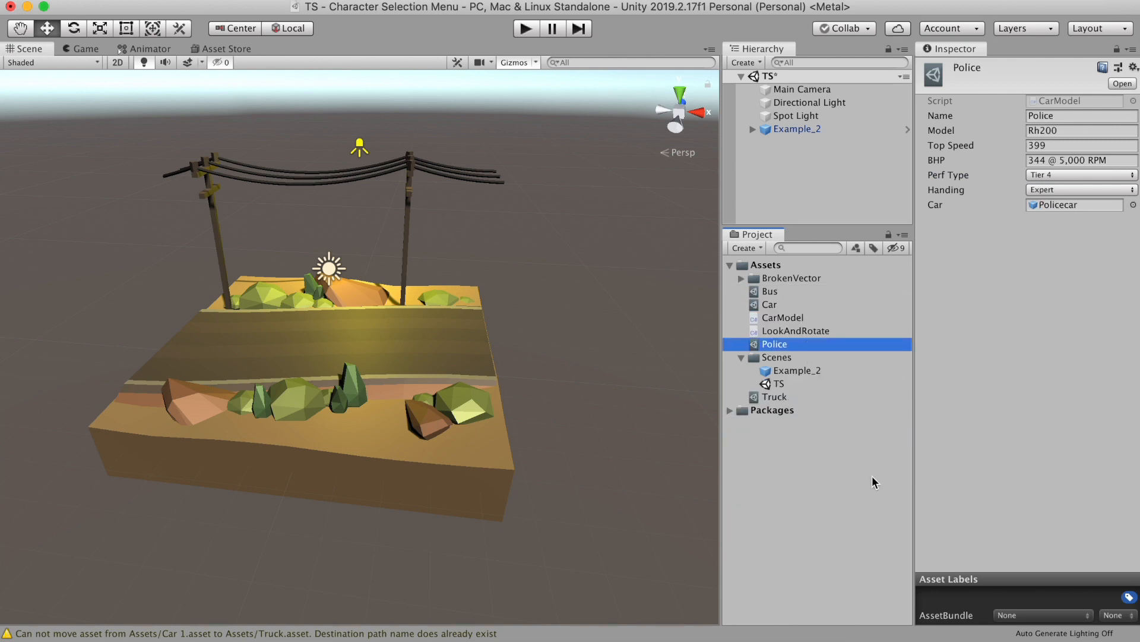
pyautogui.moveTo(870, 471)
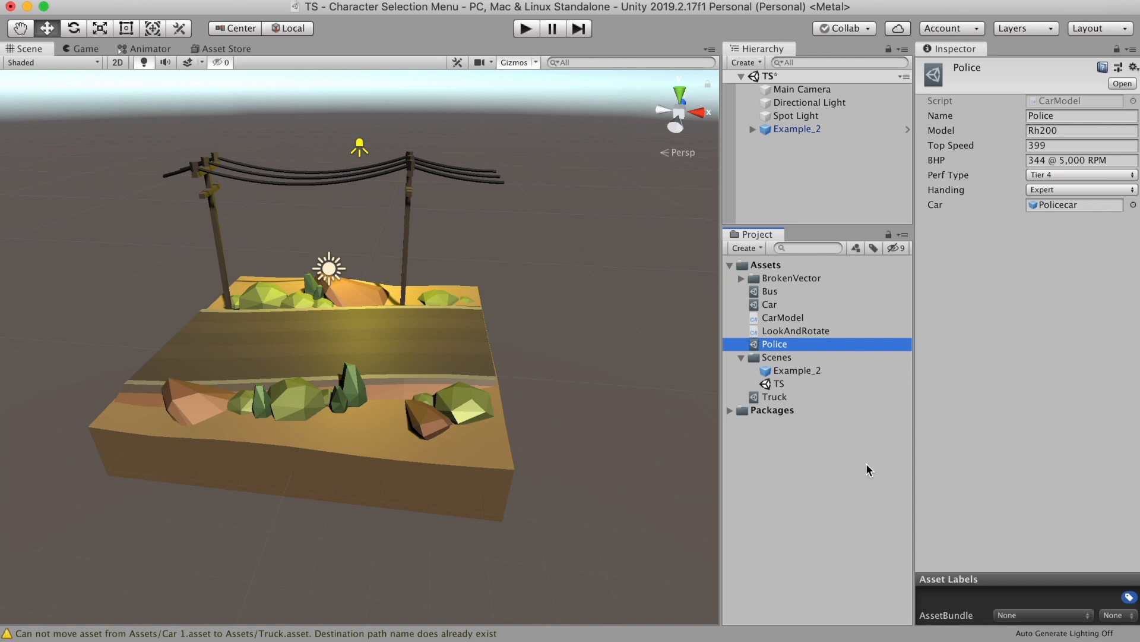
# Step: Create a new C# script named CarSelection
pyautogui.click(742, 247)
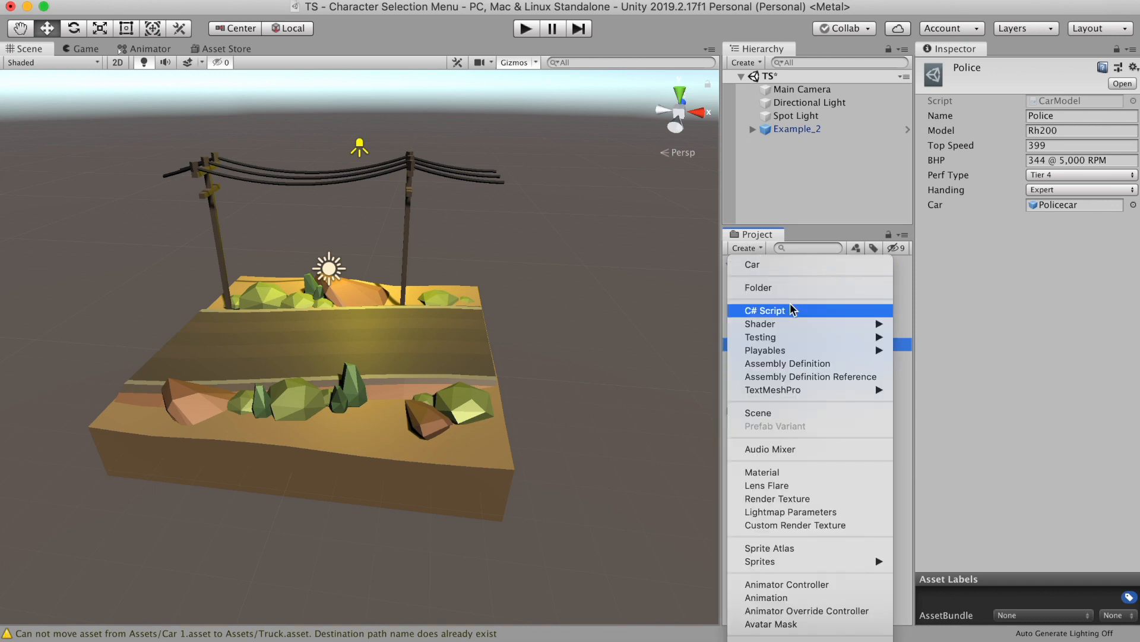
pyautogui.click(764, 310)
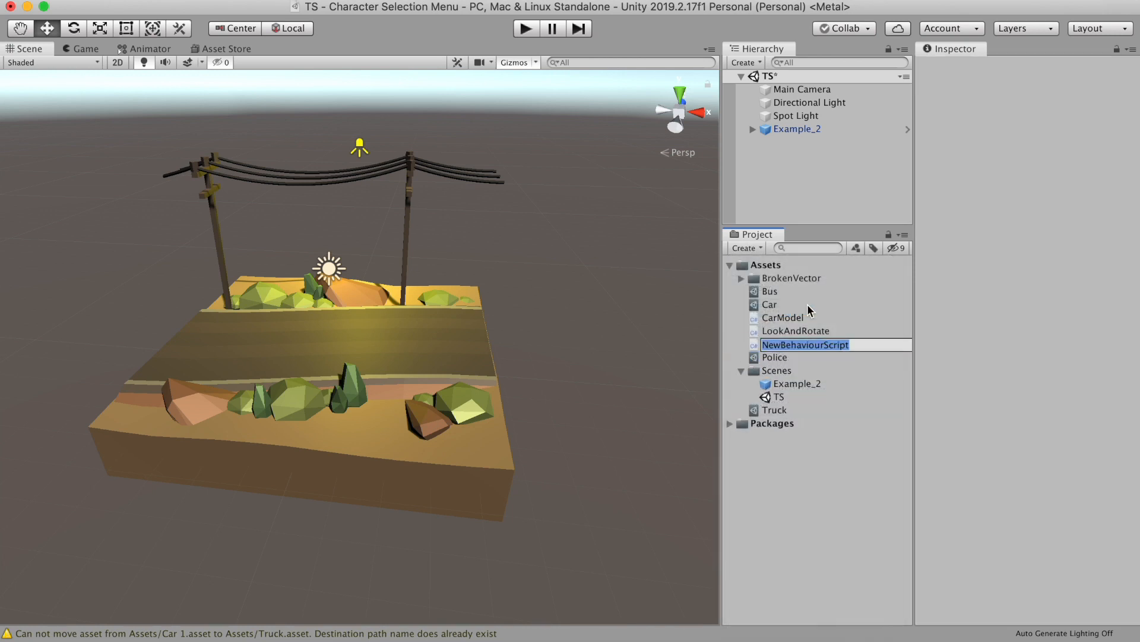
pyautogui.write('CarSele')
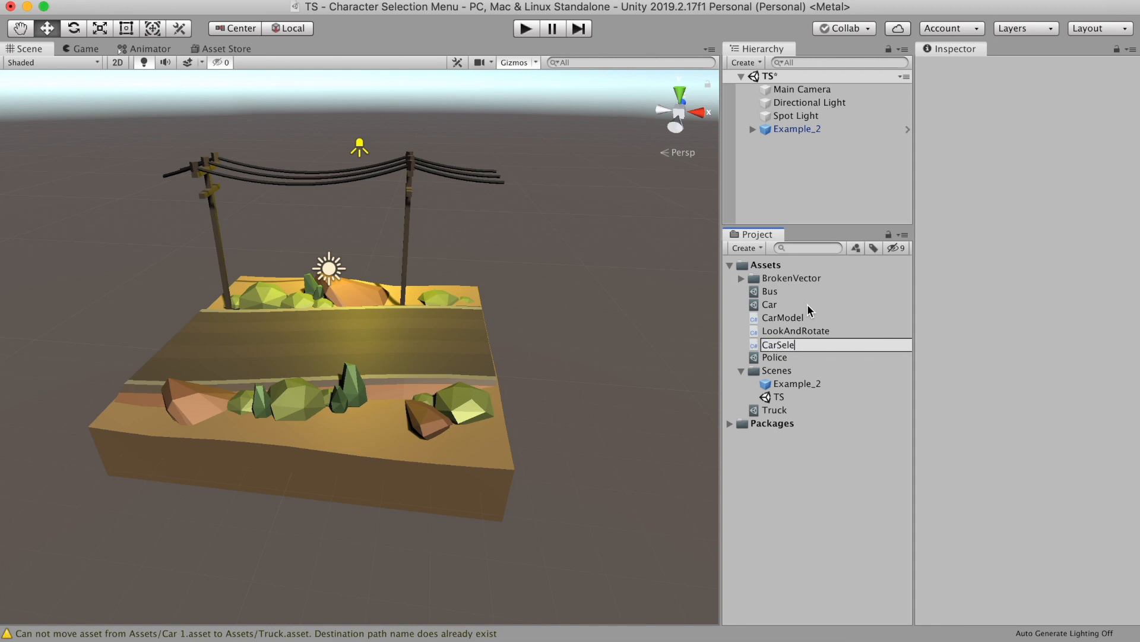
pyautogui.write('ction')
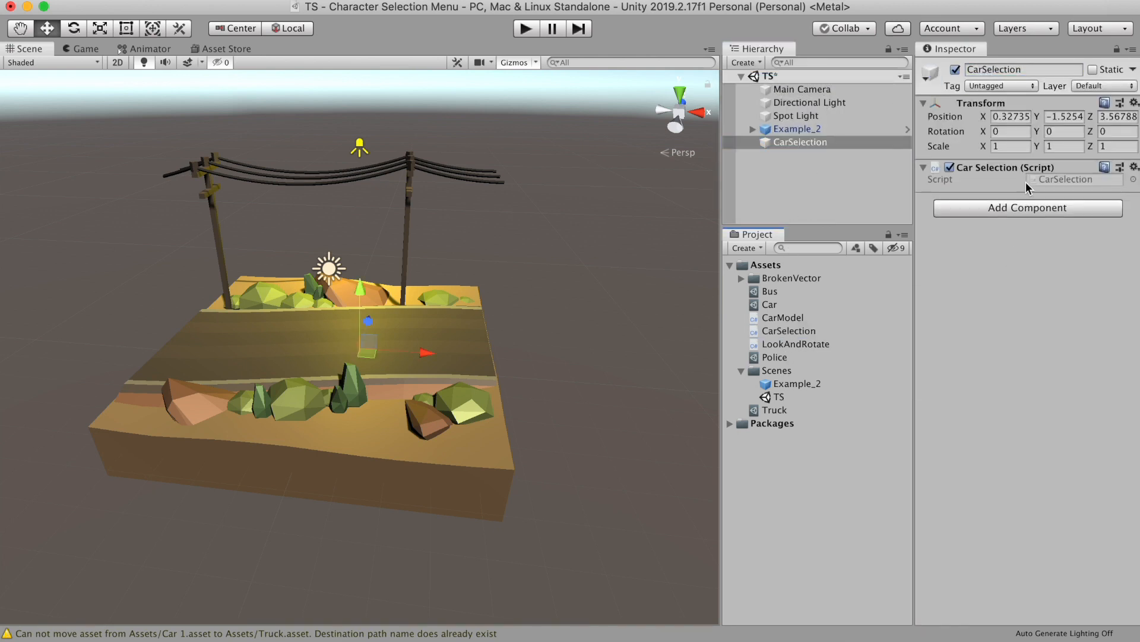
pyautogui.write('p')
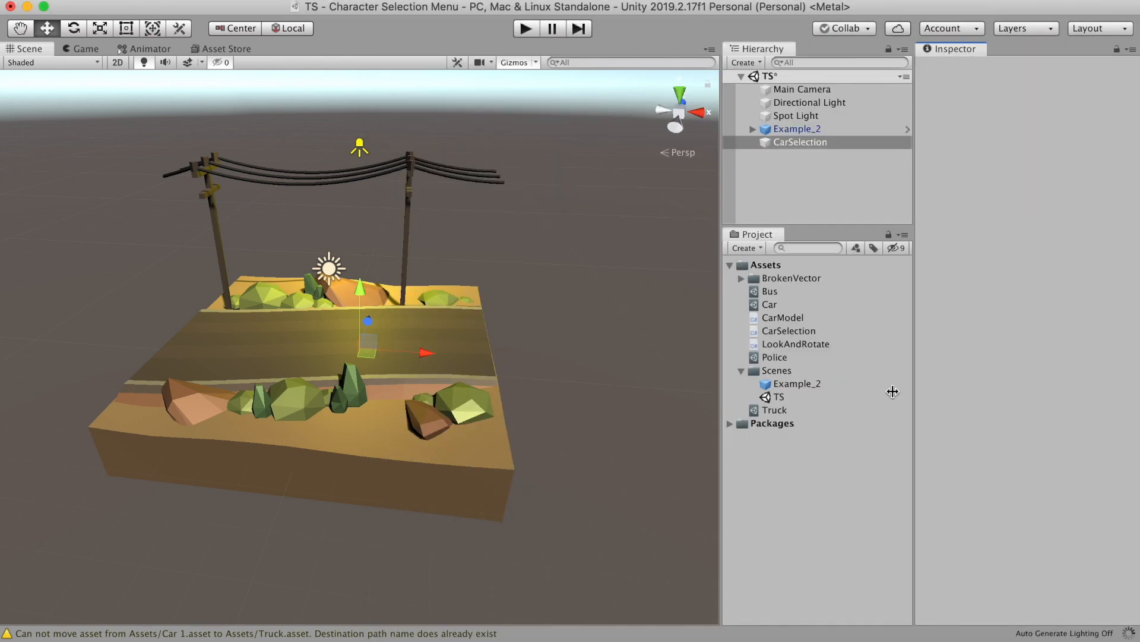
# Step: Set the CarSelection object's Car Models size to 4 and return to the script
pyautogui.click(801, 141)
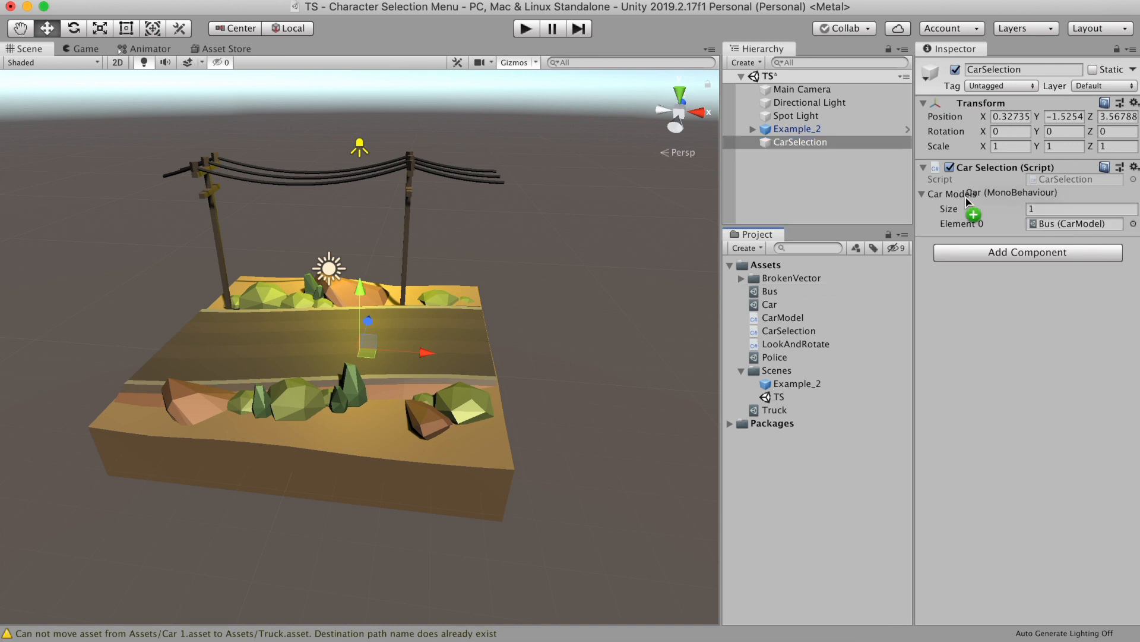
pyautogui.write('4')
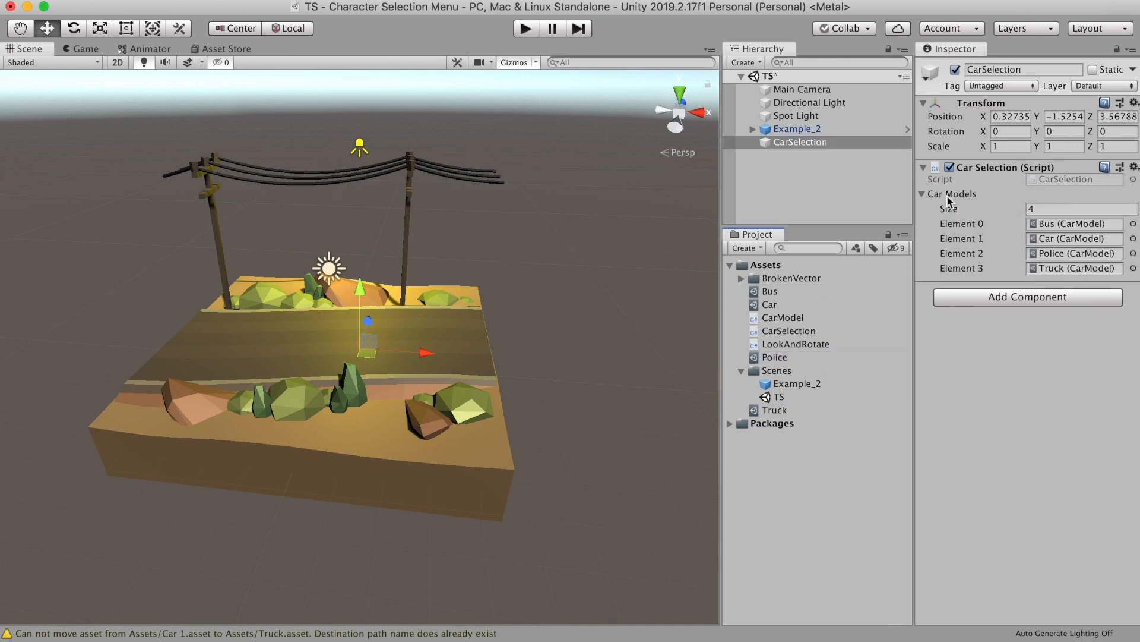
pyautogui.click(803, 141)
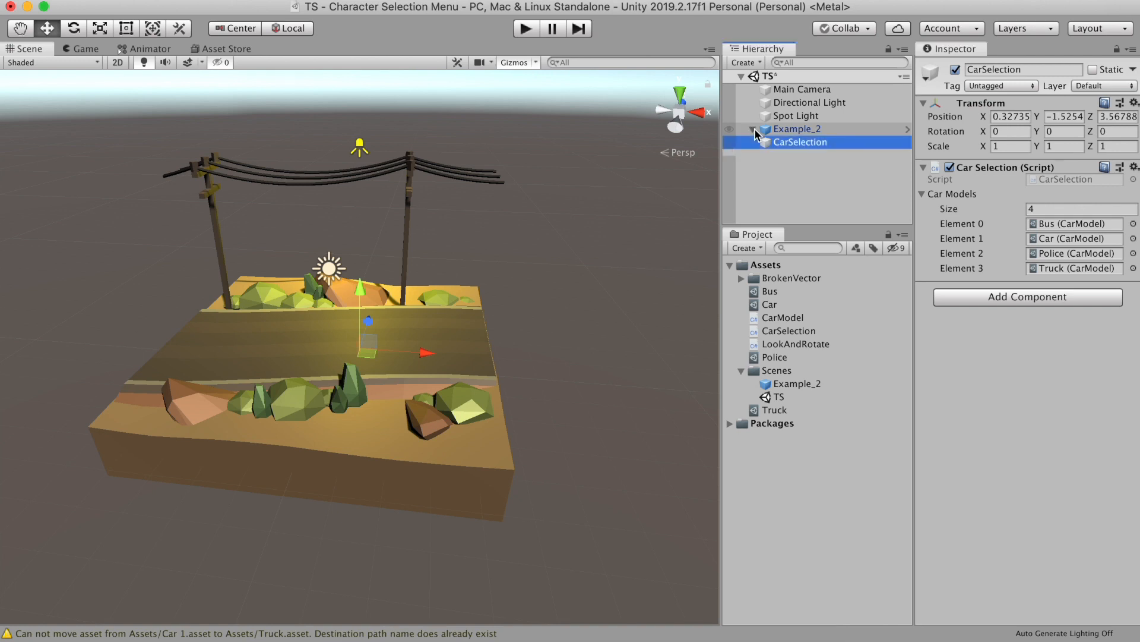
pyautogui.click(754, 128)
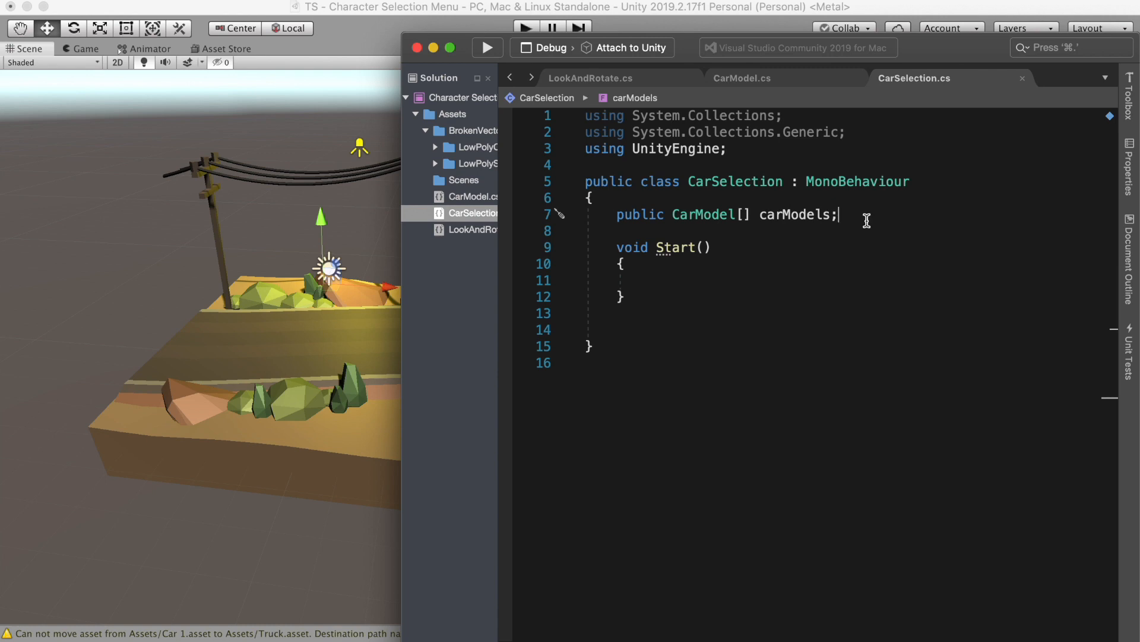
# Step: Declare public Transform Spot and a private List<GameObject> cars, and start a loop over carModels
pyautogui.write('public Transform Spot;')
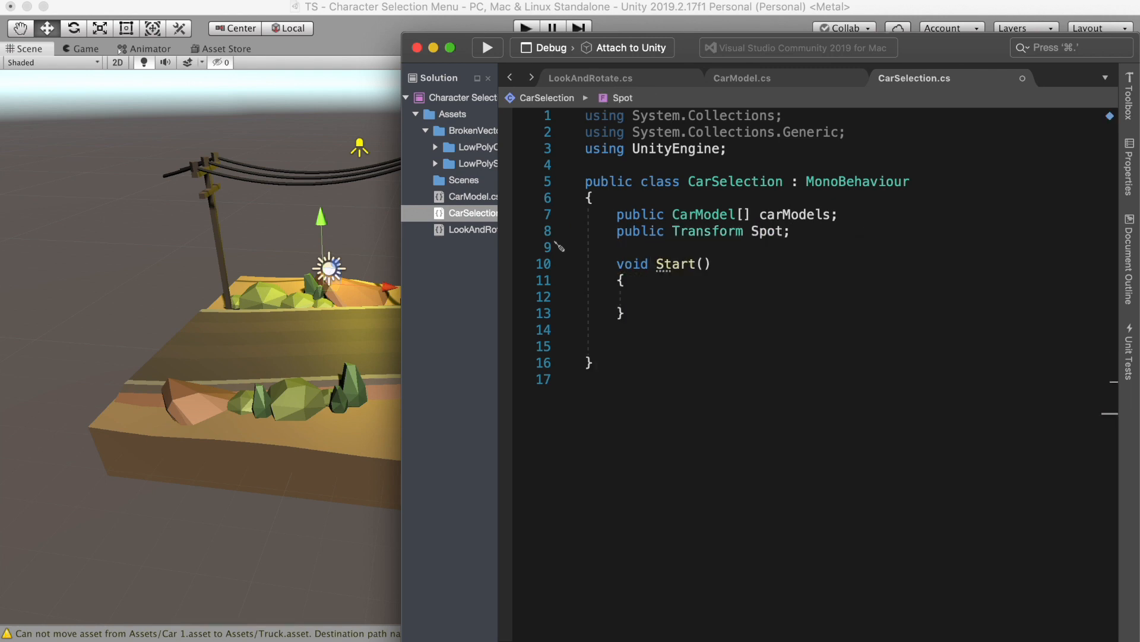
pyautogui.write('private List<GameObject> cars;')
pyautogui.write('cars = nw')
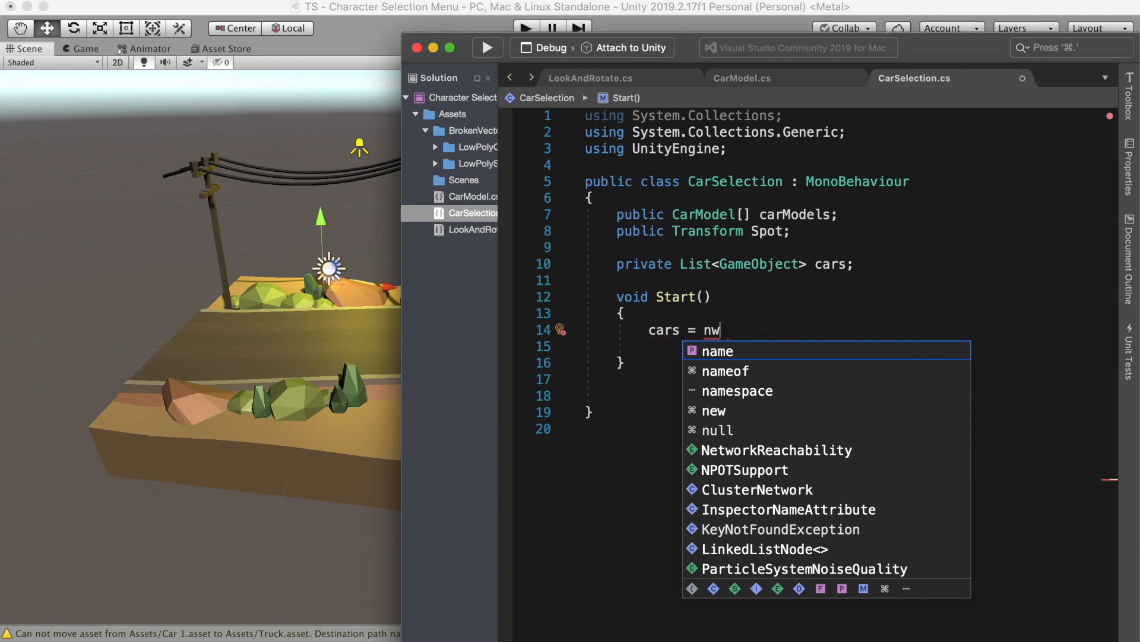
pyautogui.write('ew List<GameObject>();')
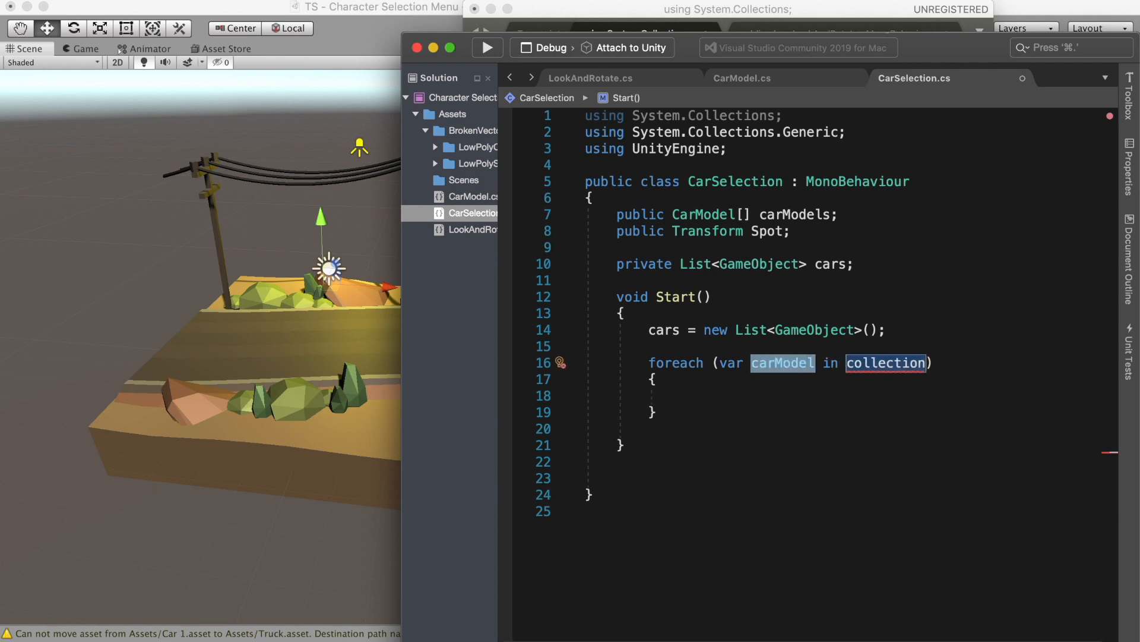
pyautogui.write('carModels')
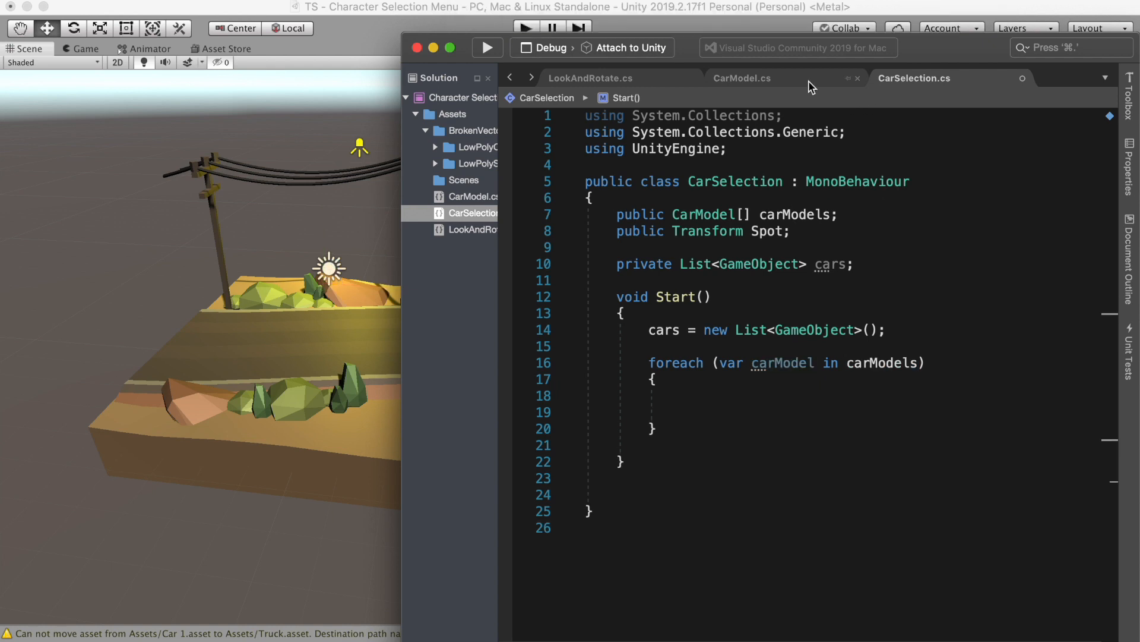
pyautogui.click(741, 78)
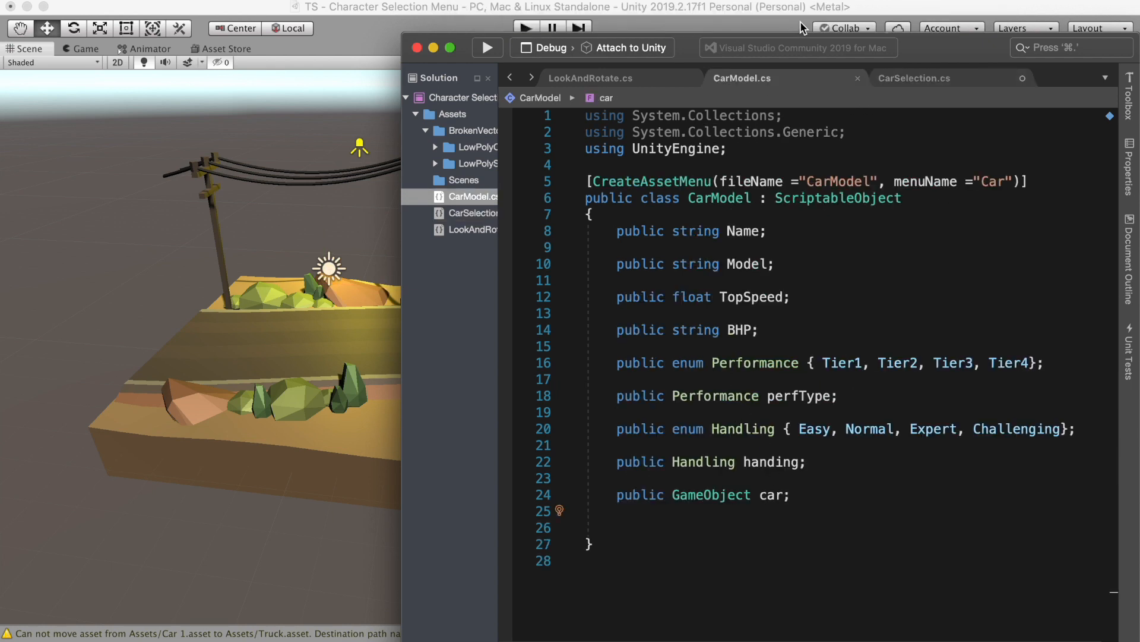
pyautogui.click(914, 79)
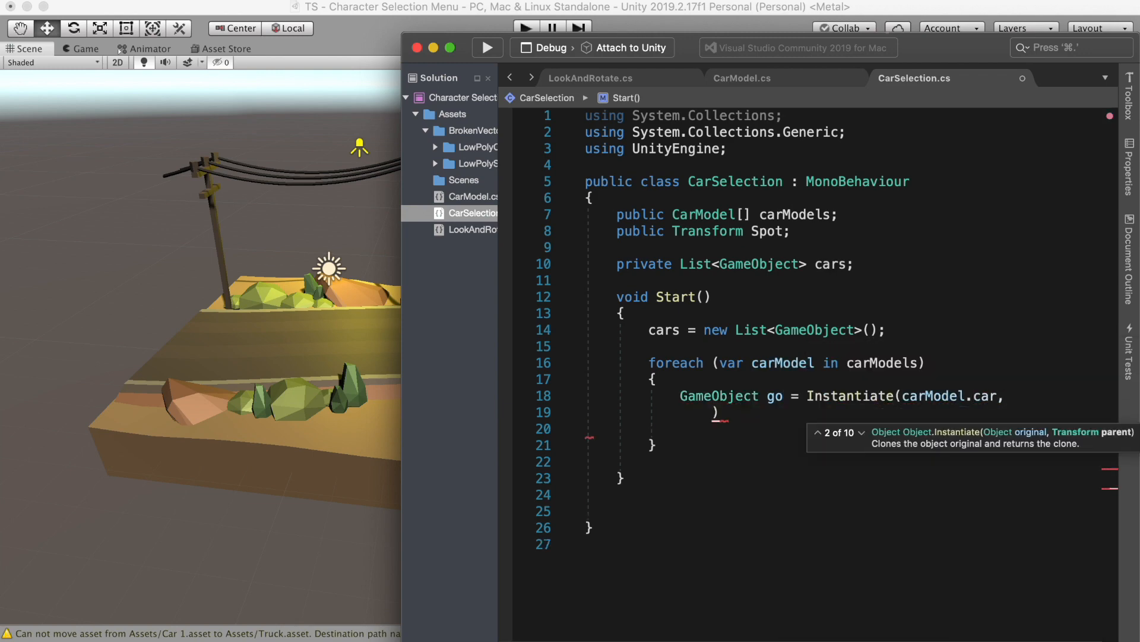
# Step: Instantiate each car at Spot.position, SetActive(false) and add it to cars
pyautogui.write('Spot.position, Quaternion.identity')
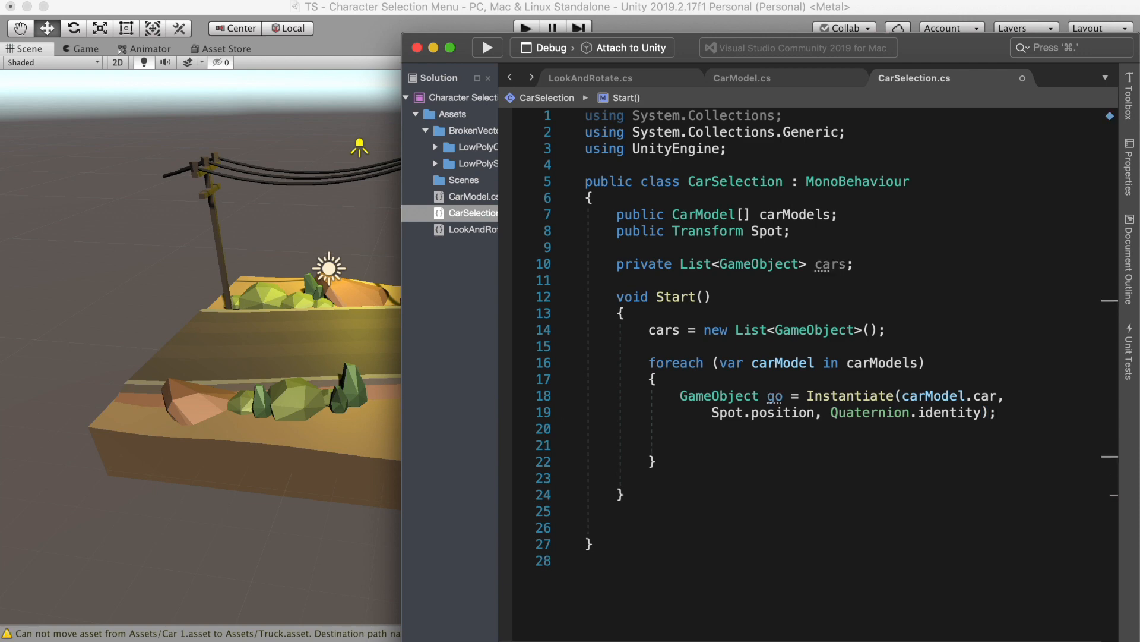
pyautogui.write('go')
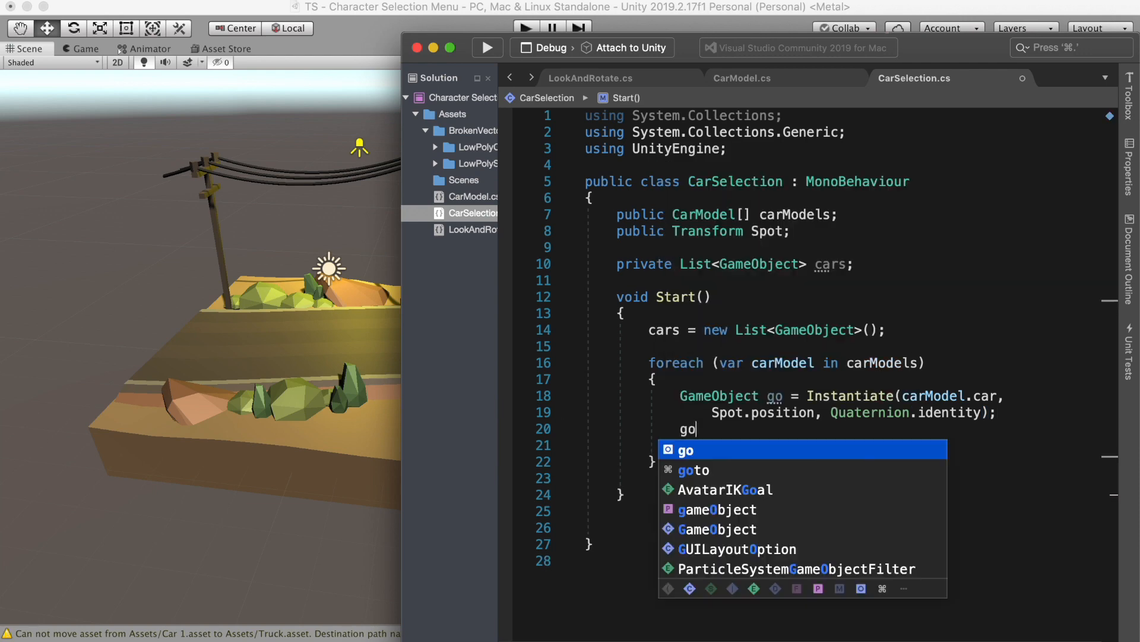
pyautogui.write('.SetActive(false)')
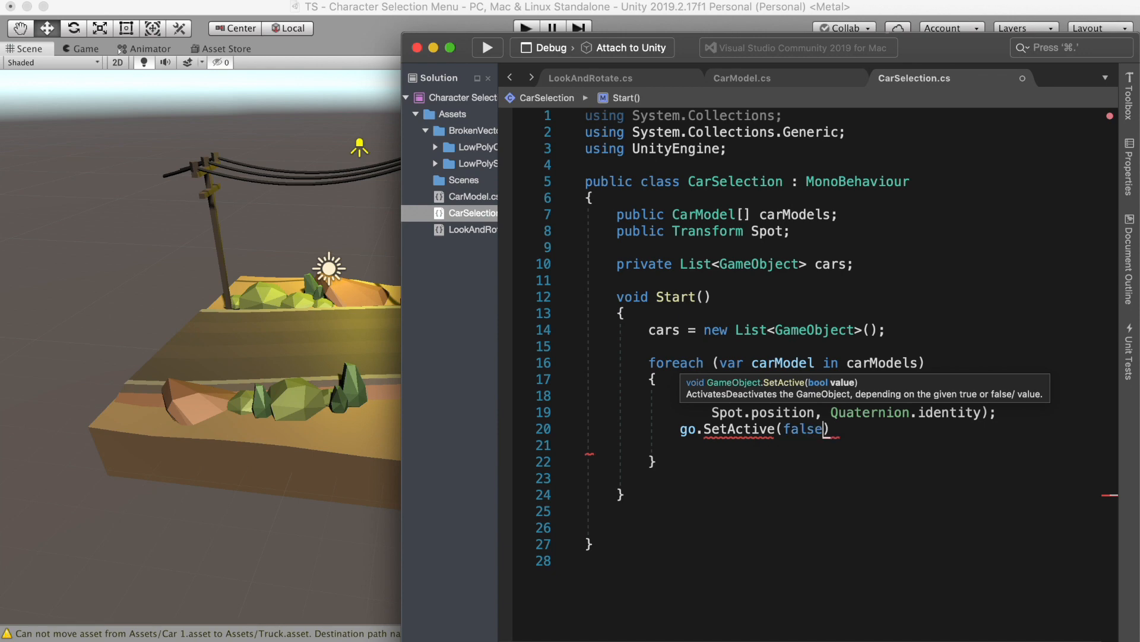
pyautogui.write('car')
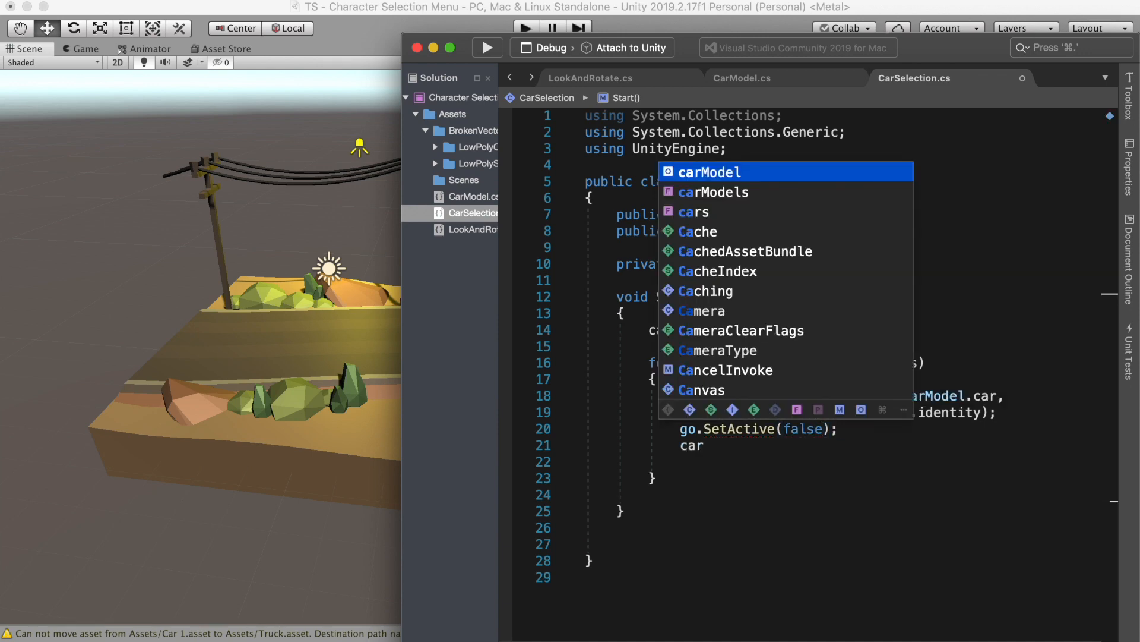
pyautogui.write('cars.Add)')
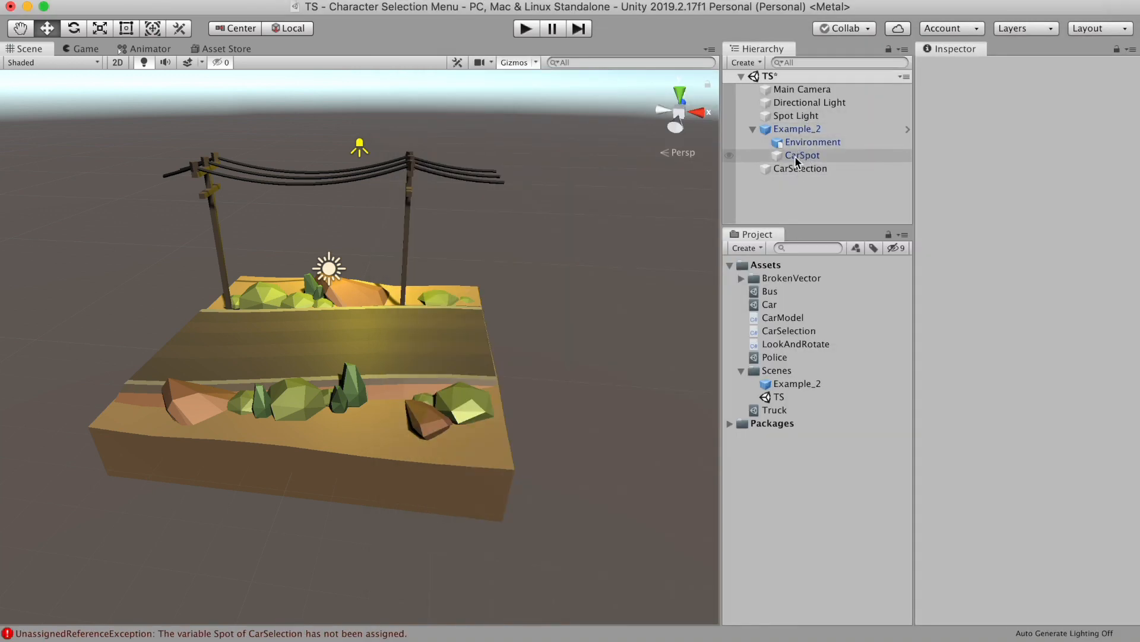
# Step: Assign CarSpot to CarSelection's Spot field and play-test so the four car clones spawn
pyautogui.click(799, 167)
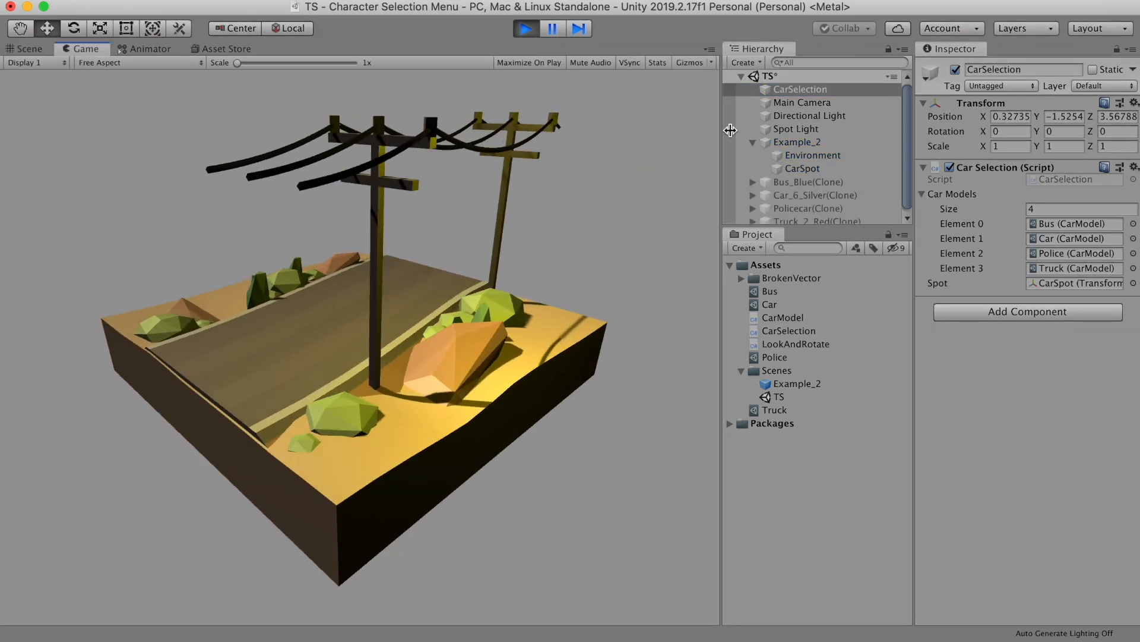
pyautogui.click(814, 192)
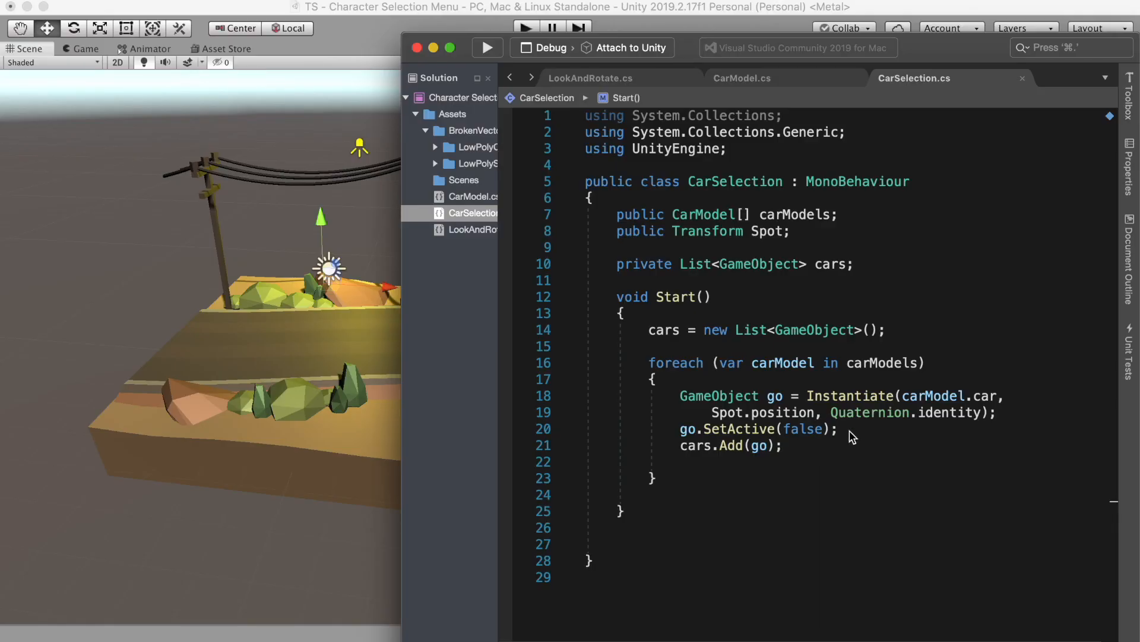
# Step: Parent each spawned car clone under Spot via go.transform.SetParent(Spot)
pyautogui.write('go.tra')
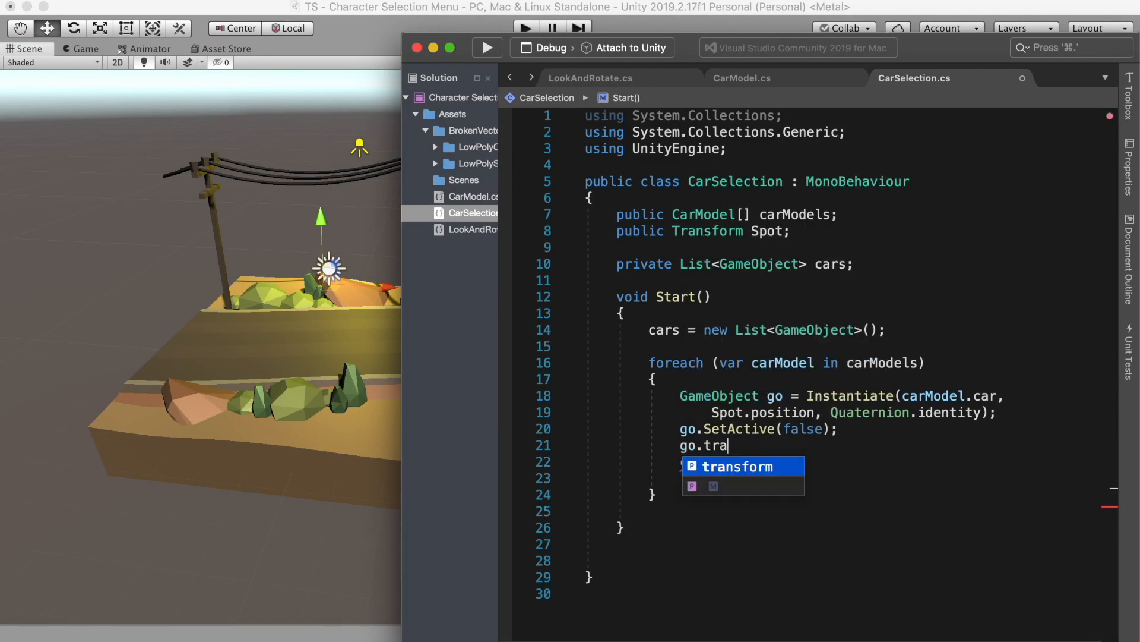
pyautogui.write('nsform.SetParent()')
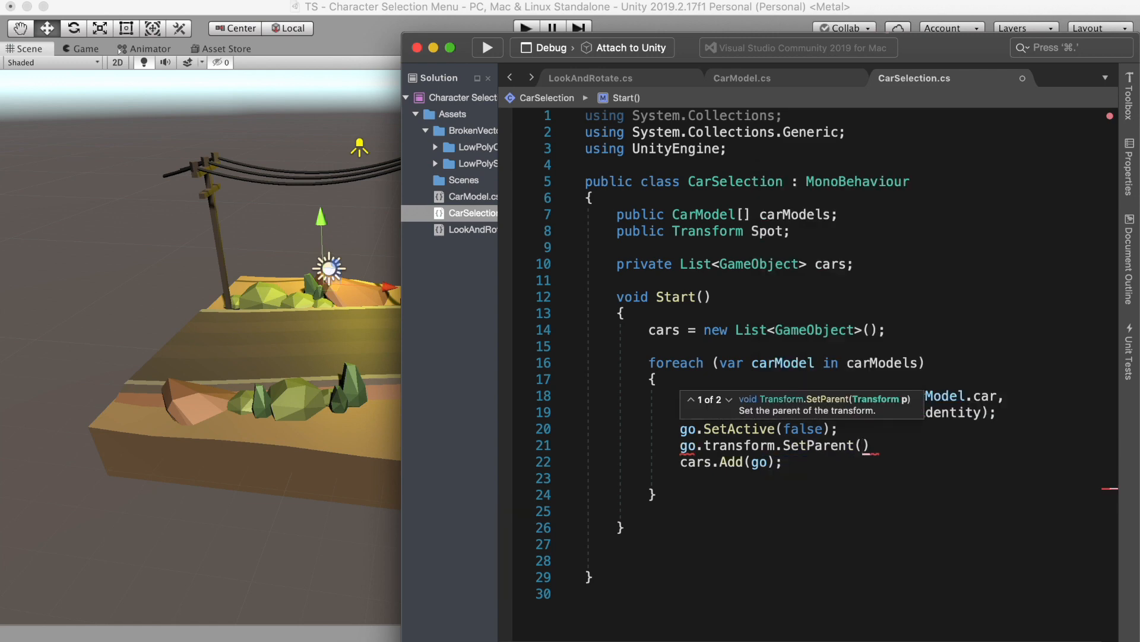
pyautogui.write('Spot')
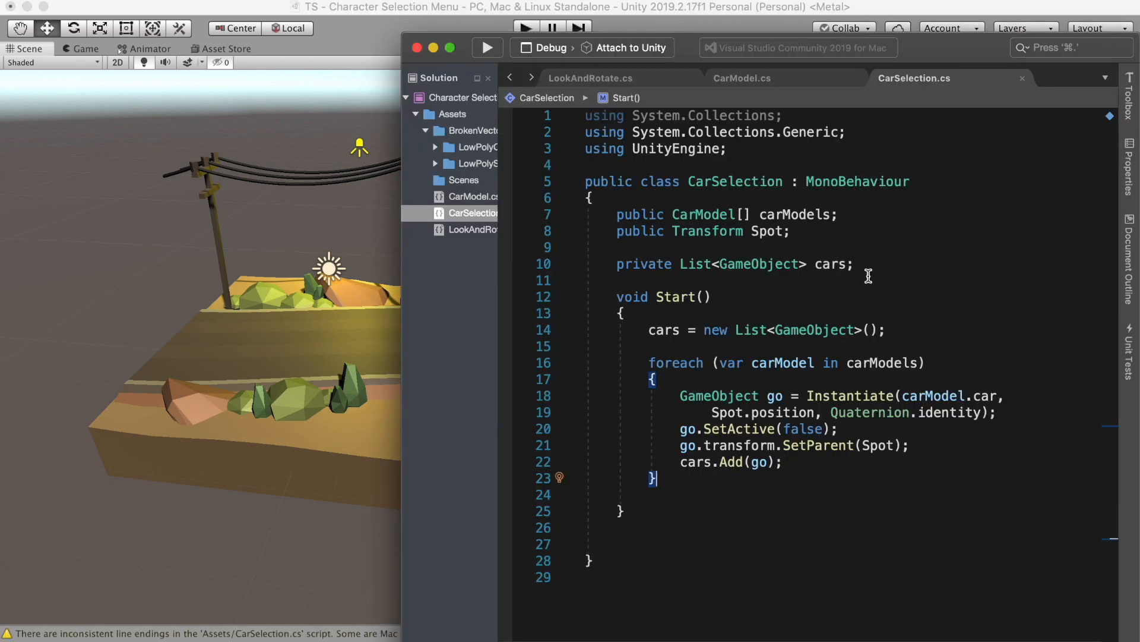
# Step: Declare a private int currentCar index below the cars list
pyautogui.click(856, 264)
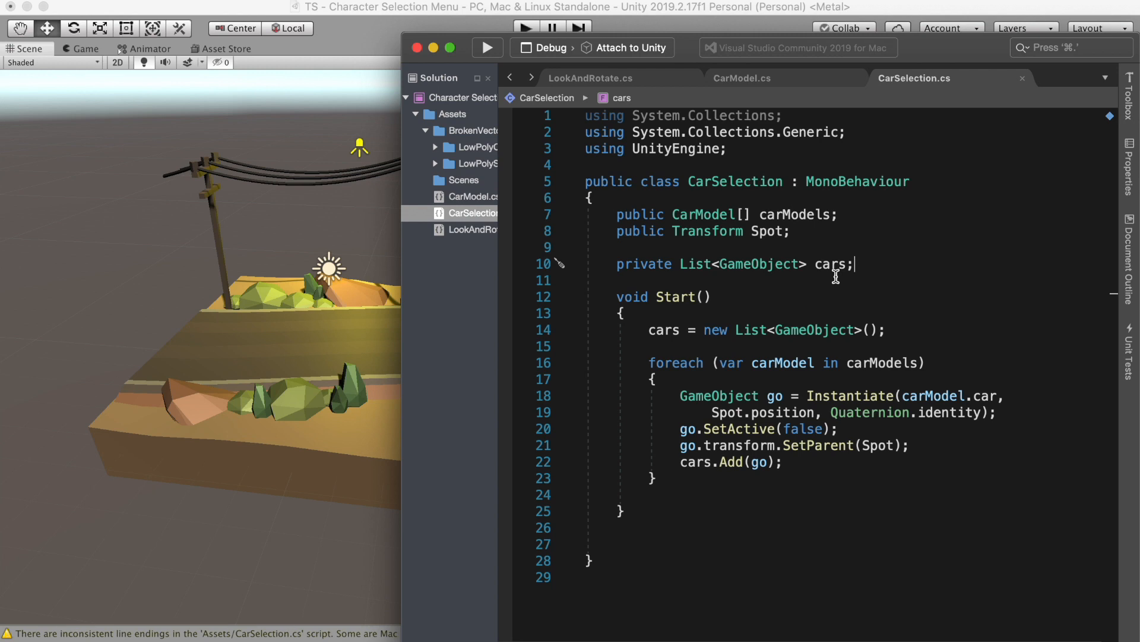
pyautogui.write('p')
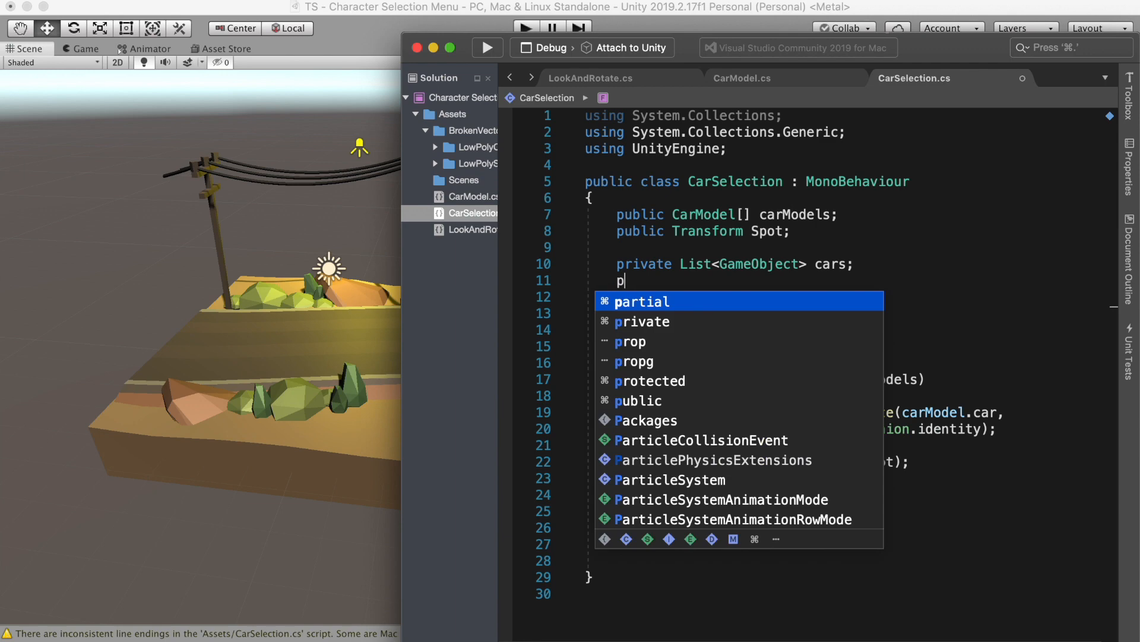
pyautogui.write('rivate int curren')
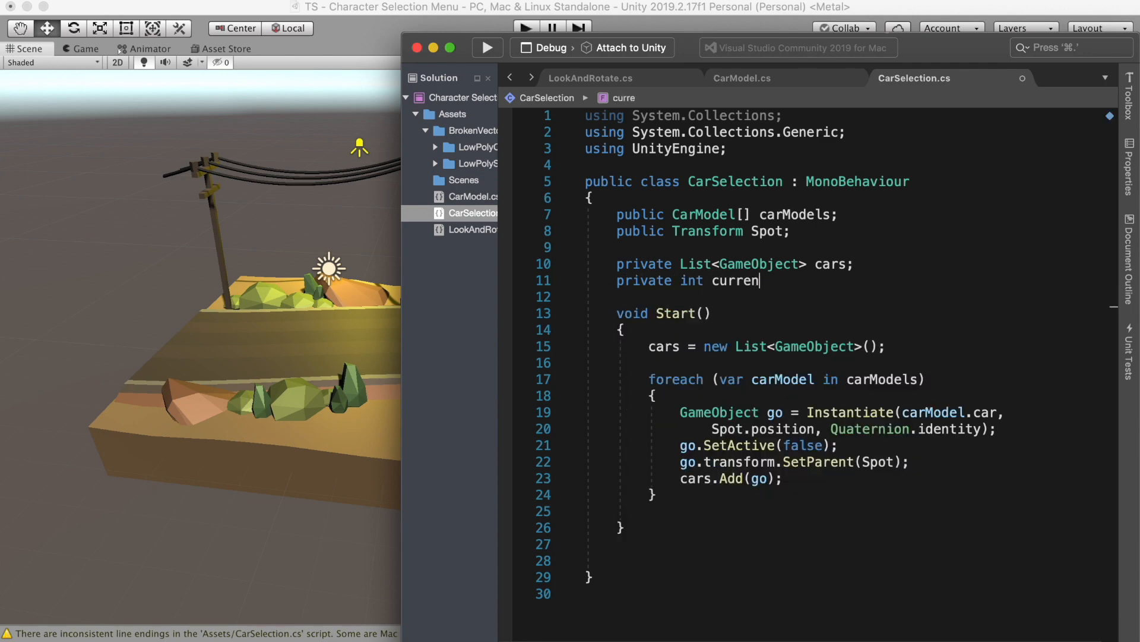
pyautogui.write('tCar;')
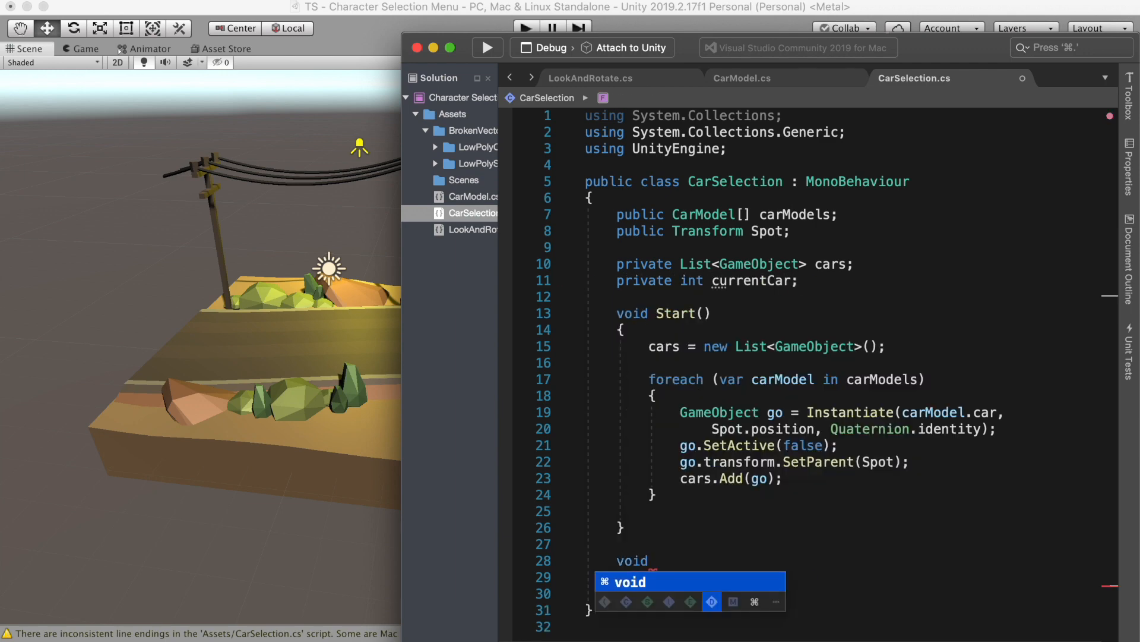
# Step: Write ShowCarFromList() setting cars[currentCar] active and call it at the end of Start
pyautogui.write('ShowCarFromList()')
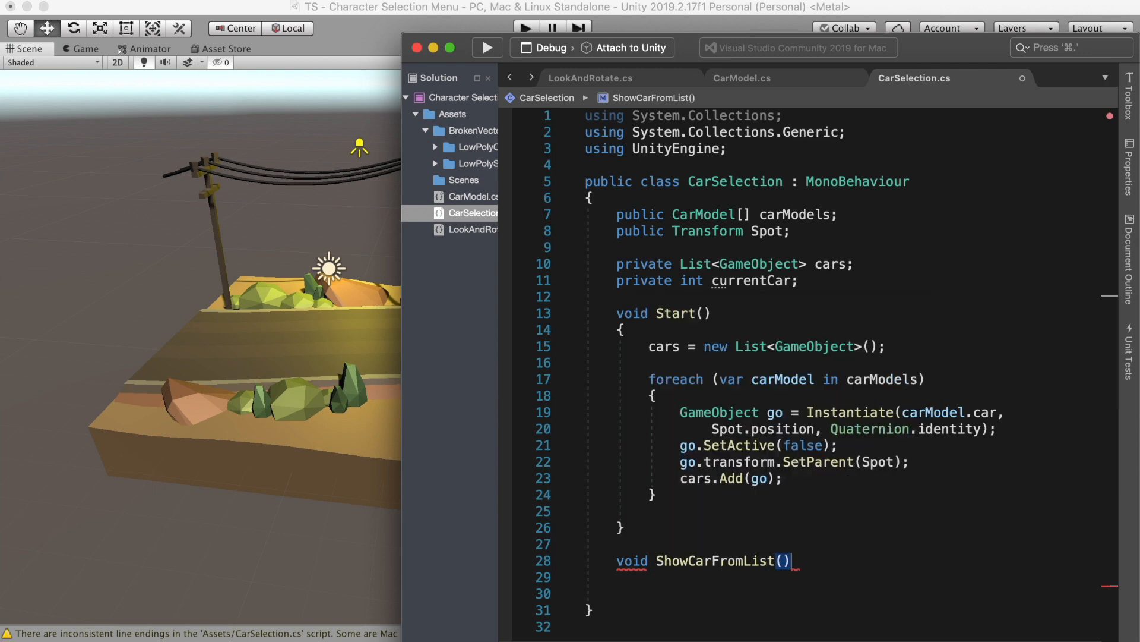
pyautogui.write('cars')
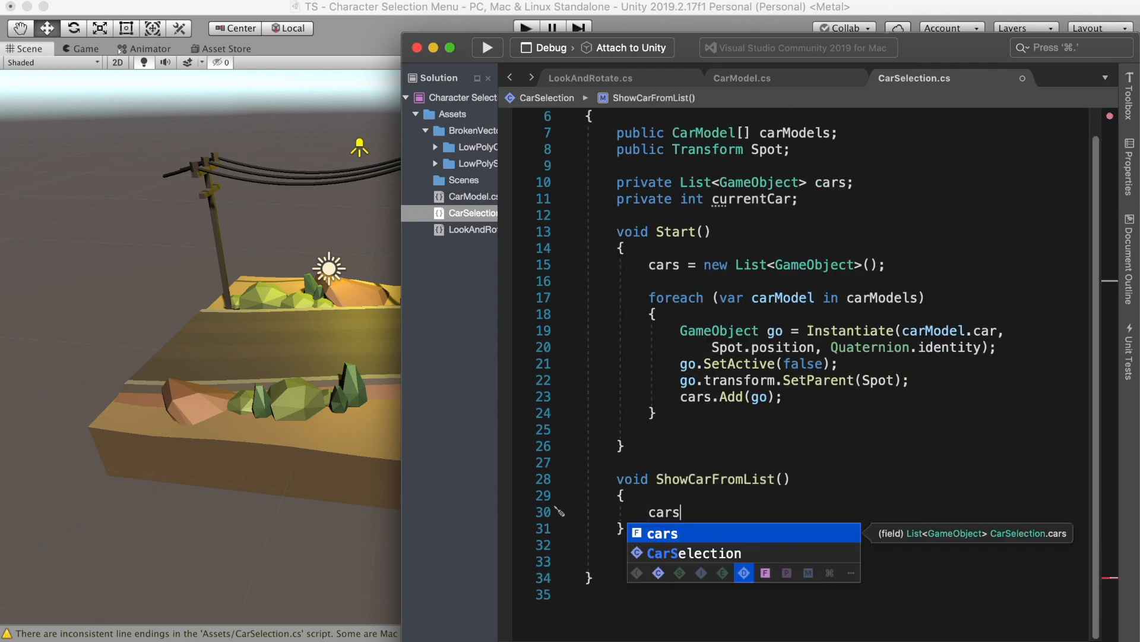
pyautogui.write('[currentCar].SetActive(true);')
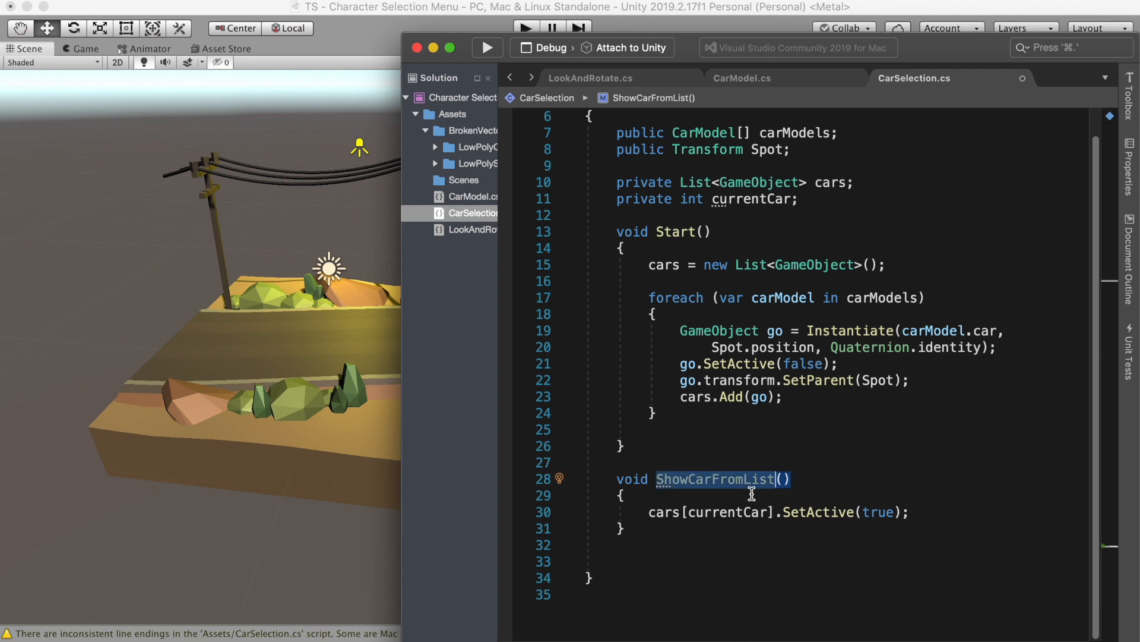
pyautogui.write('ShowCarFromList')
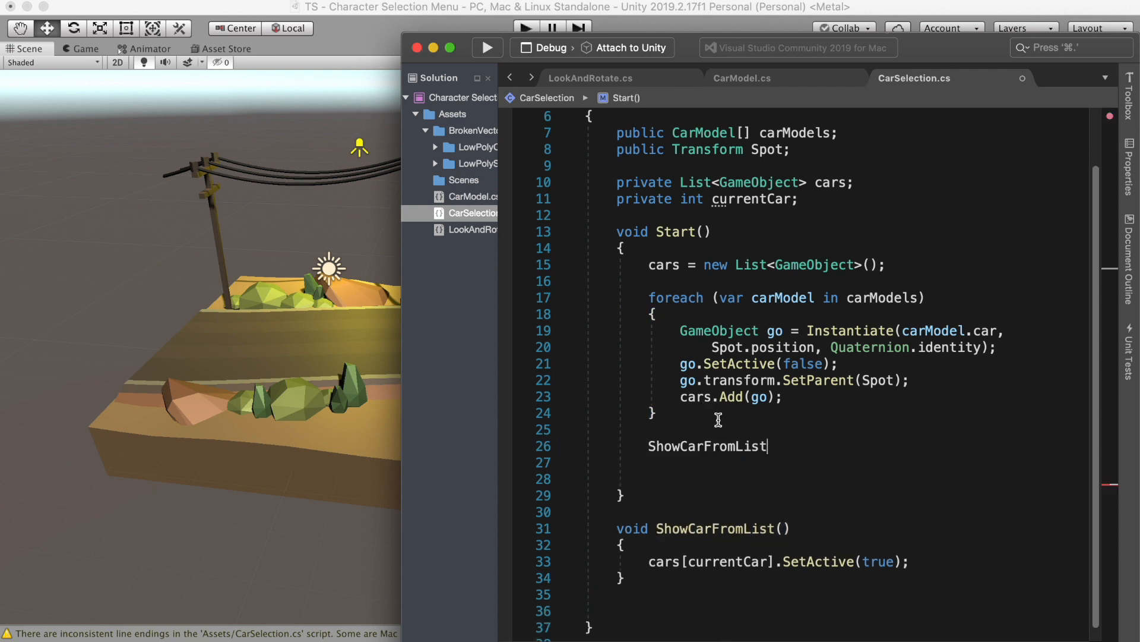
pyautogui.write('();')
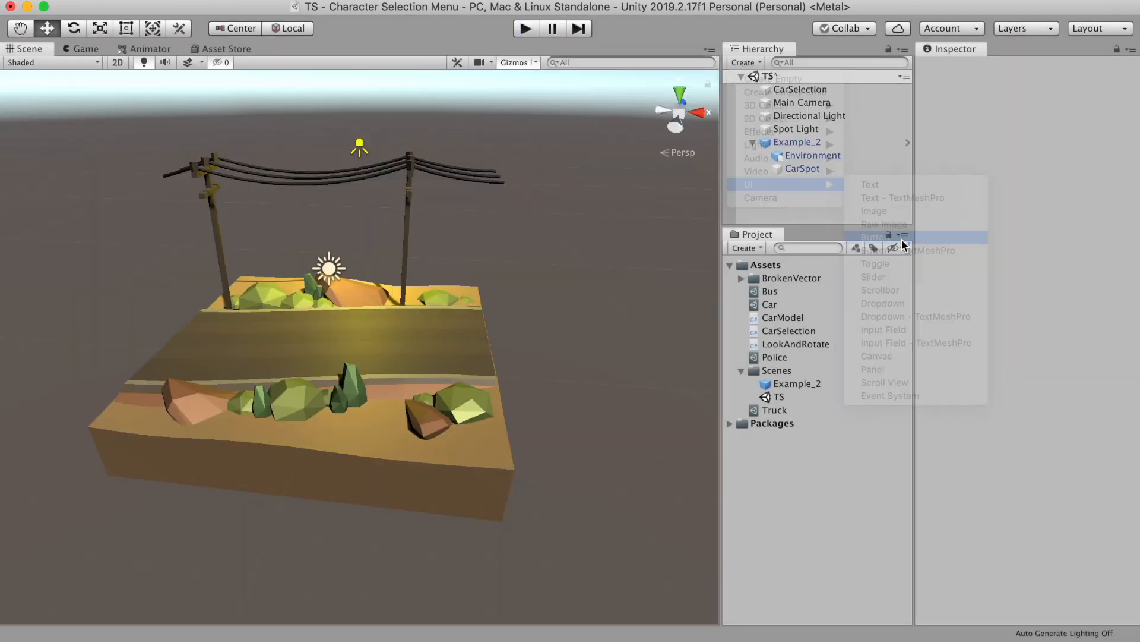
# Step: Create a UI Button named Next and position it with Rect Transform values -100 and -250
pyautogui.click(875, 235)
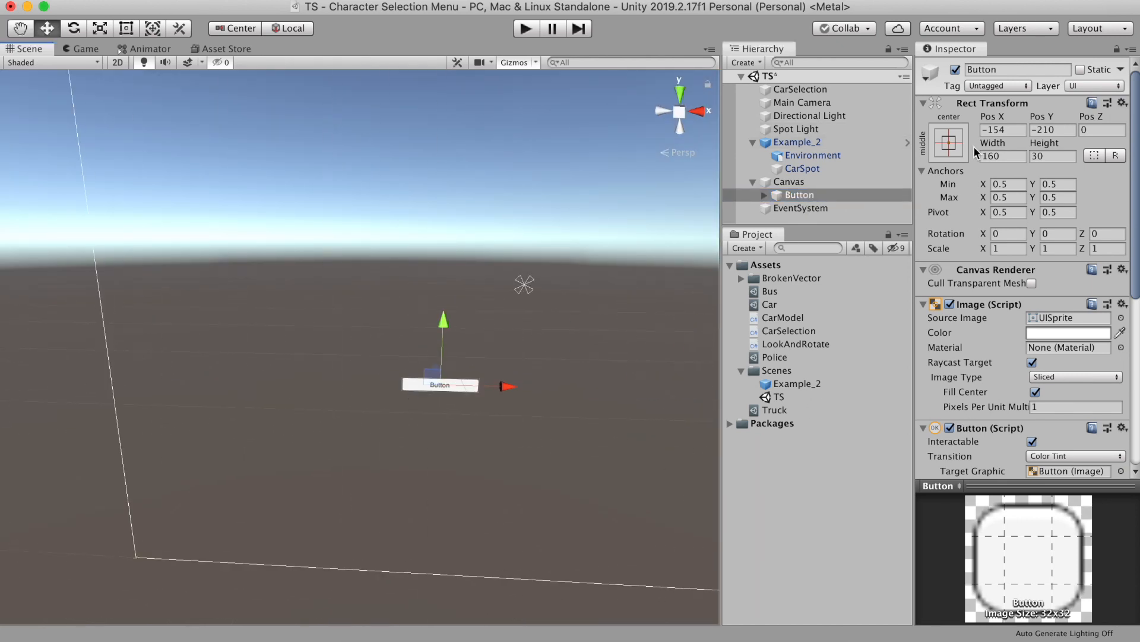
pyautogui.write('Next')
pyautogui.write('0')
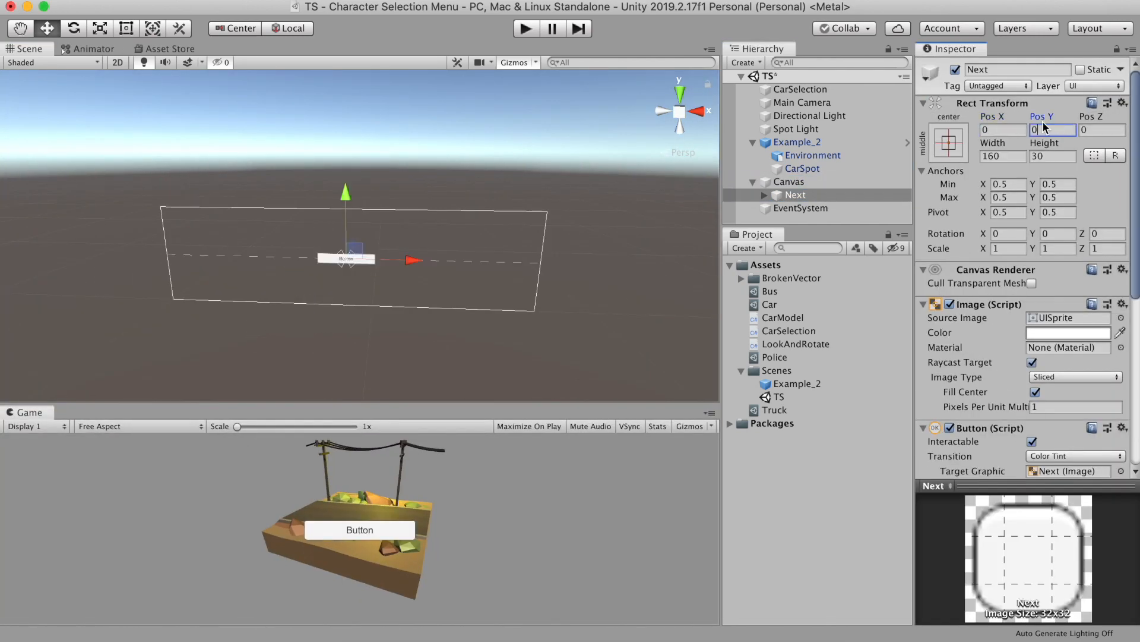
pyautogui.write('-100')
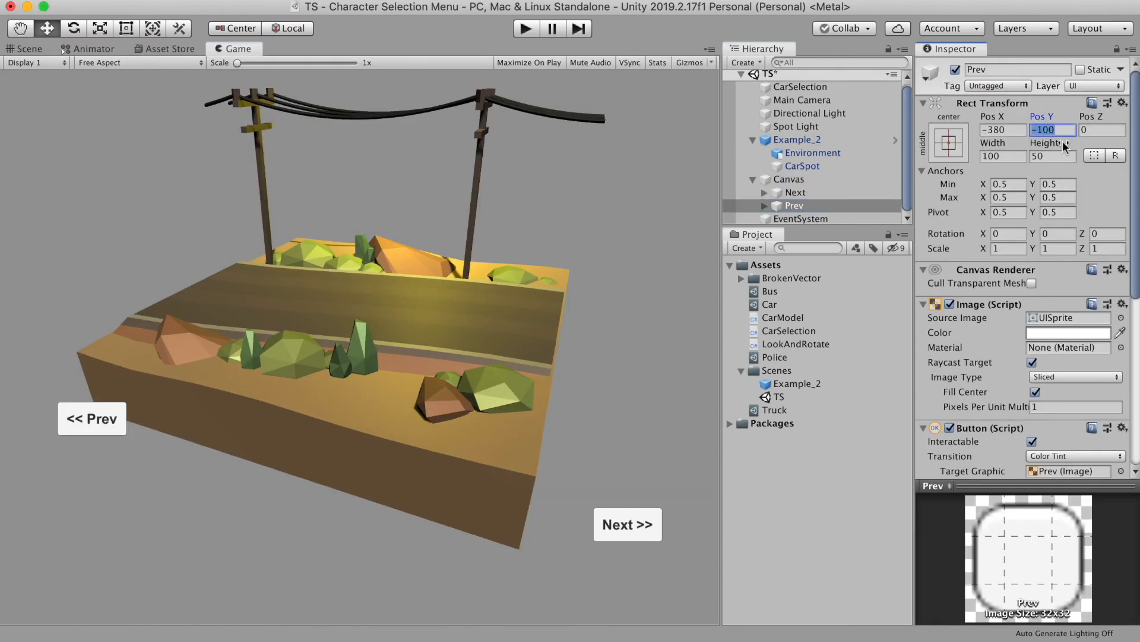
pyautogui.write('-250')
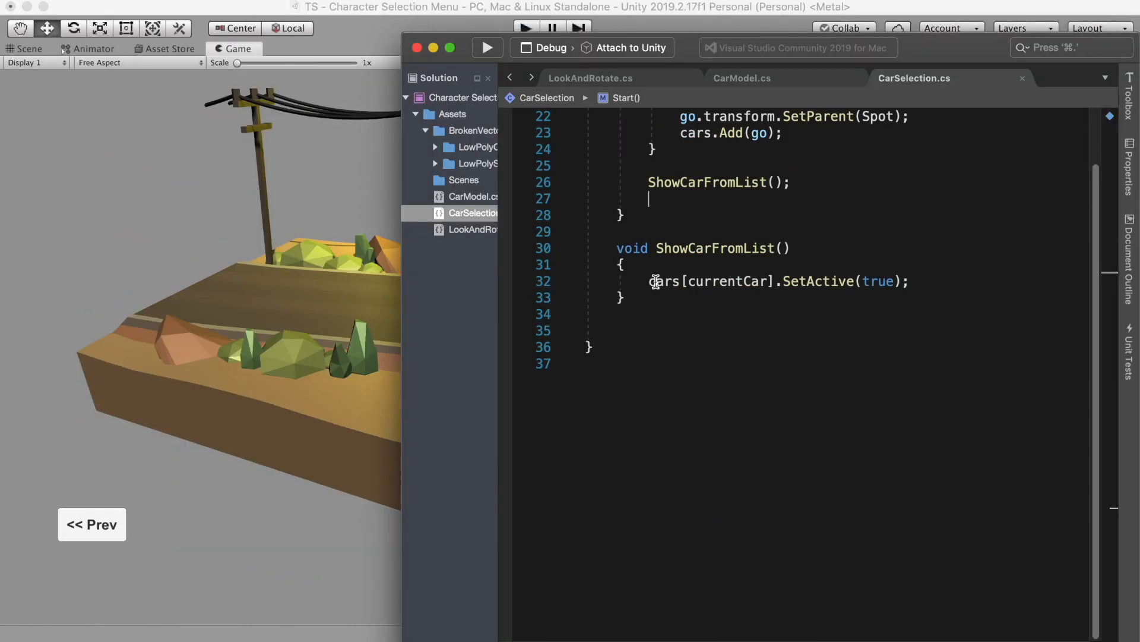
# Step: Write public OnClickNext() hiding the current car, incrementing currentCar with wrap to 0, then showing it
pyautogui.write('public')
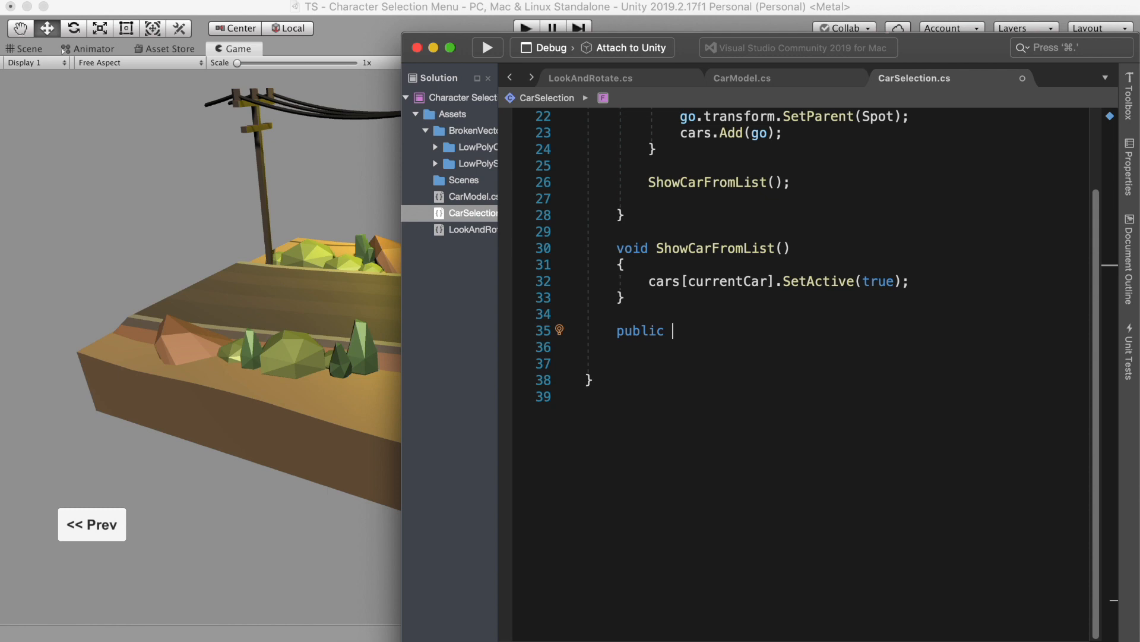
pyautogui.write('void OnClickNext()')
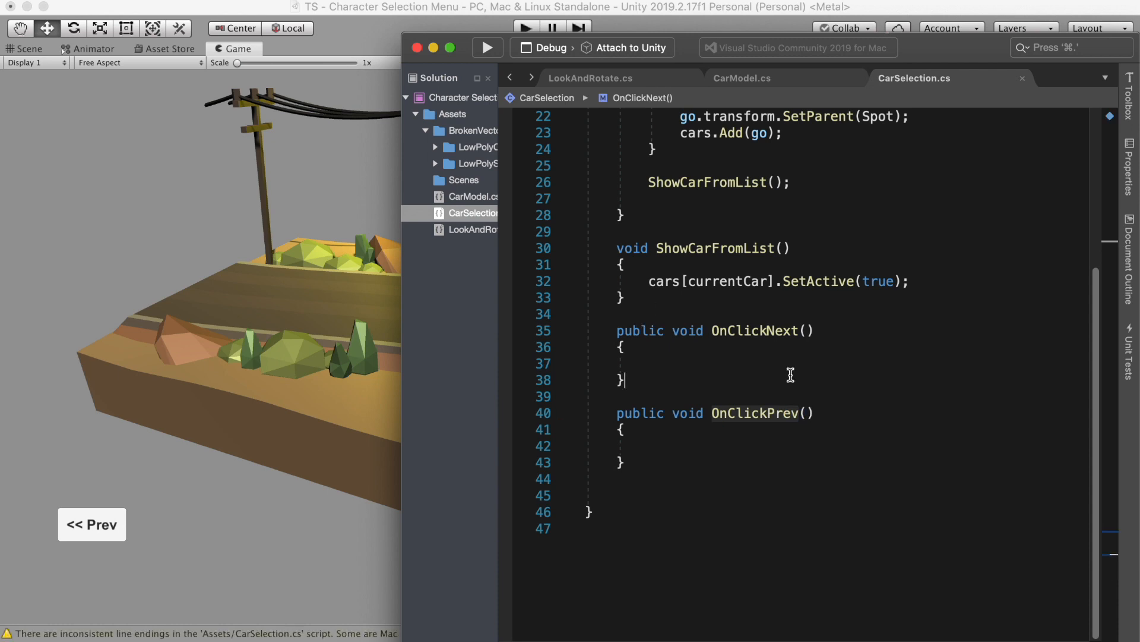
pyautogui.write('cars[currentCar')
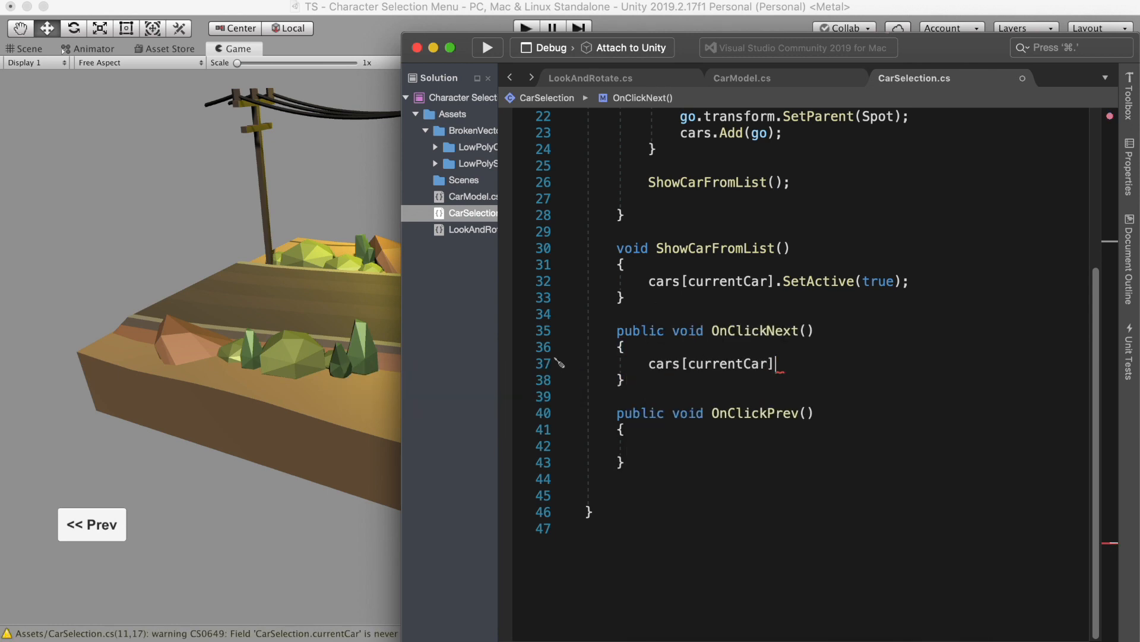
pyautogui.write('.SetActive(false);')
pyautogui.write('if(currentCar < ')
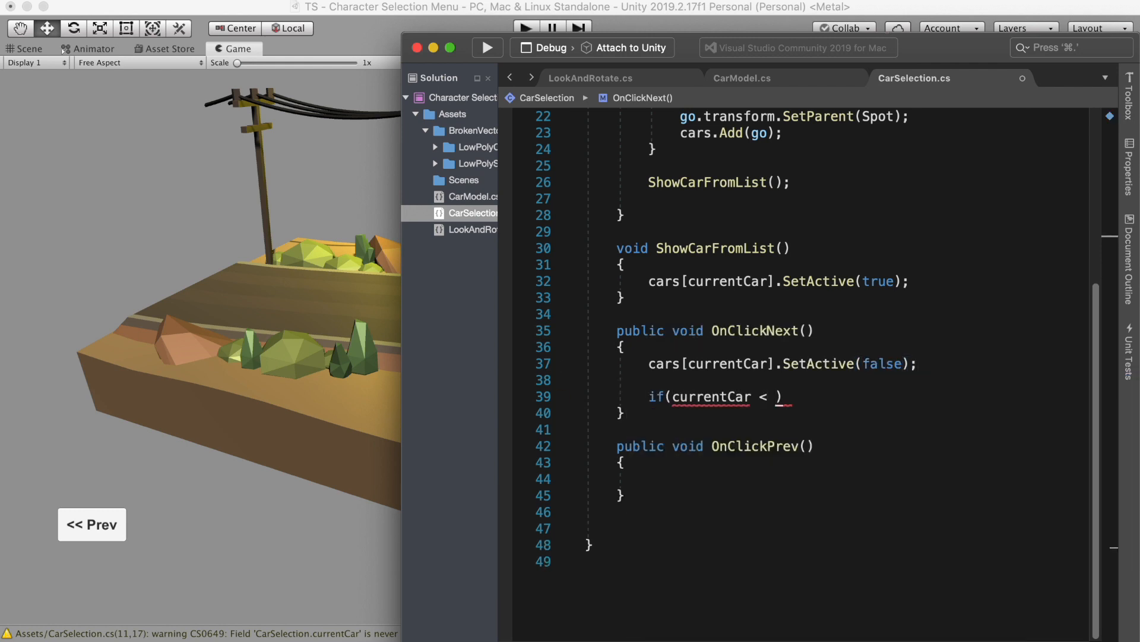
pyautogui.write('cars.Count -1)')
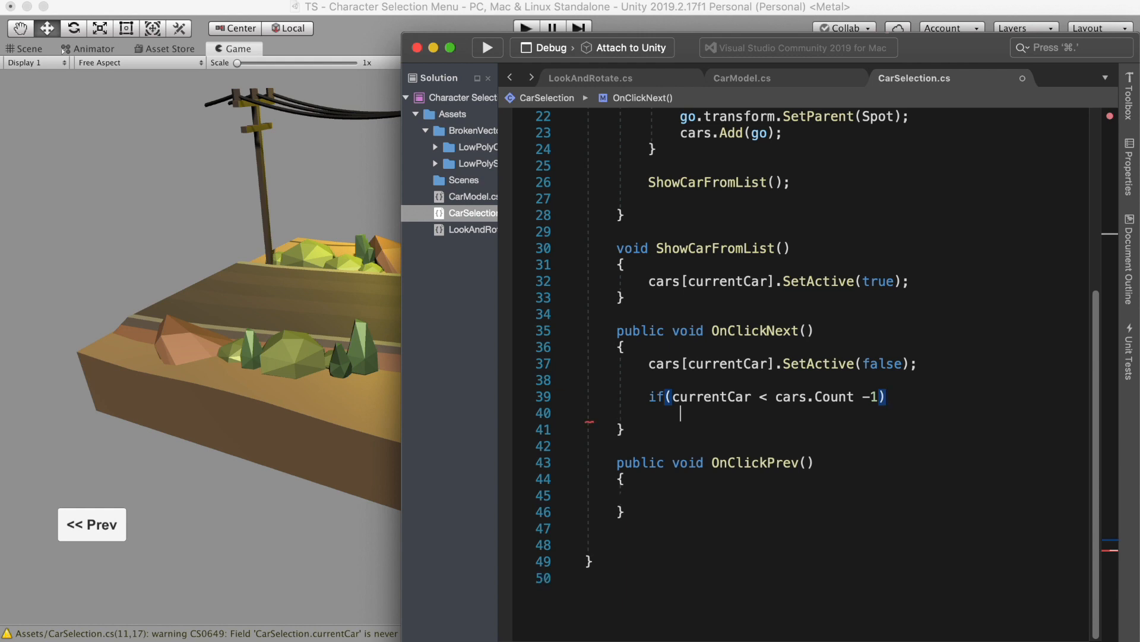
pyautogui.write('++currentCar;')
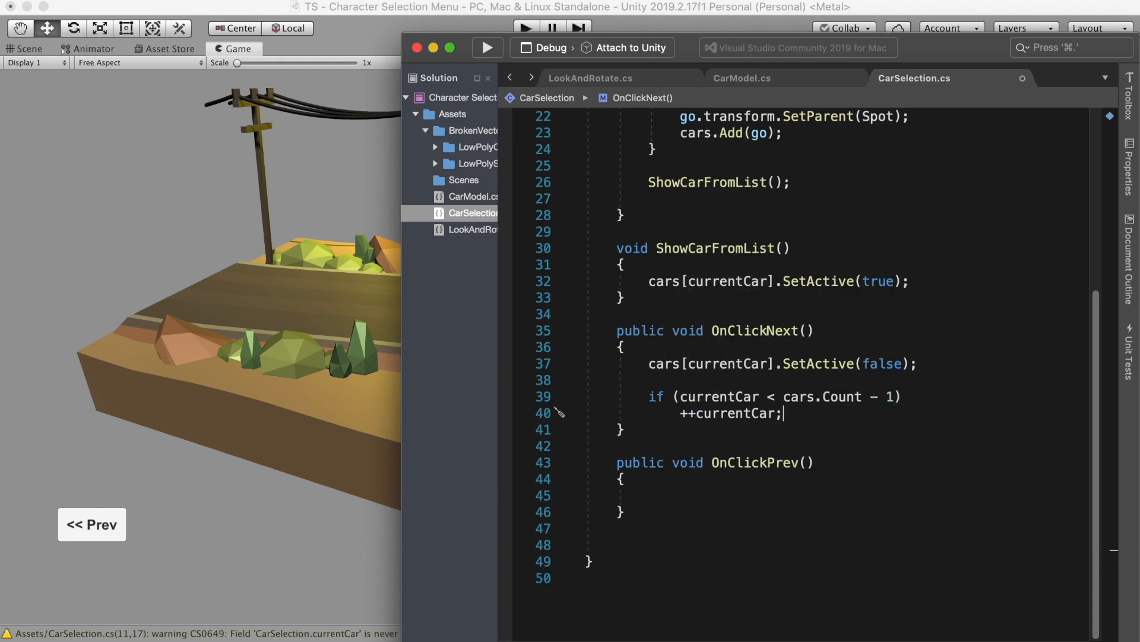
pyautogui.write('else')
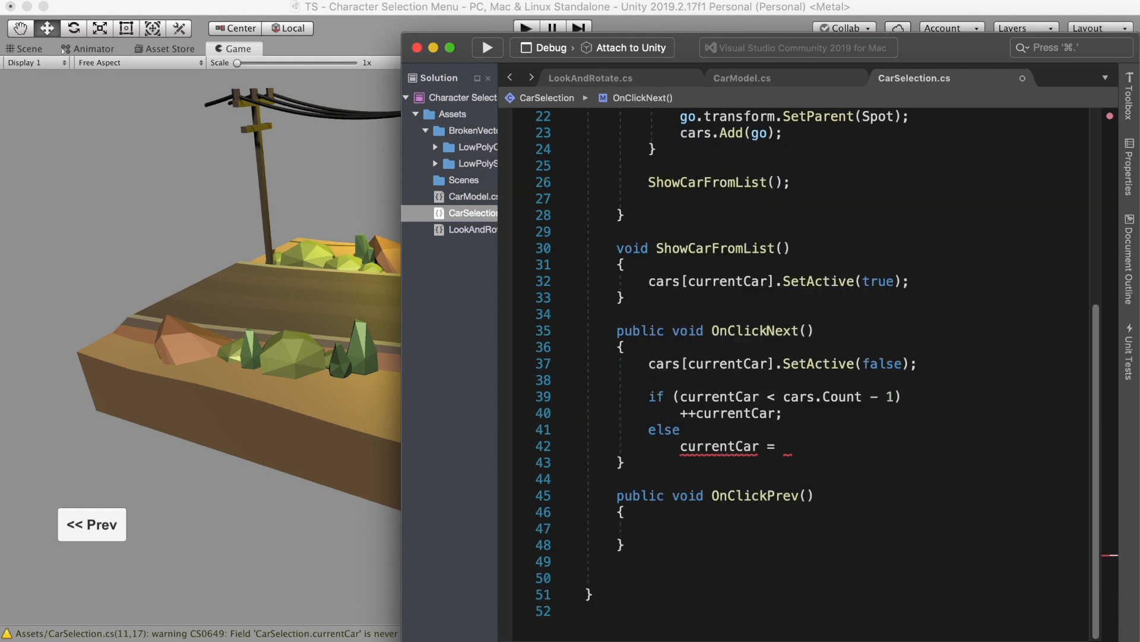
pyautogui.write('0;')
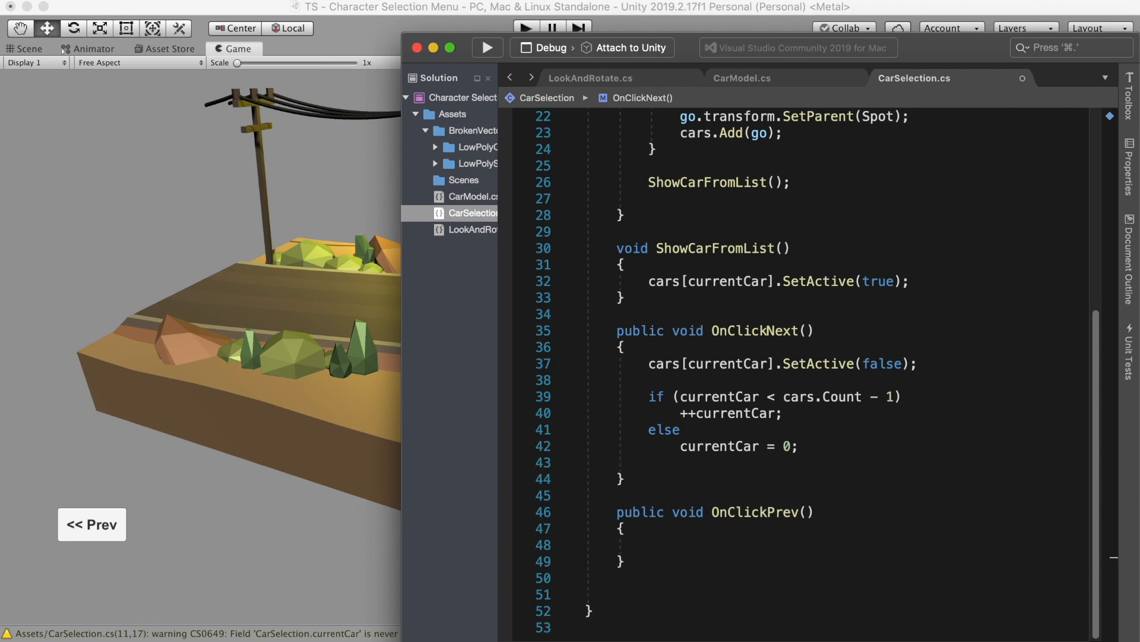
pyautogui.write('ShowCarFromList();')
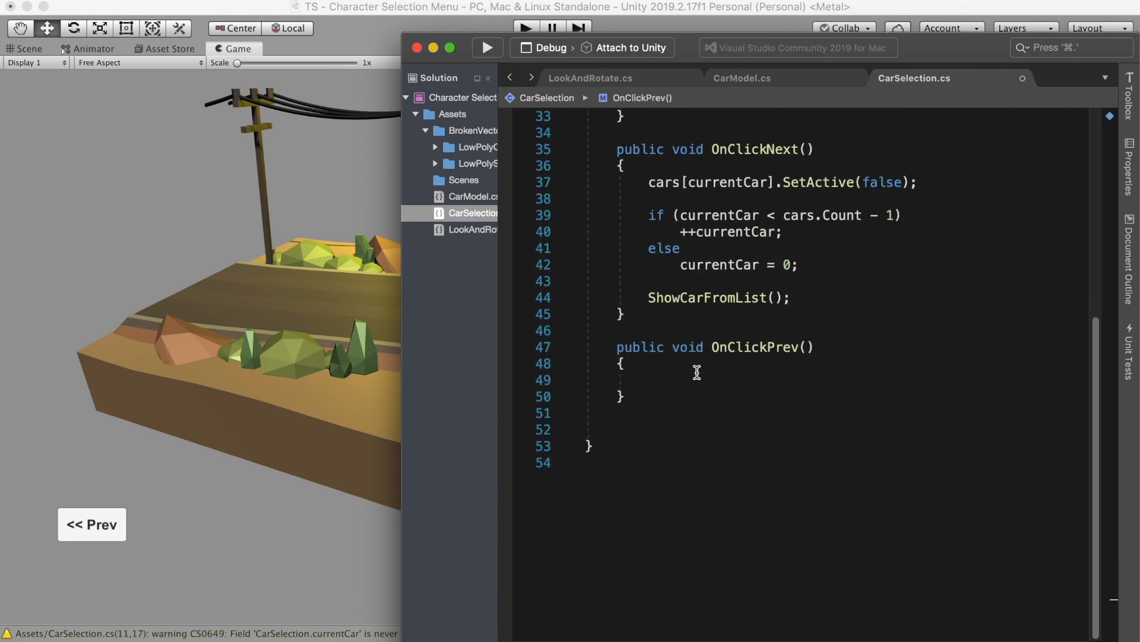
# Step: Write OnClickPrev() hiding the current car, stepping currentCar back with wraparound, then calling ShowCarFromList()
pyautogui.write('cars[currentCar].SetActive(fal)')
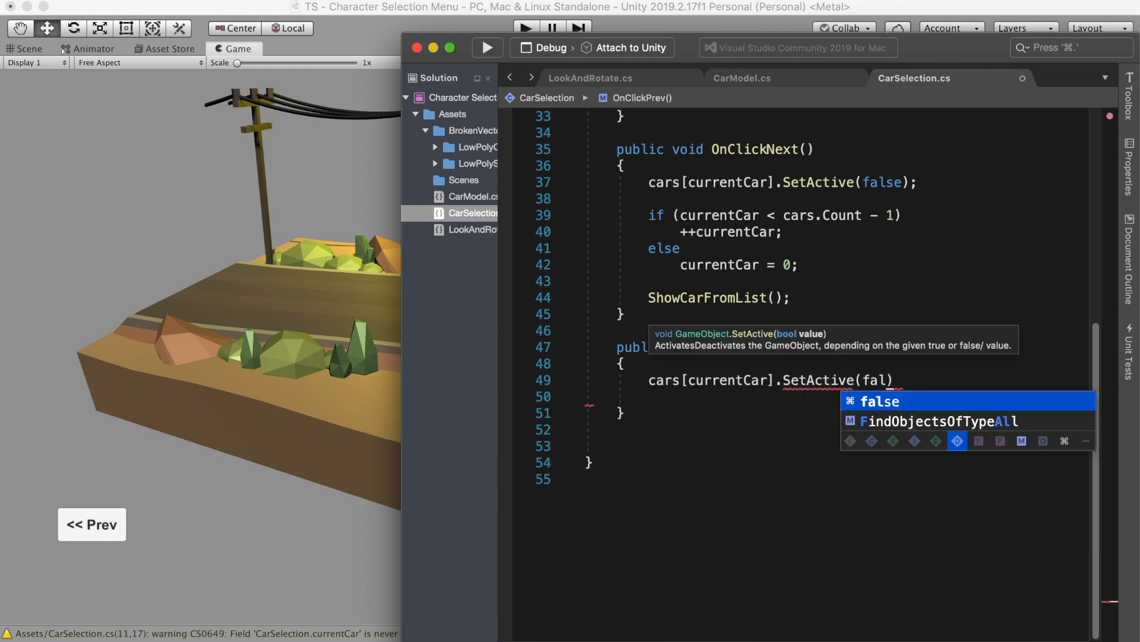
pyautogui.write('if(currentCar == 0)')
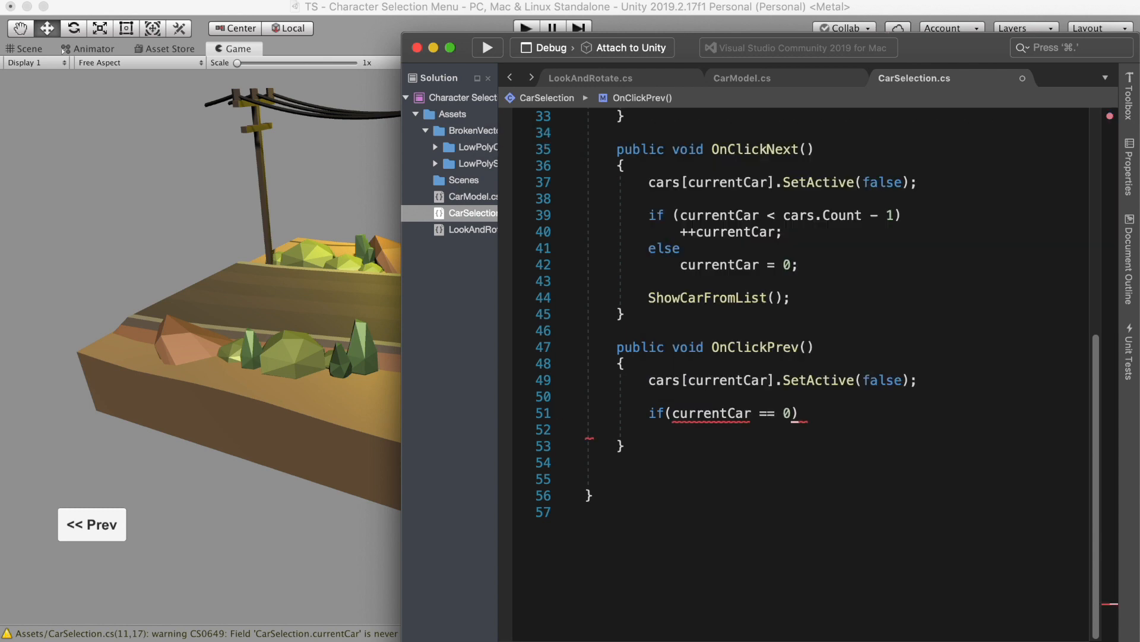
pyautogui.write('currentCar = cars')
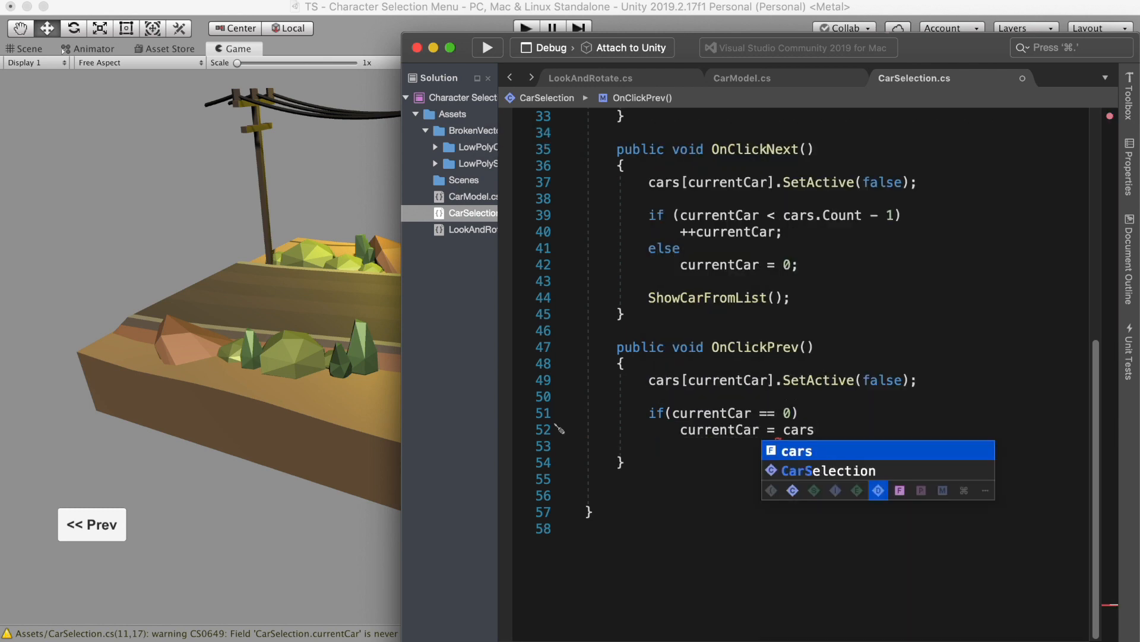
pyautogui.write('currentCar;')
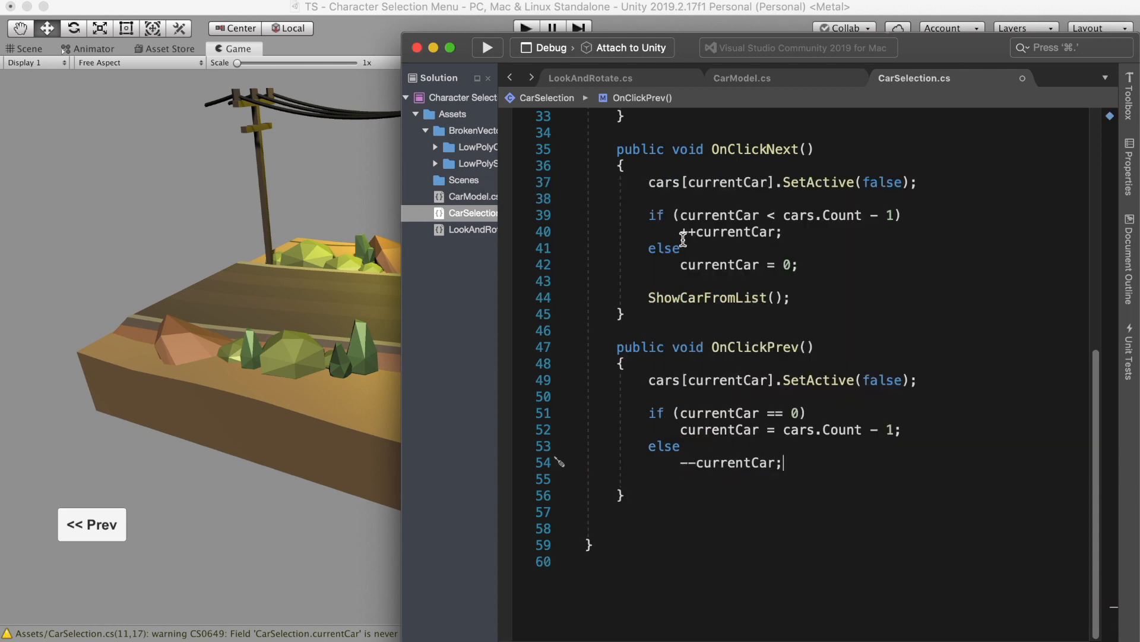
pyautogui.write('currentCar = c')
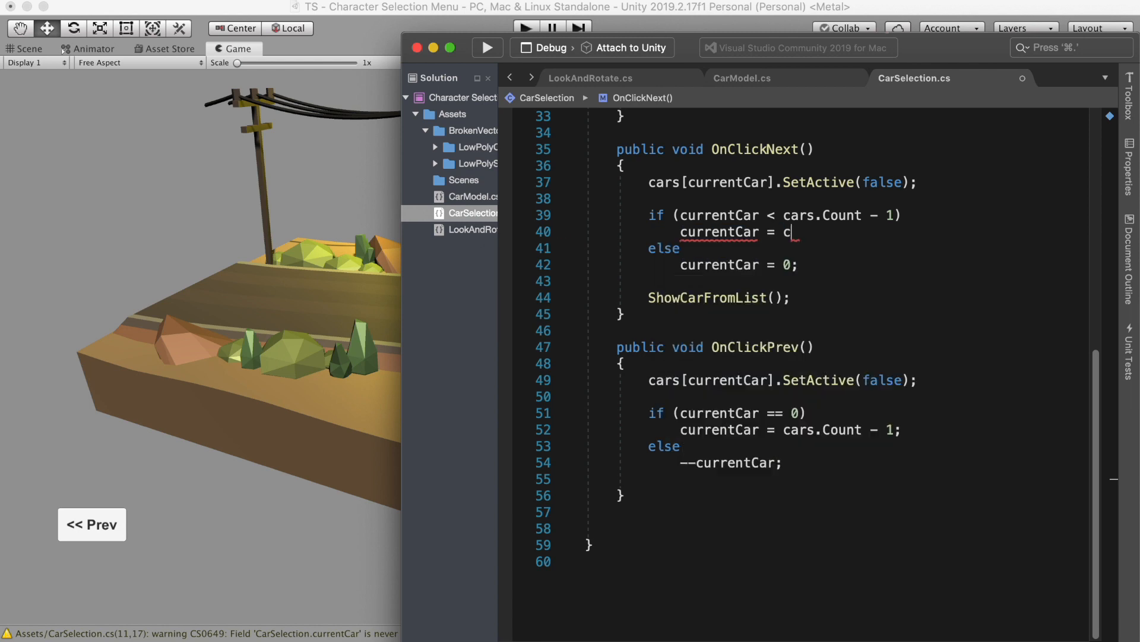
pyautogui.write('urrentCar + 1;')
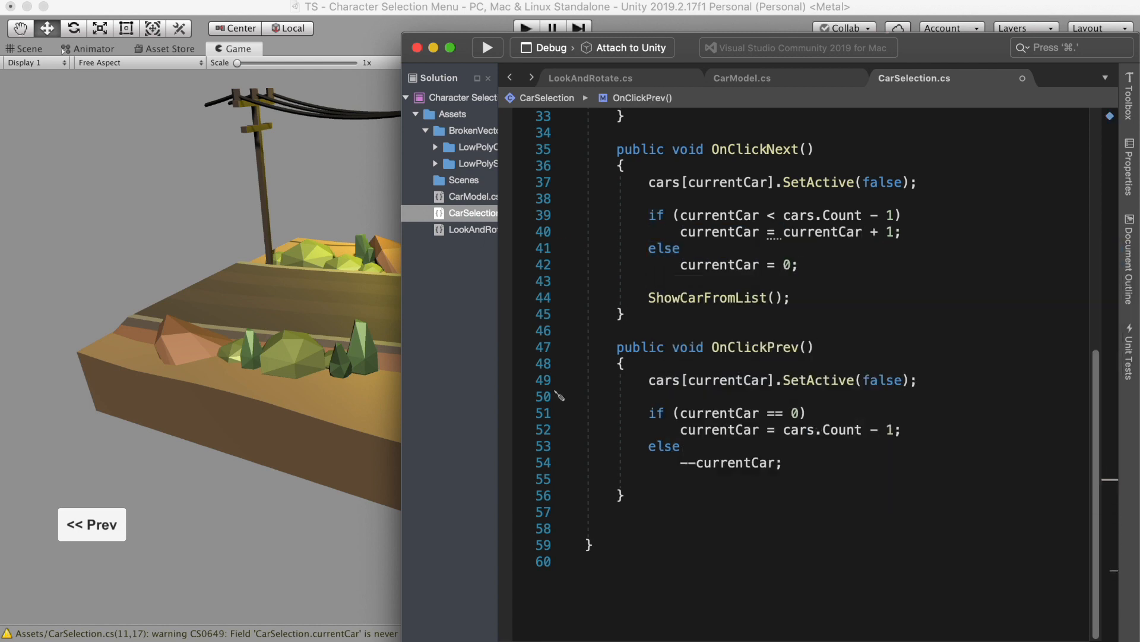
pyautogui.write('currentCar - 1')
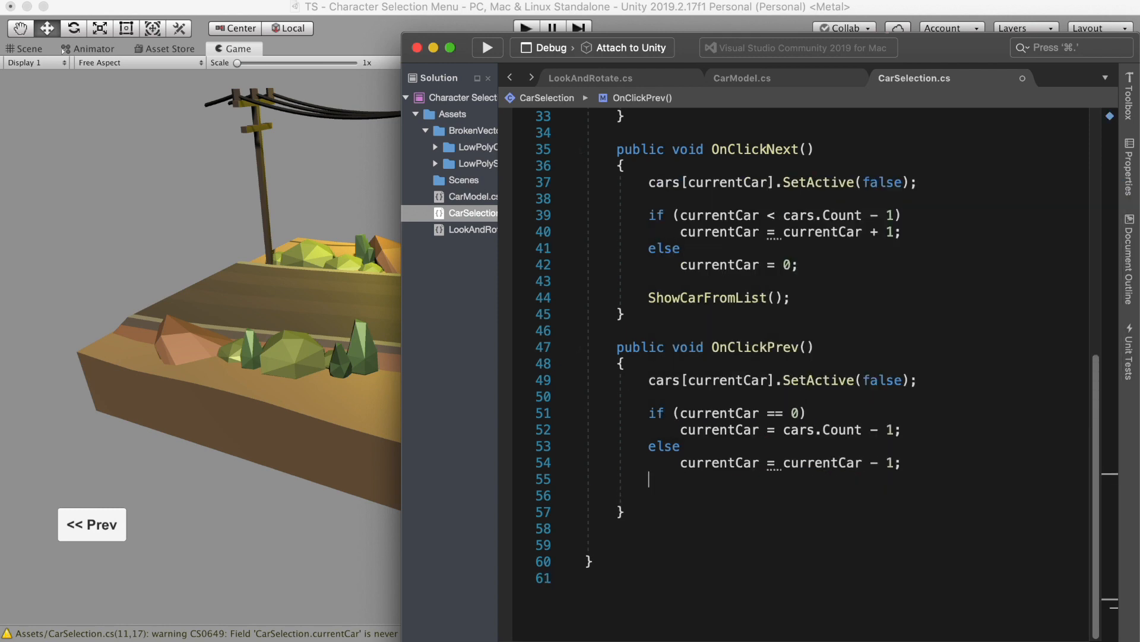
pyautogui.write('ShowCarFromList();')
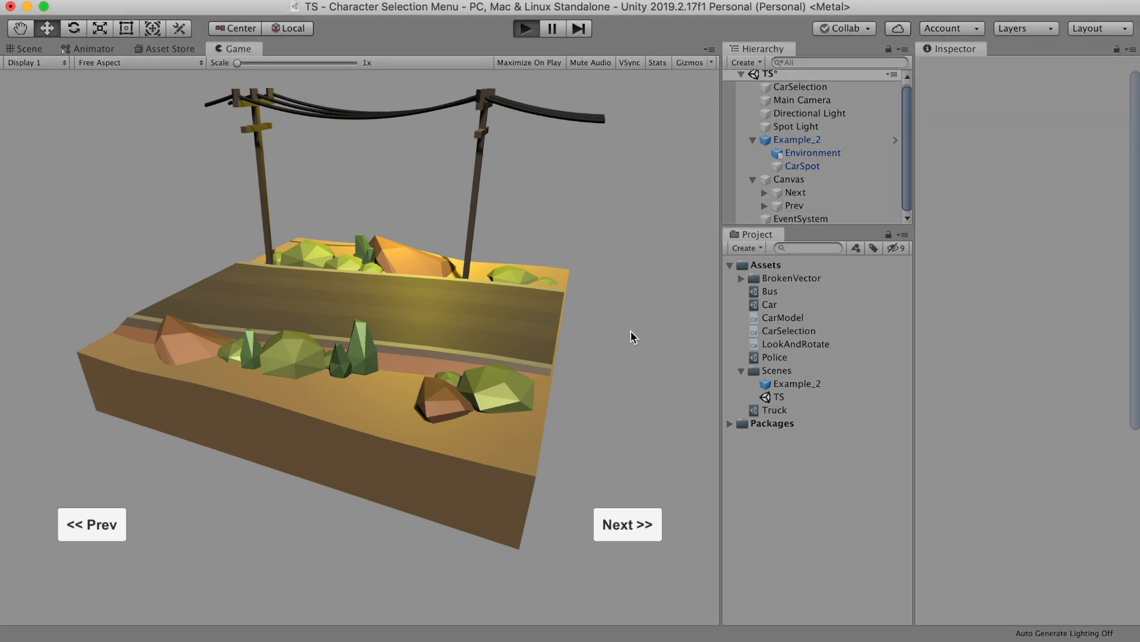
# Step: Play the scene, cycle Next/Prev through sports car, police car and tanker truck, then stop
pyautogui.click(626, 524)
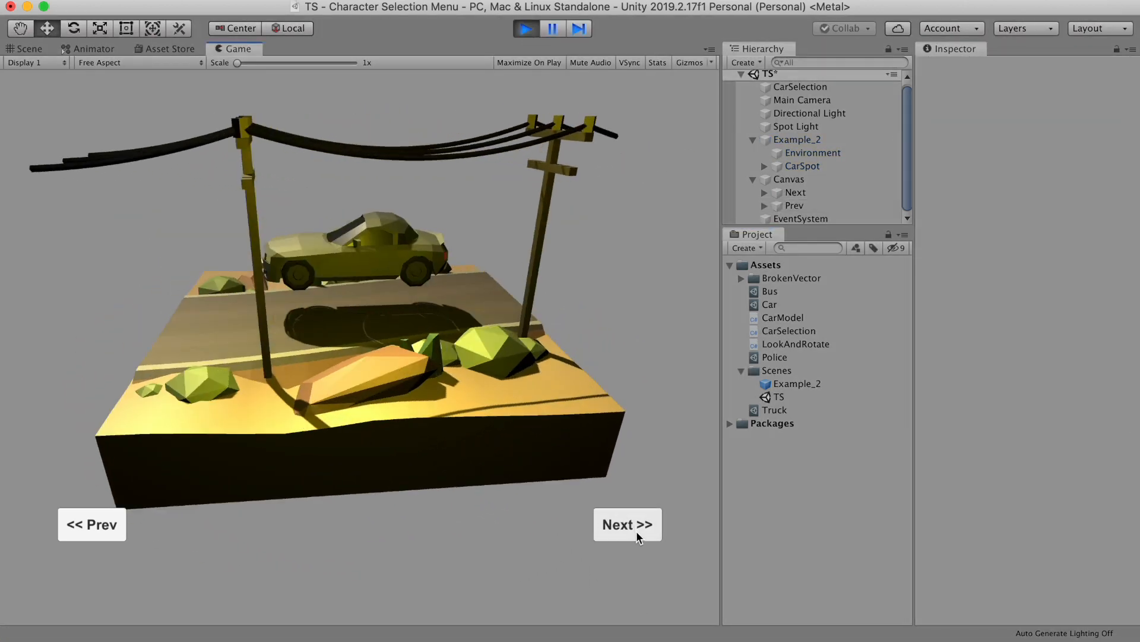
pyautogui.click(626, 524)
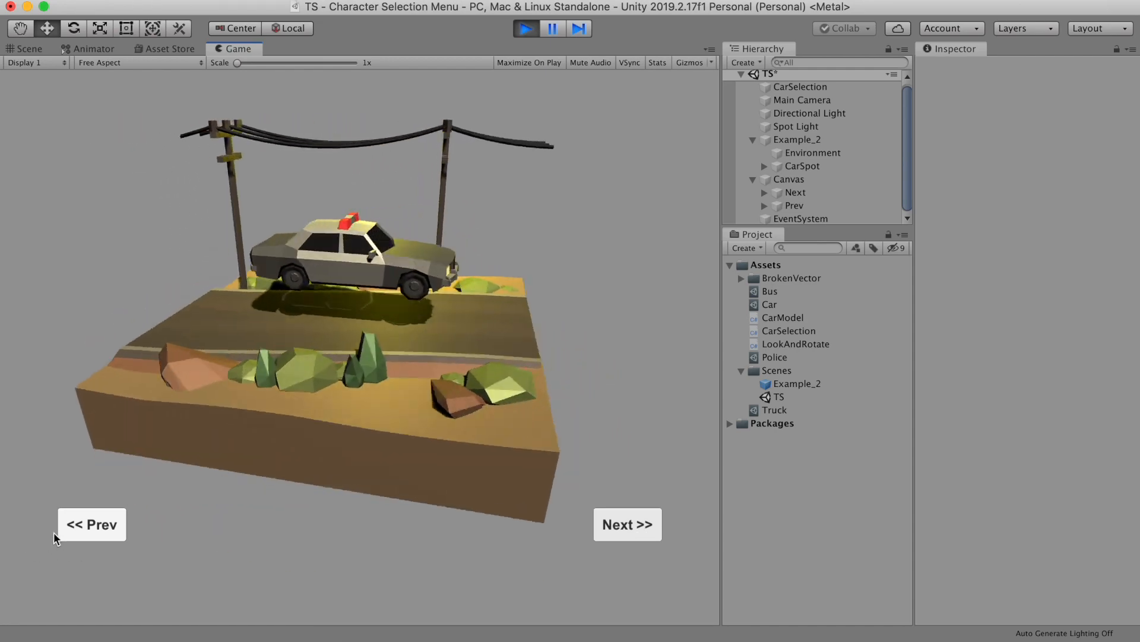
pyautogui.click(627, 524)
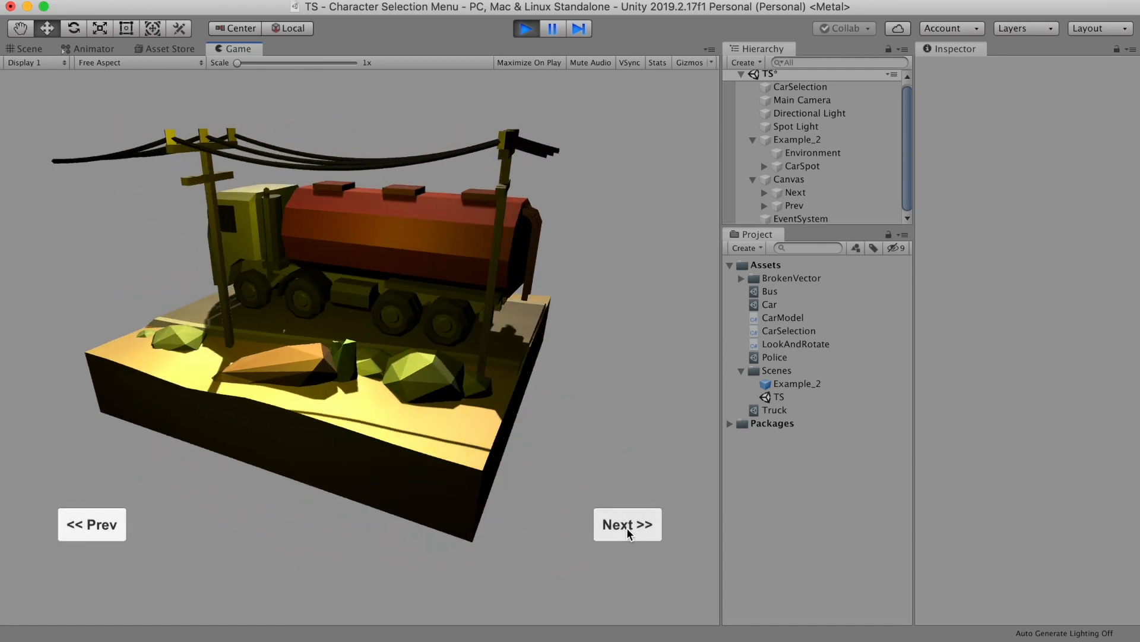
pyautogui.click(92, 524)
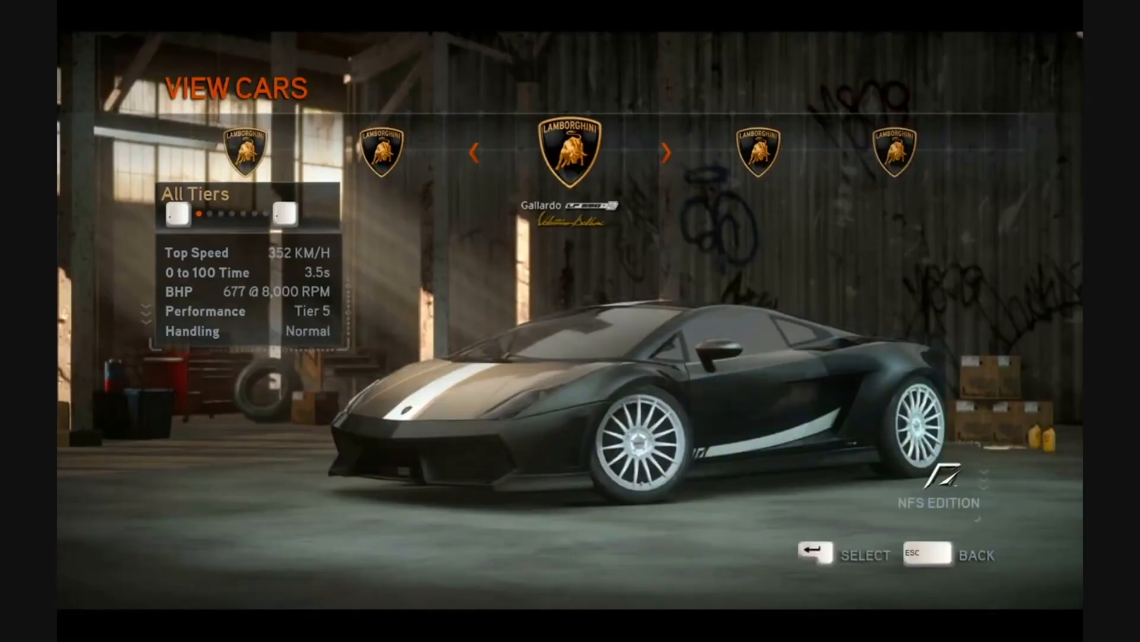
pyautogui.click(667, 152)
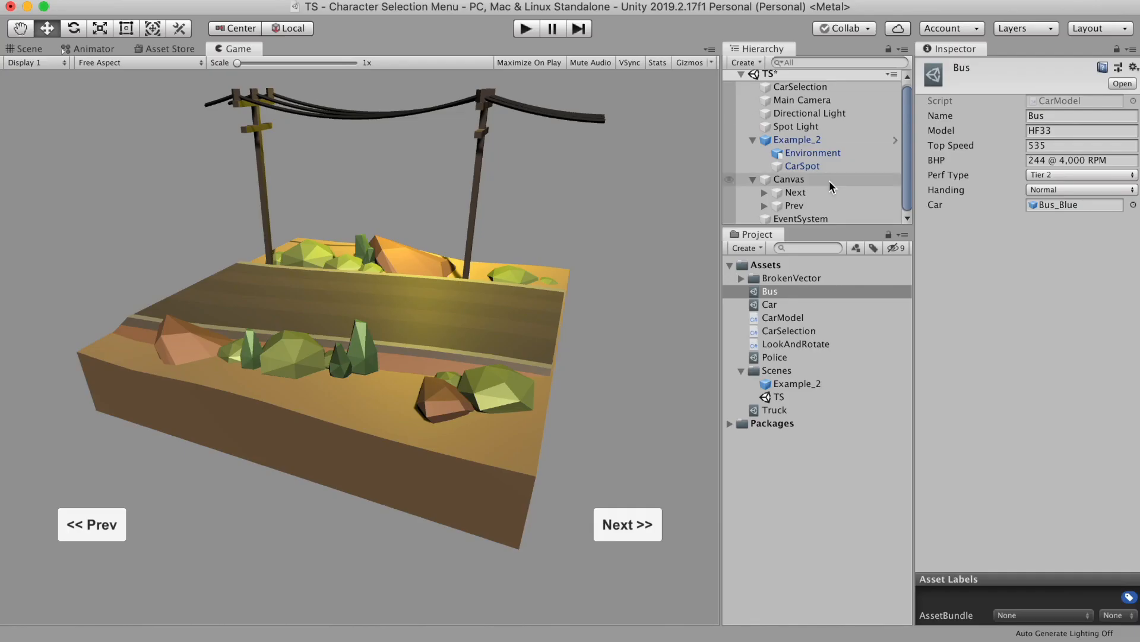
# Step: Add a TextMeshPro text under Panel, import TMP Essentials, and set it up as the Name label
pyautogui.click(743, 62)
pyautogui.write('130')
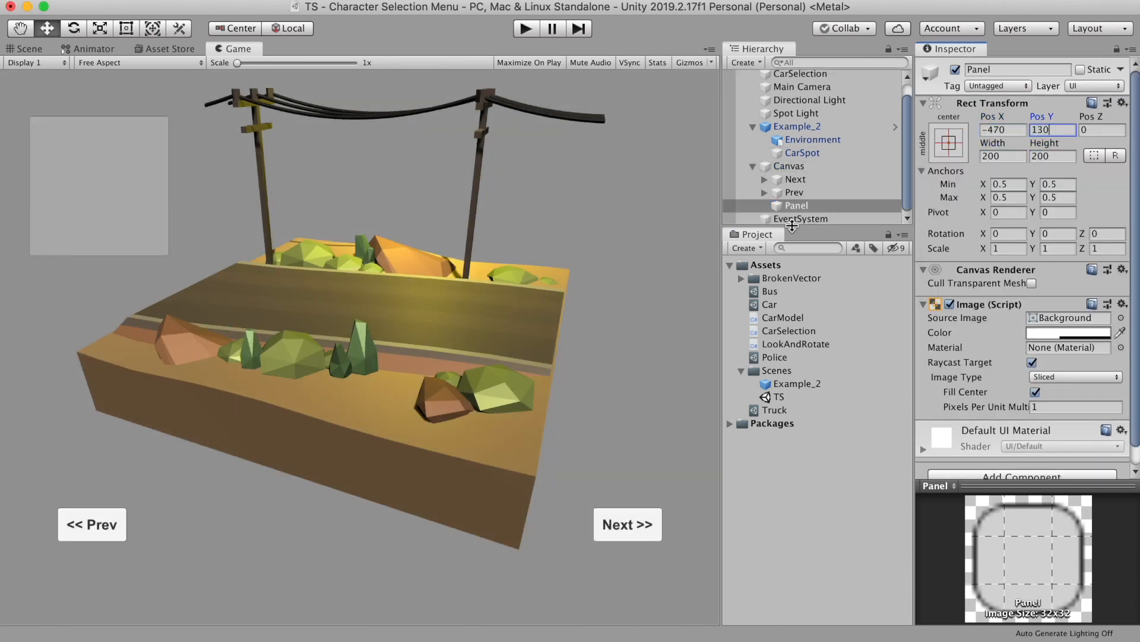
pyautogui.rightClick(796, 206)
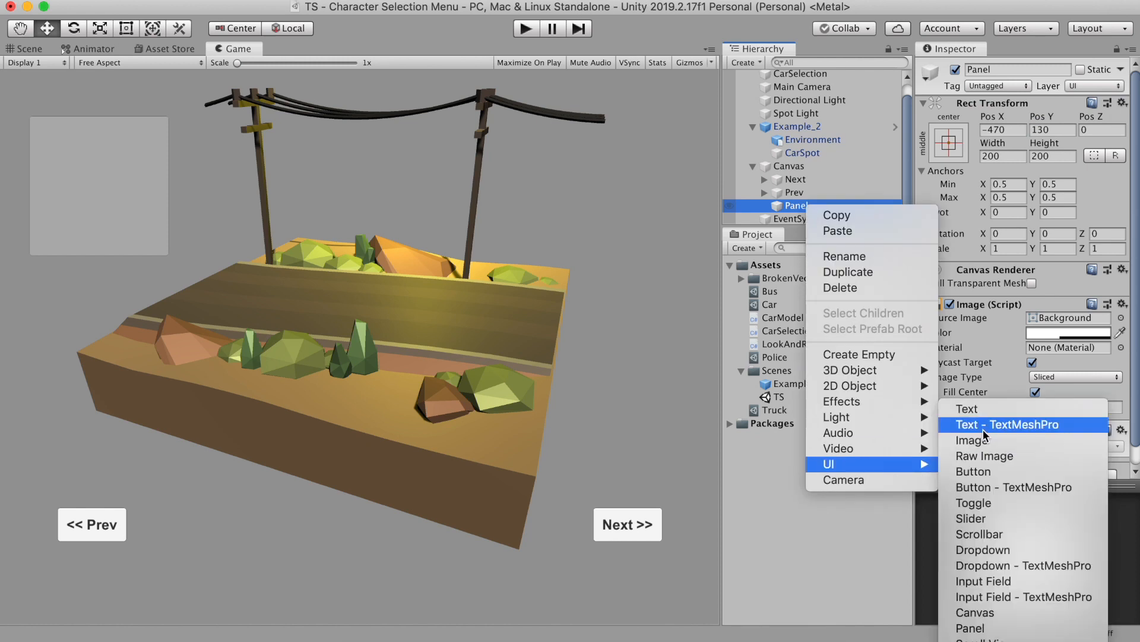
pyautogui.click(1008, 425)
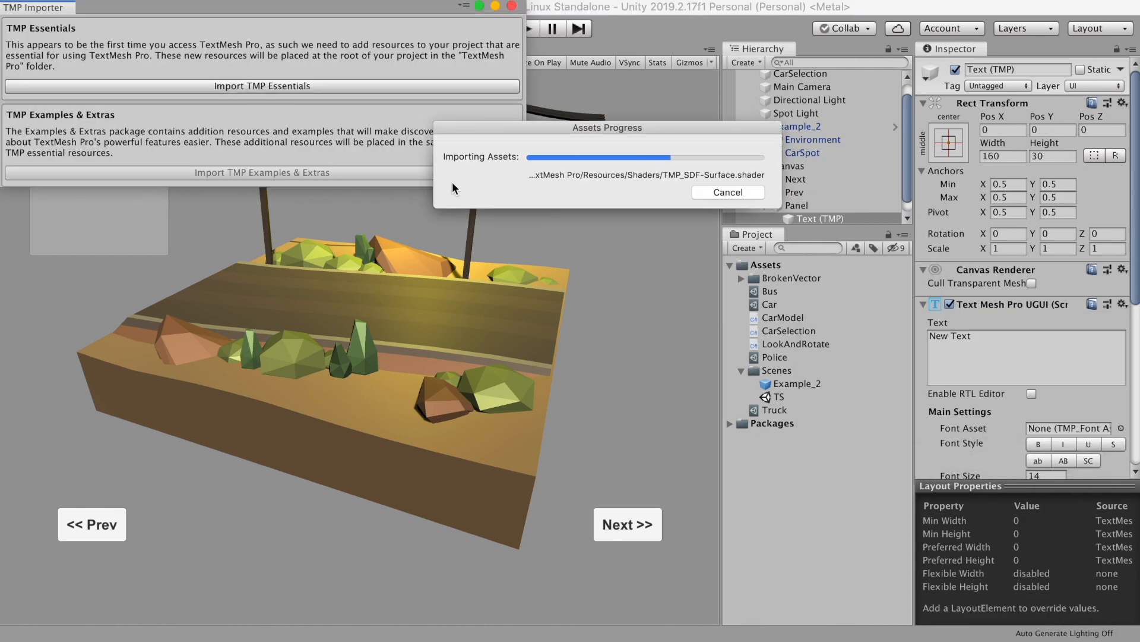
pyautogui.click(261, 85)
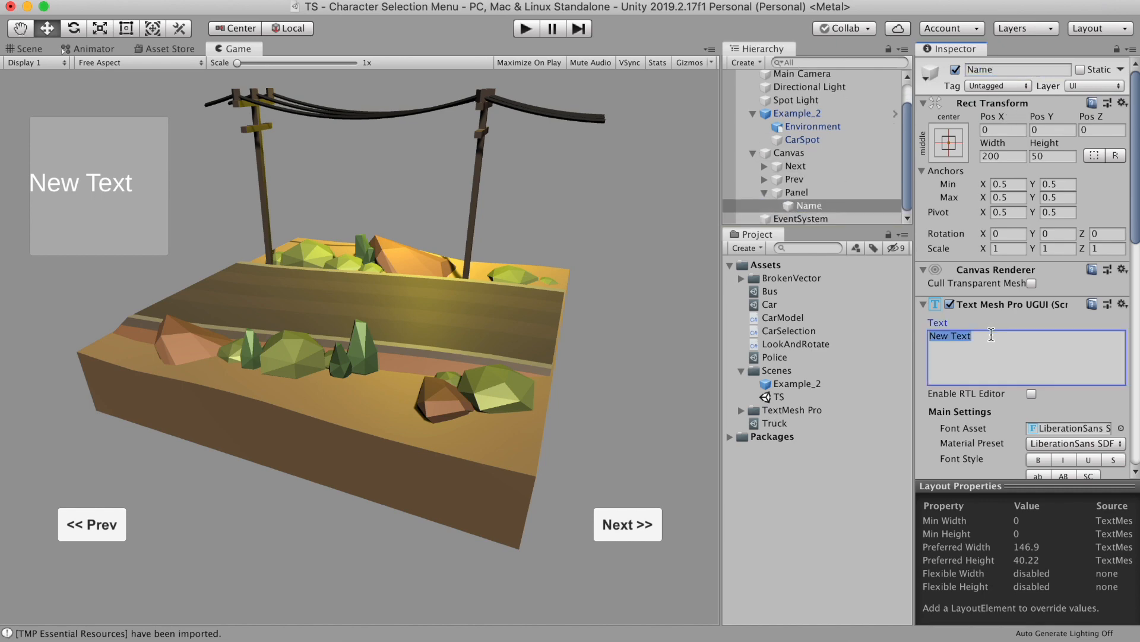
pyautogui.click(1063, 458)
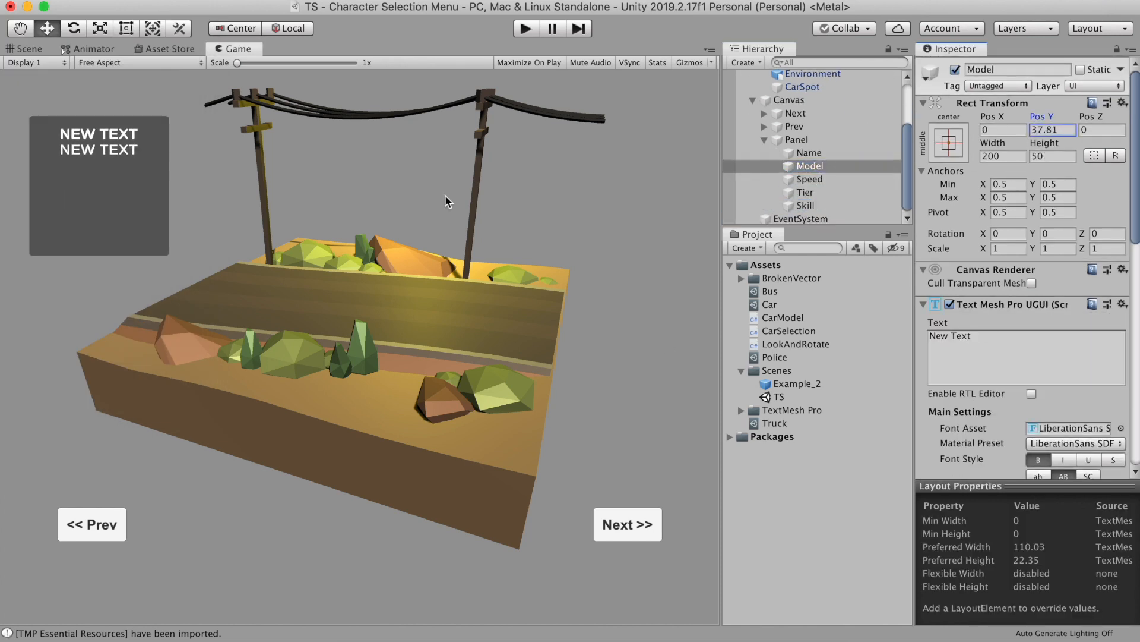
pyautogui.click(806, 192)
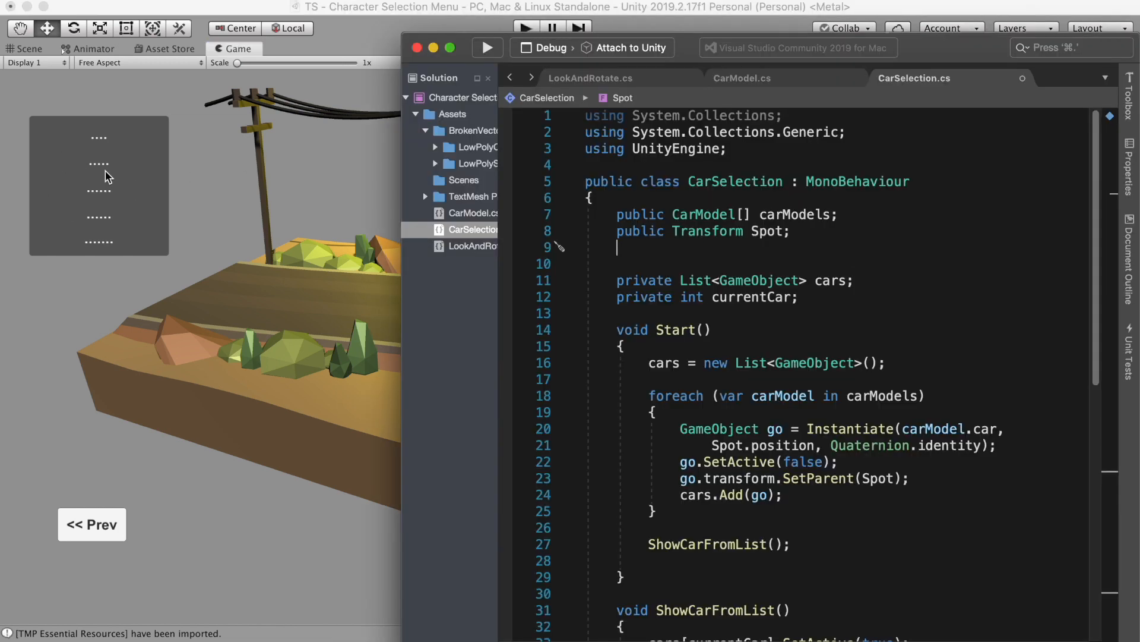
pyautogui.moveTo(724, 297)
pyautogui.write('using TMPro;')
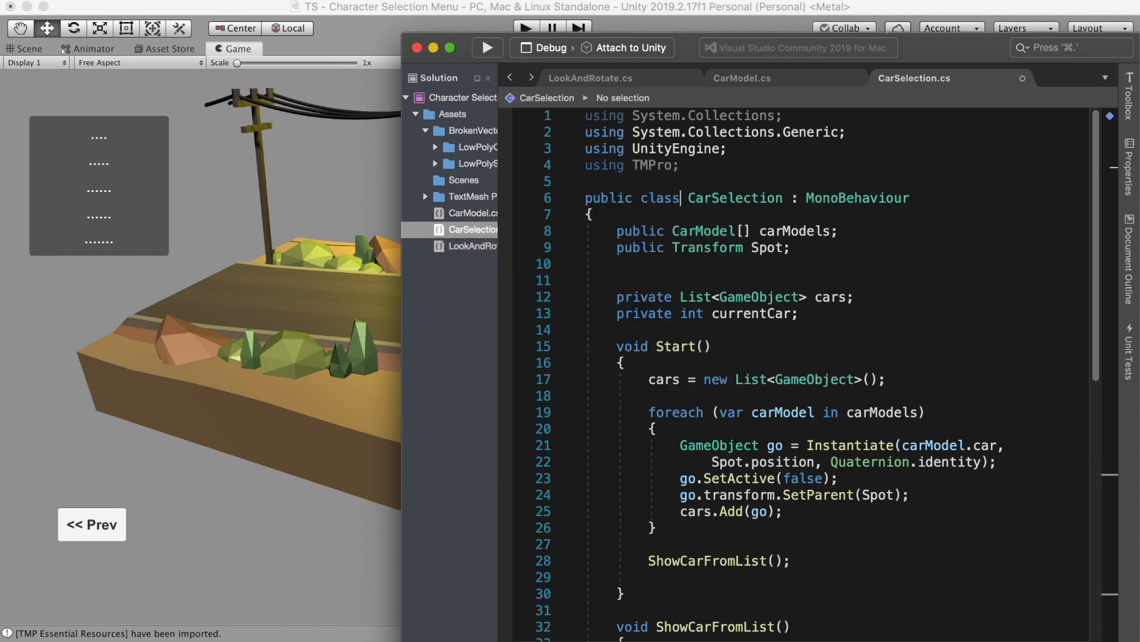
# Step: Declare a public TextMeshProUGUI title field in CarSelection.cs
pyautogui.write('public T')
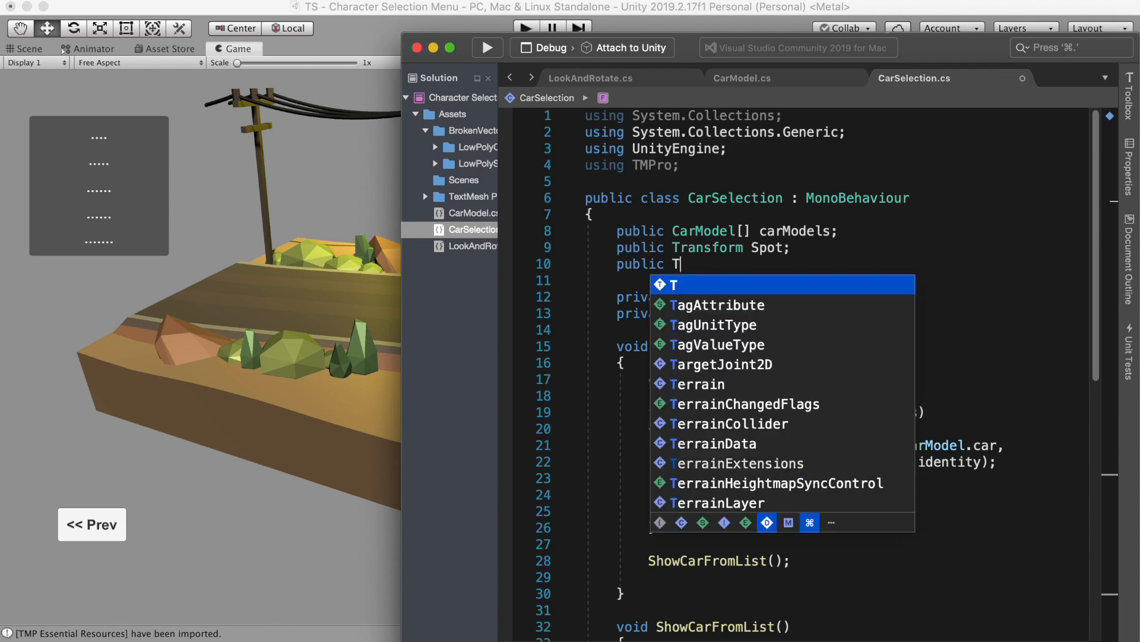
pyautogui.write('TextMeshProUGUI title;')
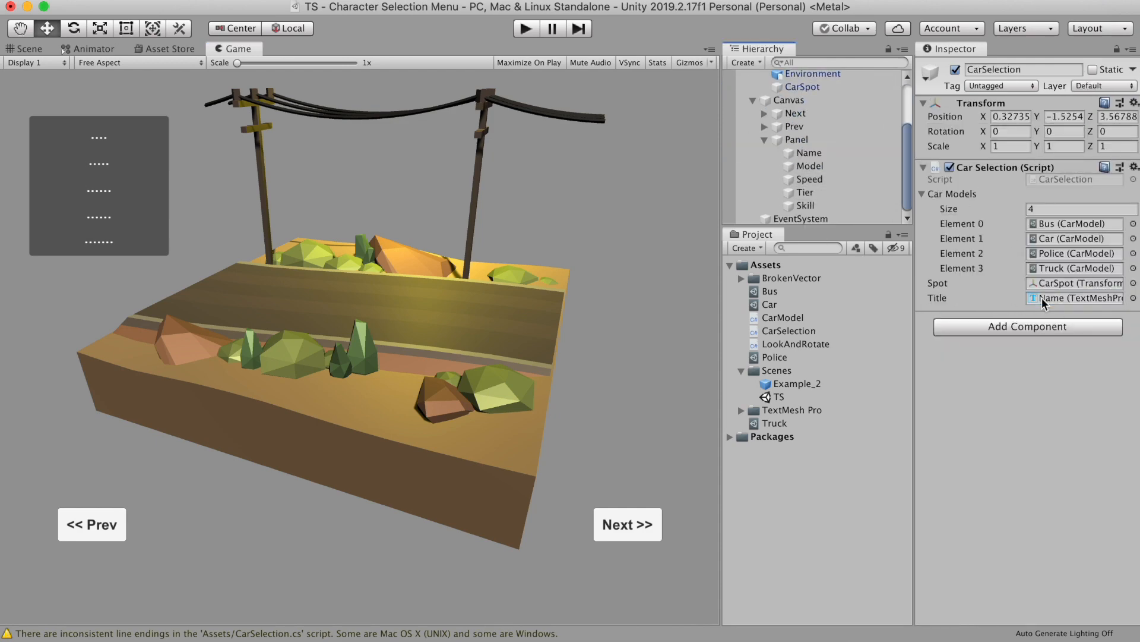
# Step: Select CarSelection to link the Name label into its Title slot
pyautogui.click(809, 153)
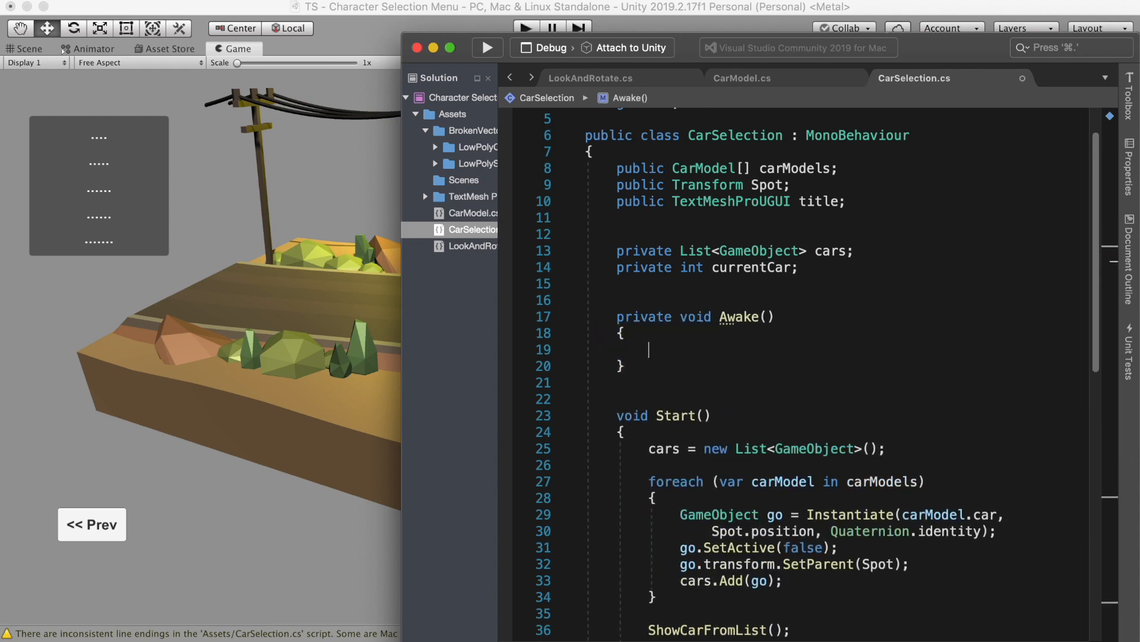
# Step: In ShowCarFromList set title.text = carModels[currentCar].Name
pyautogui.write('title = tt')
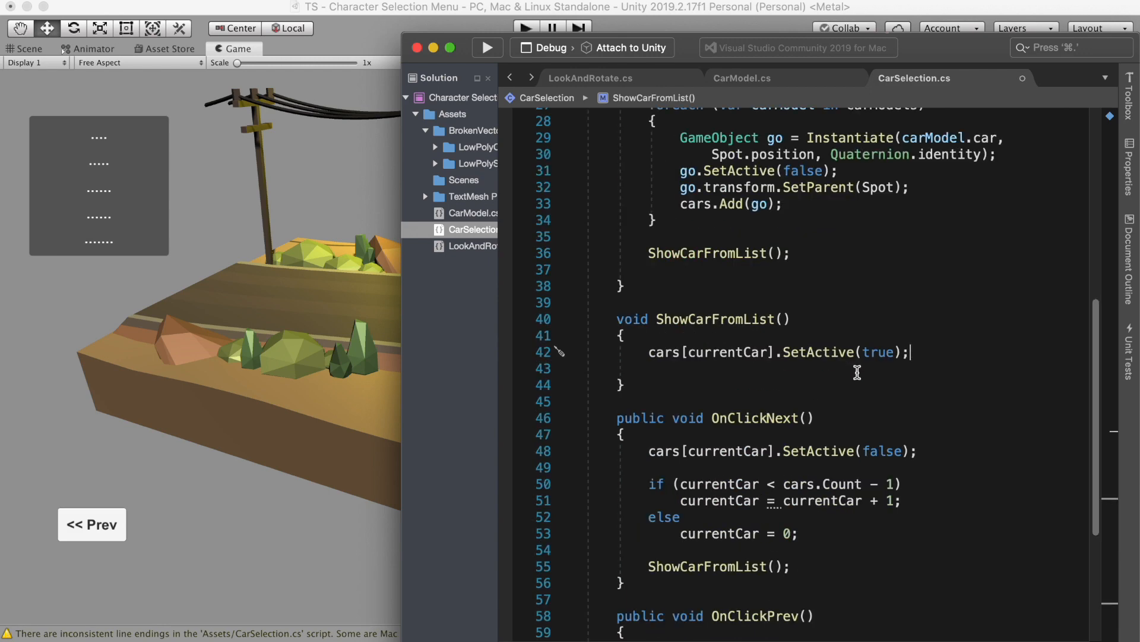
pyautogui.write('title')
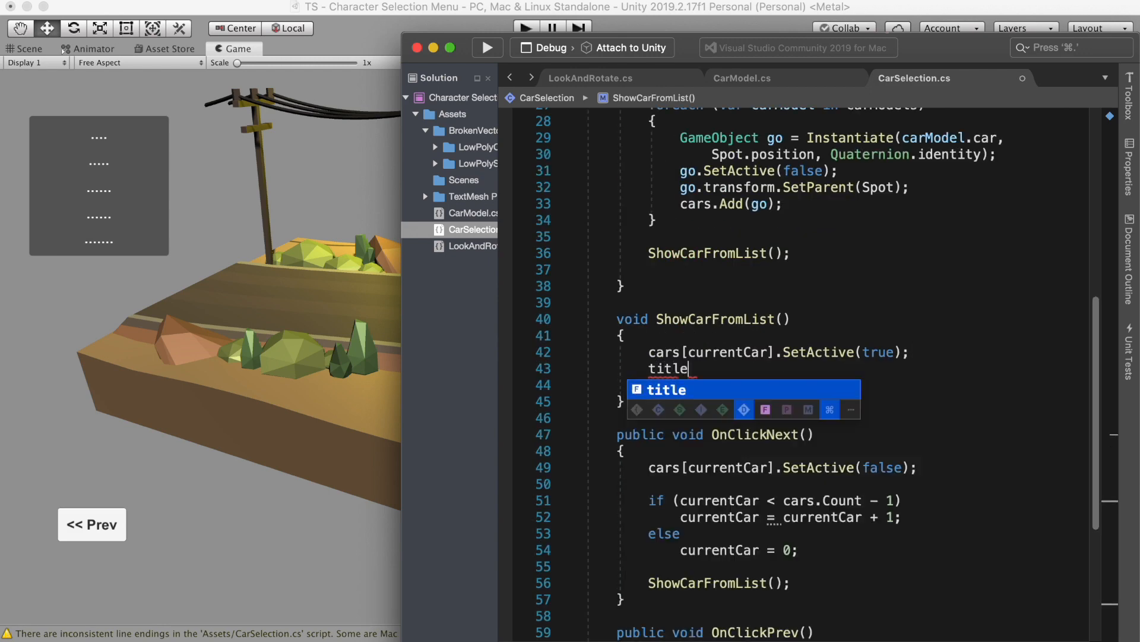
pyautogui.write('.text =')
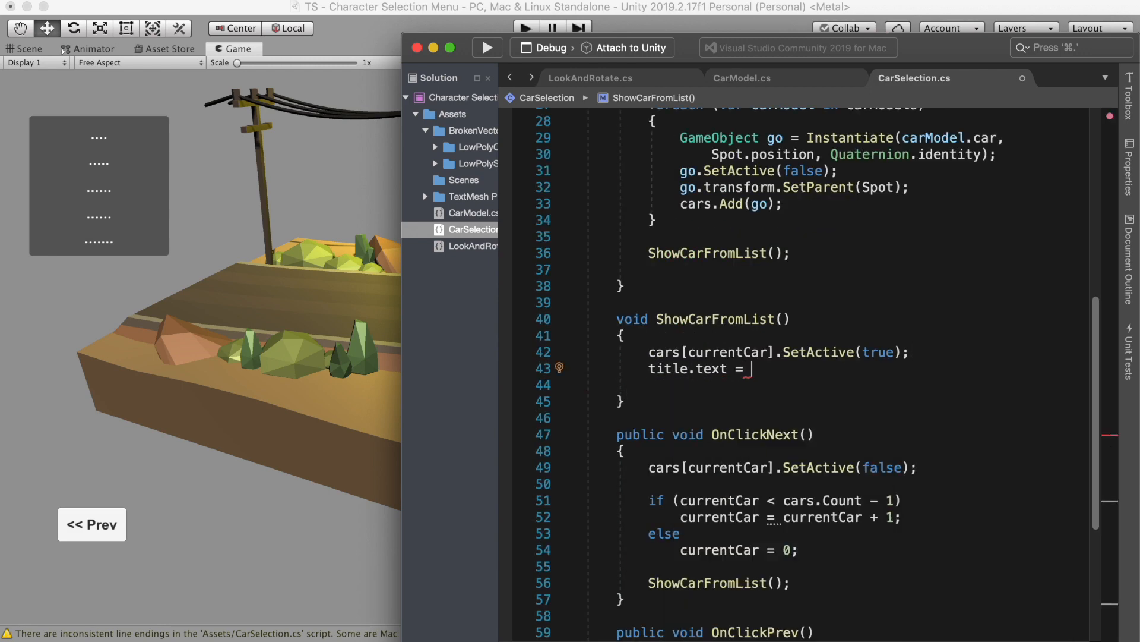
pyautogui.write('carModels[]')
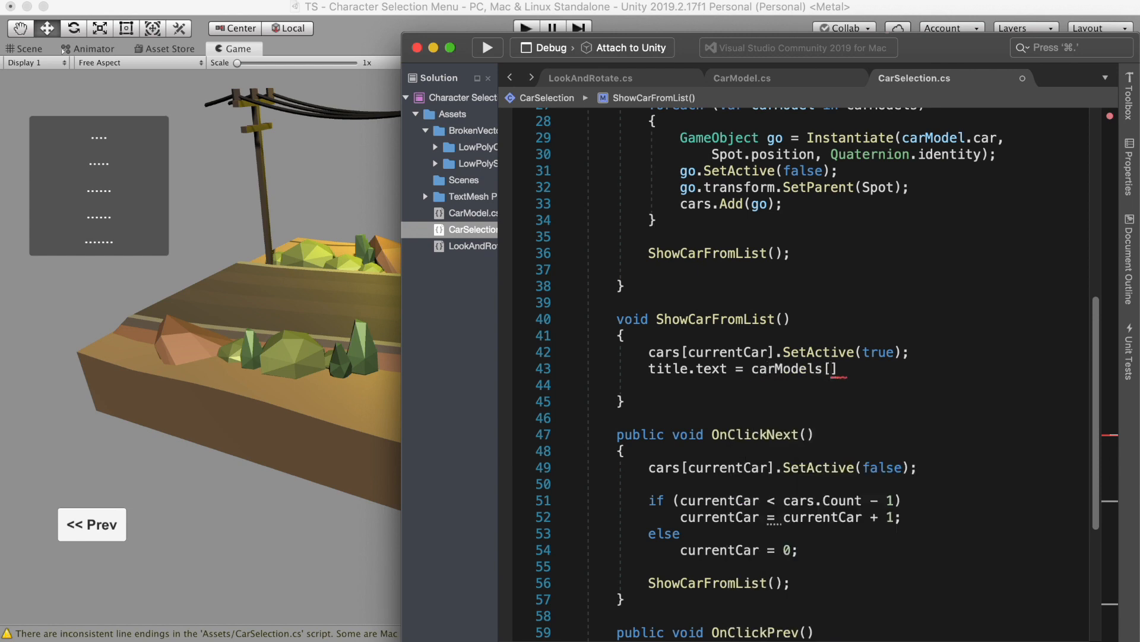
pyautogui.write('currentCar].N')
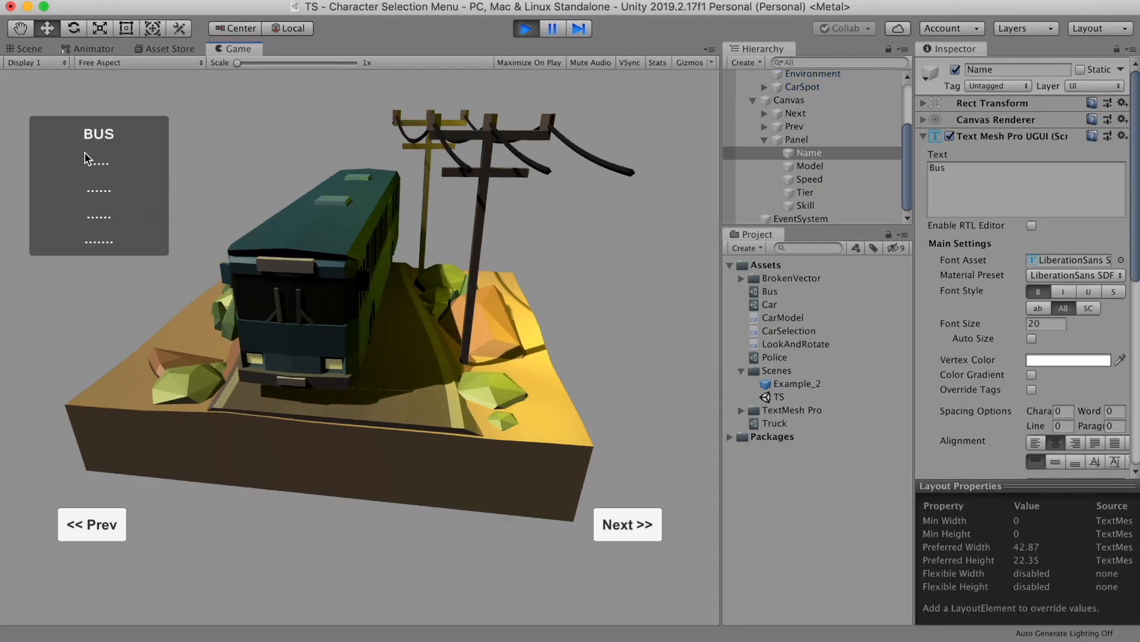
# Step: Cycle Next then Prev in play mode to confirm the title switches between Bus and Car
pyautogui.click(626, 524)
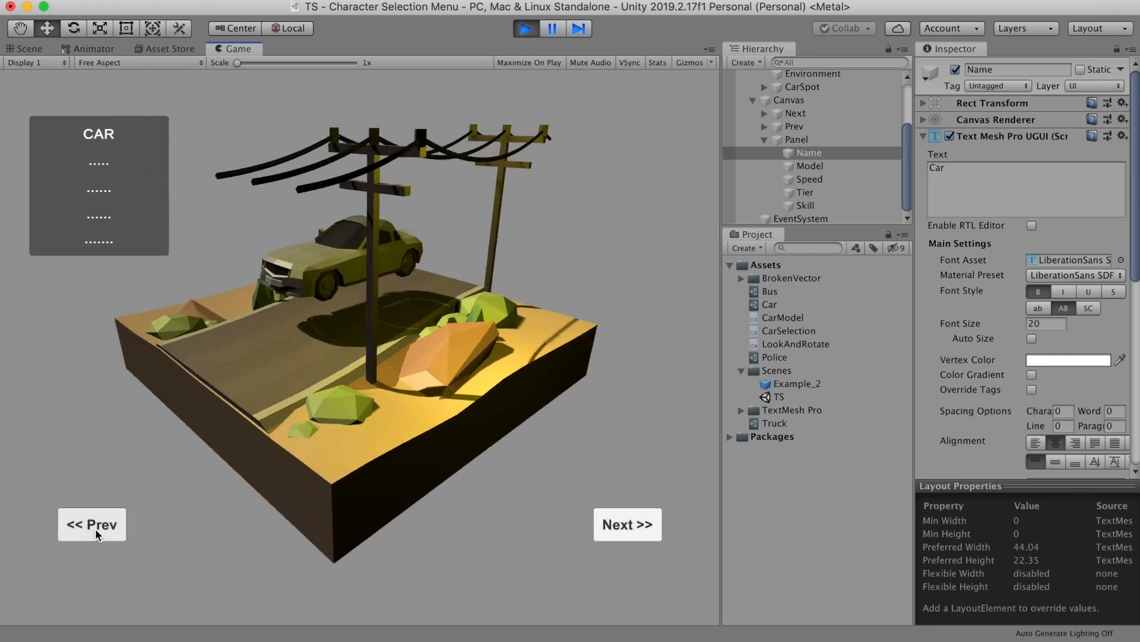
pyautogui.click(628, 524)
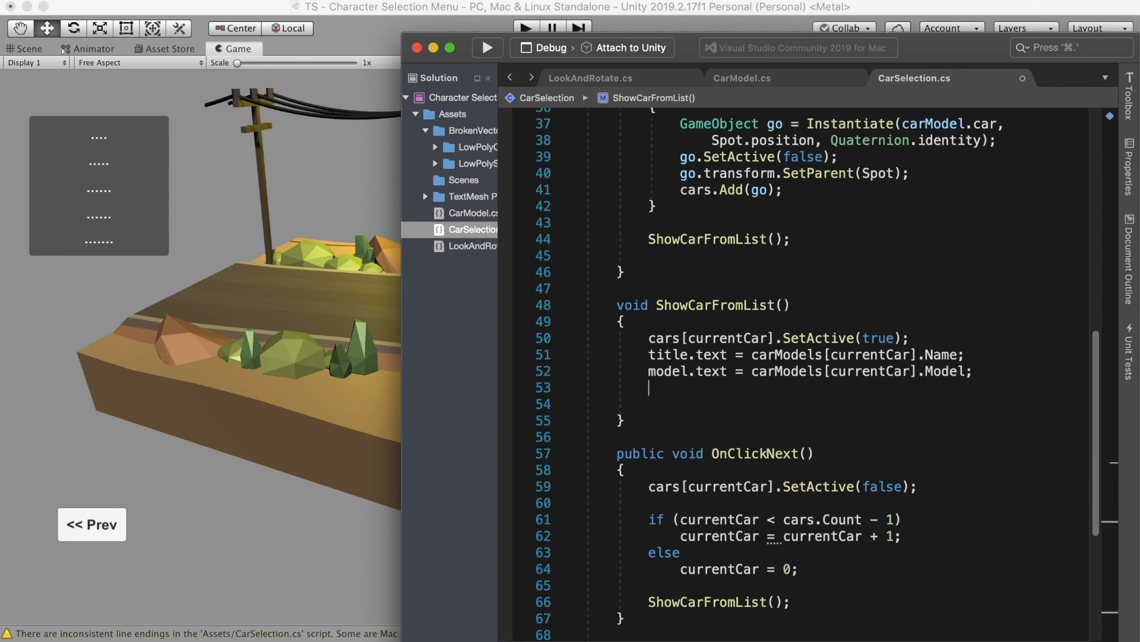
# Step: Assign speed.text from the current car's TopSpeed in ShowCarFromList, then switch to CarModel.cs
pyautogui.write('speed.text = carModels[currentCar].TopSpeed.ToString();')
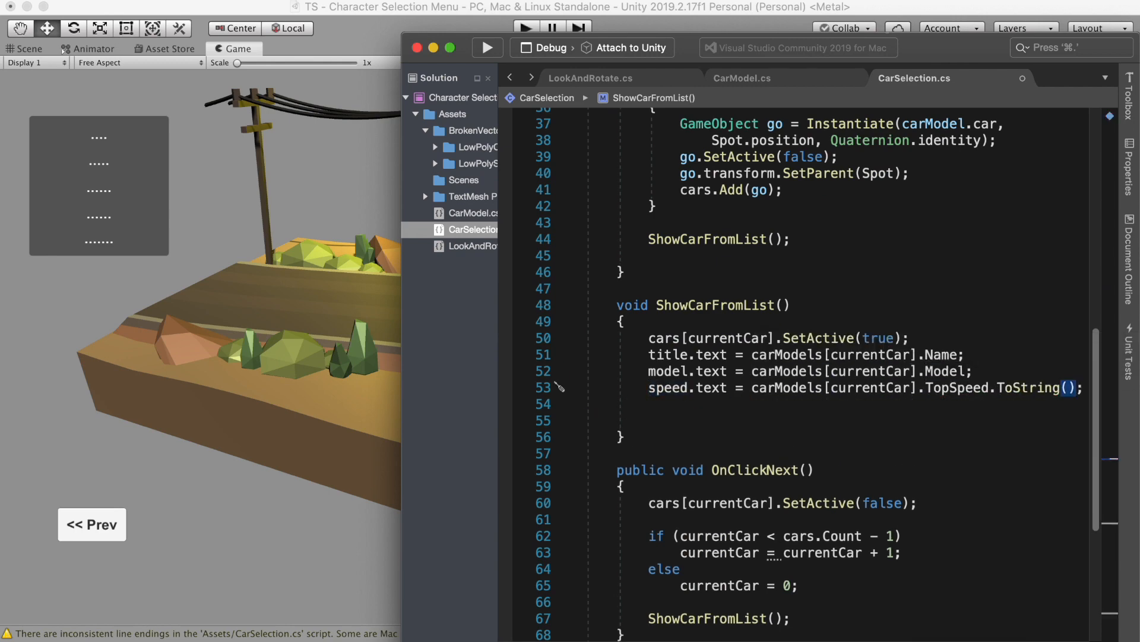
pyautogui.moveTo(729, 407)
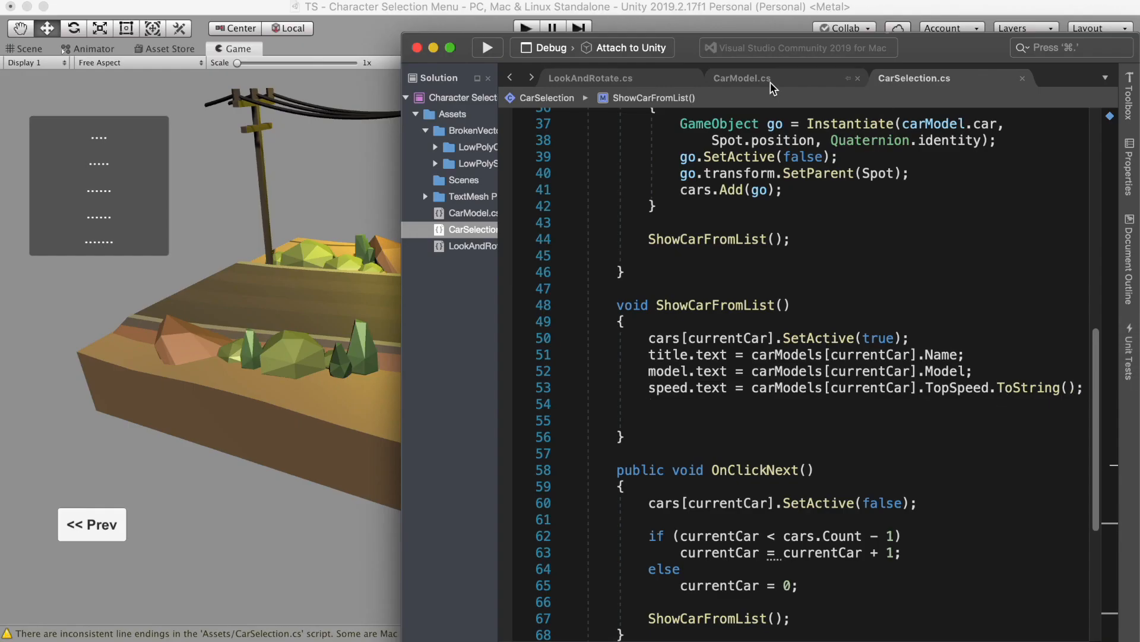
pyautogui.click(742, 79)
pyautogui.write('public string GetTopSpee')
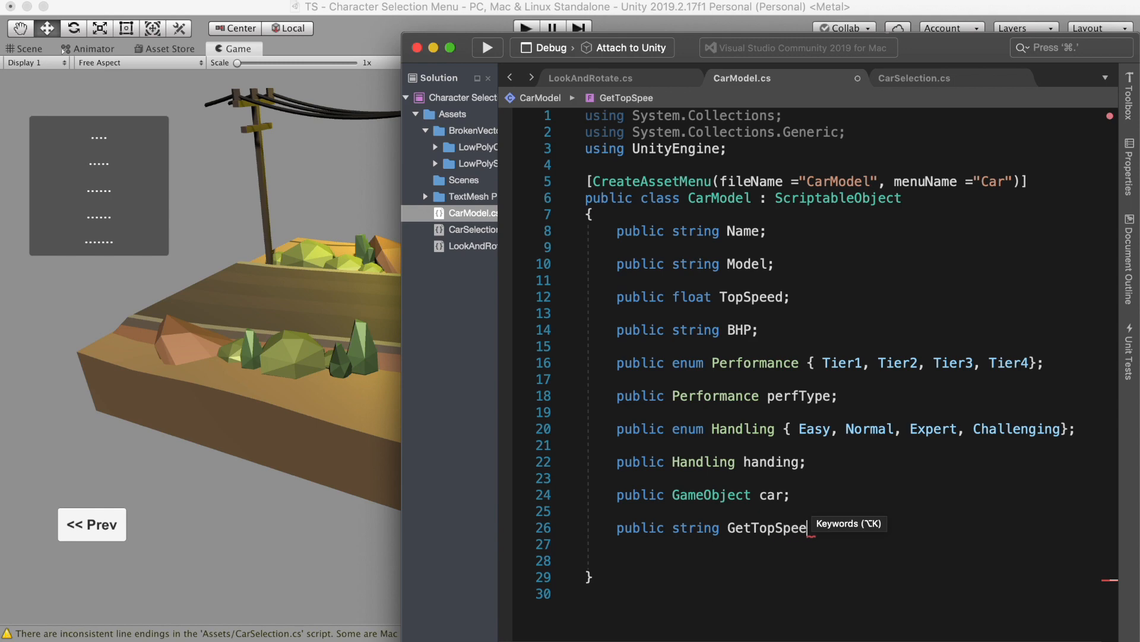
# Step: Add GetTopSpeed() in CarModel returning TopSpeed + " KM/H"
pyautogui.write('()')
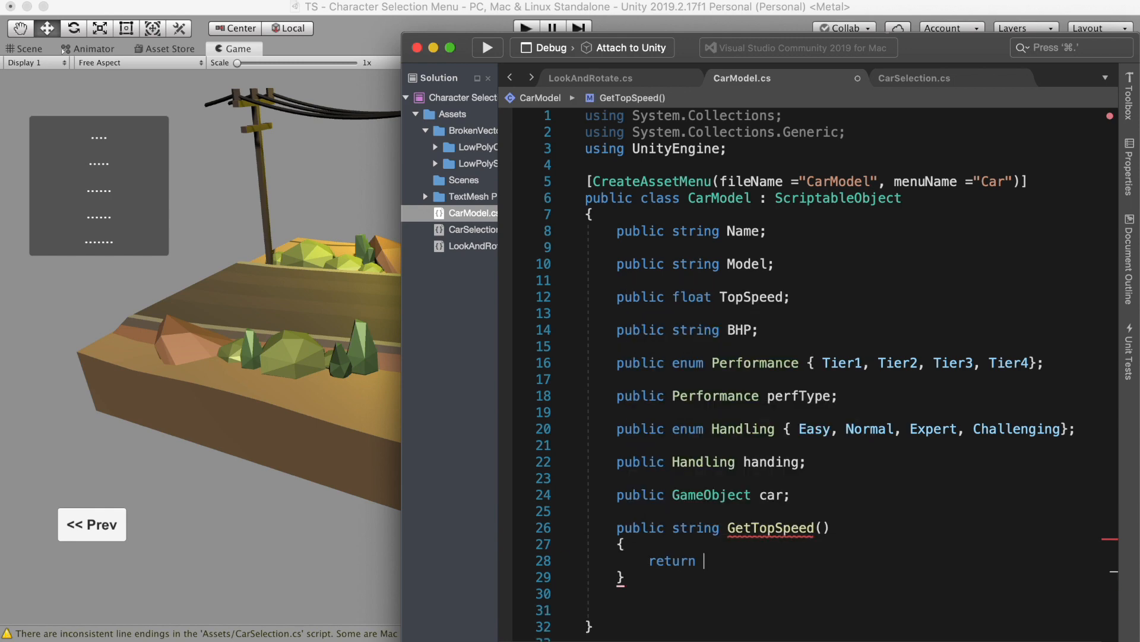
pyautogui.write('TopSpeed + "S')
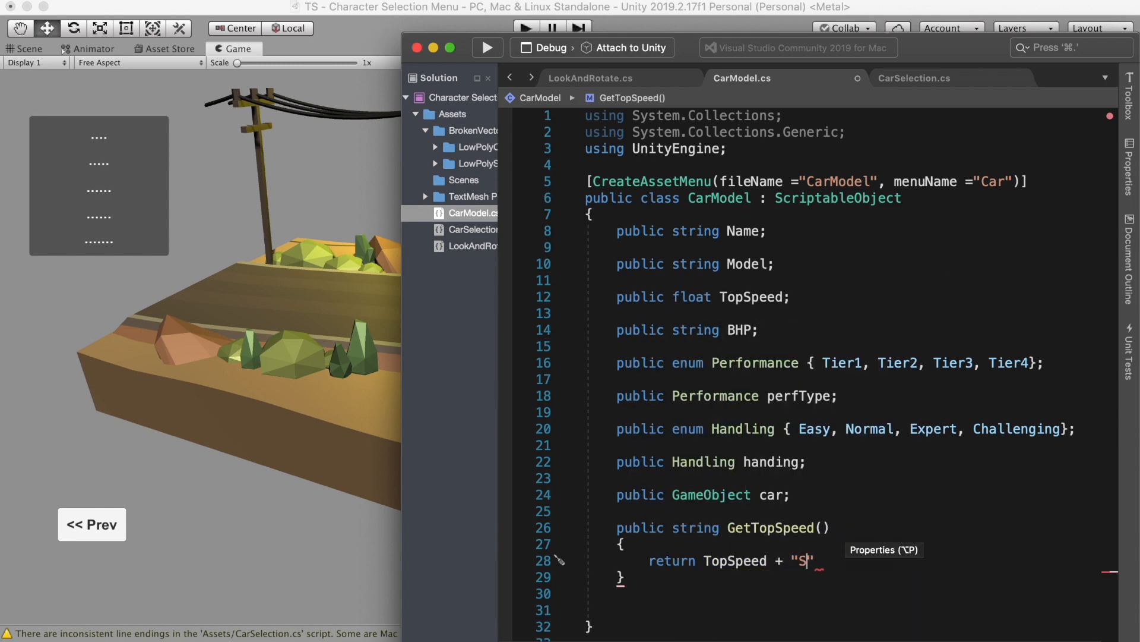
pyautogui.write('KM/H')
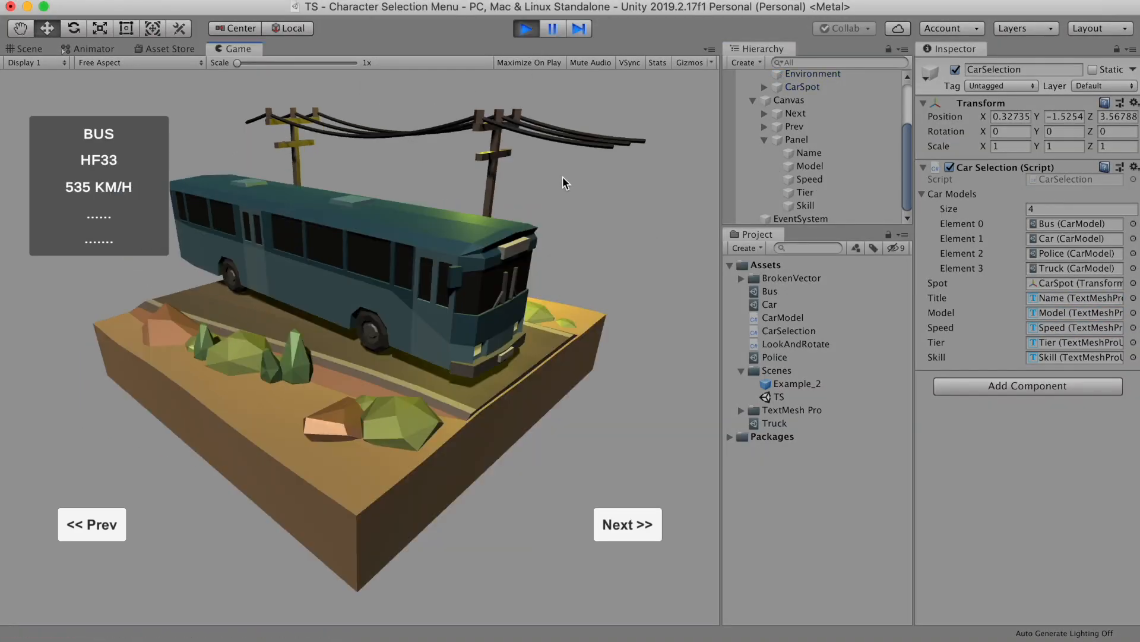
# Step: Step through the cars with Next and fill in the performance tier assignment
pyautogui.click(626, 524)
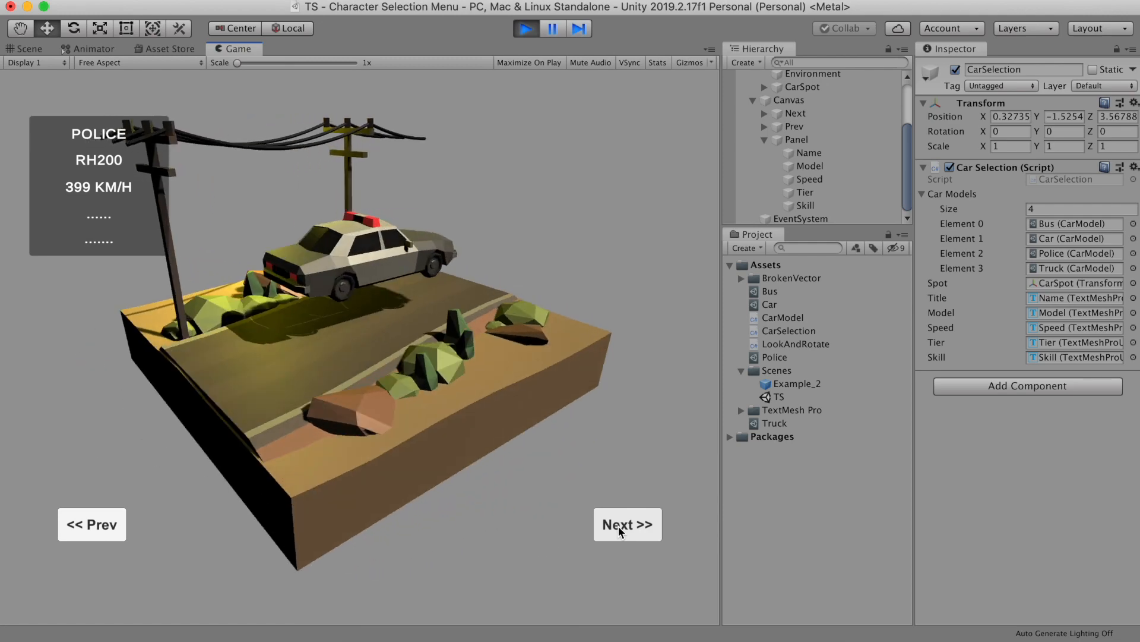
pyautogui.click(626, 524)
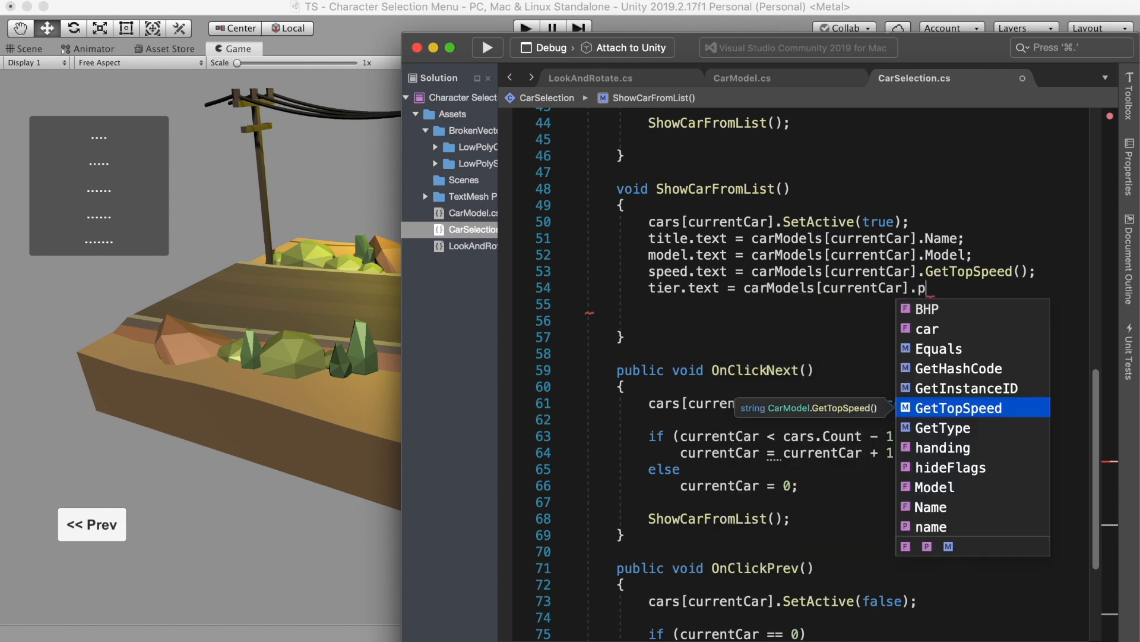
pyautogui.click(742, 78)
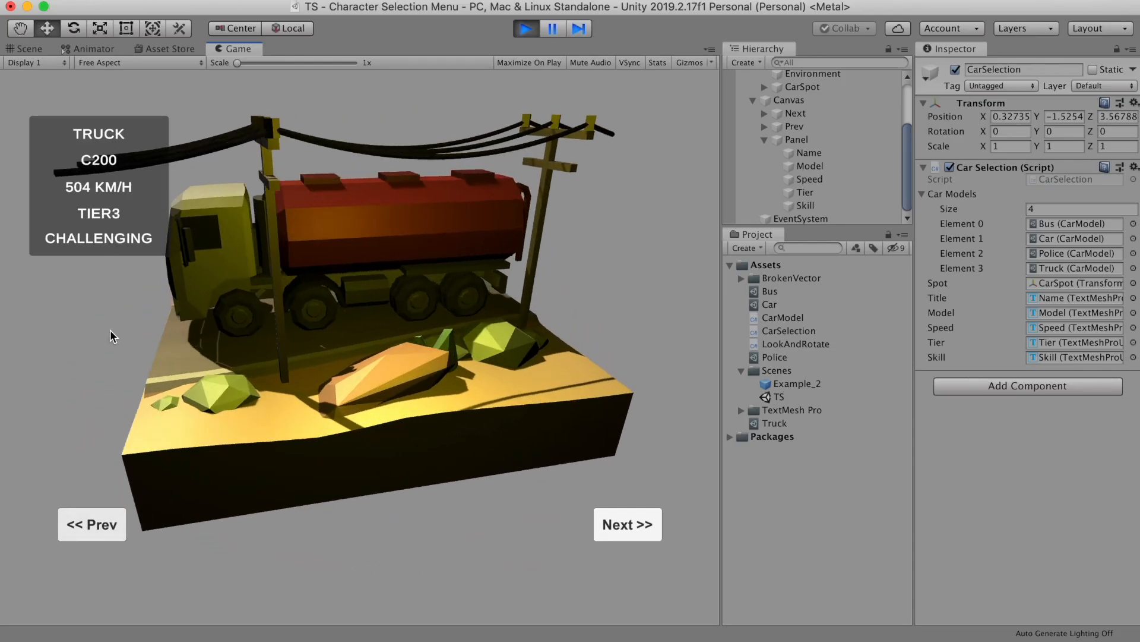
# Step: Cycle back and forward through the cars, showing TRUCK, C200, 504 KM/H, TIER3, CHALLENGING
pyautogui.click(91, 524)
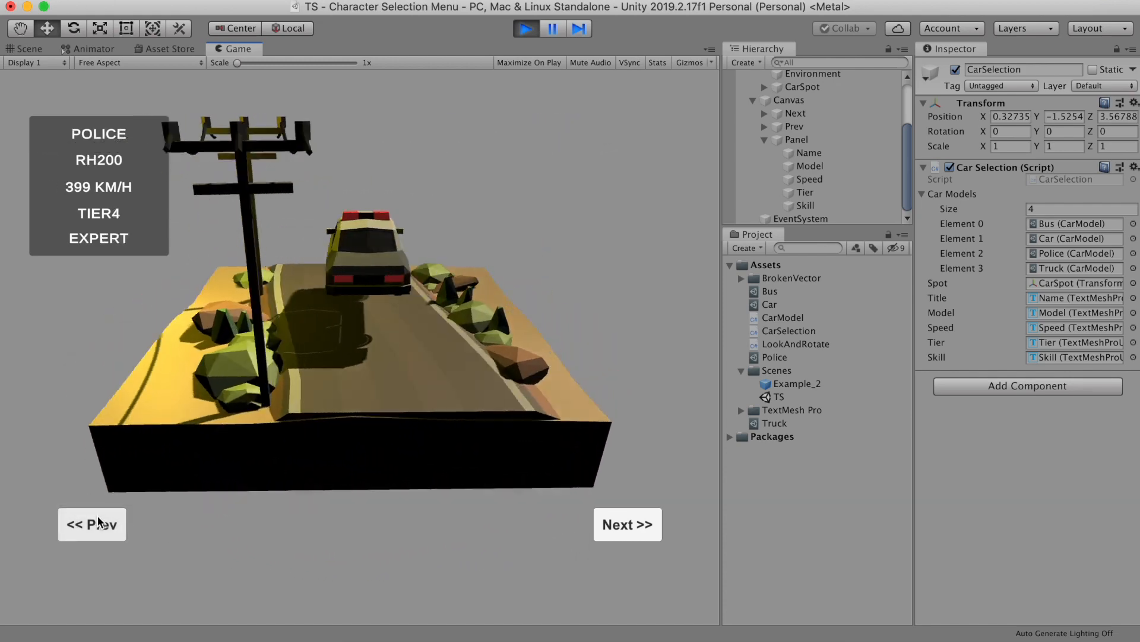
pyautogui.click(91, 524)
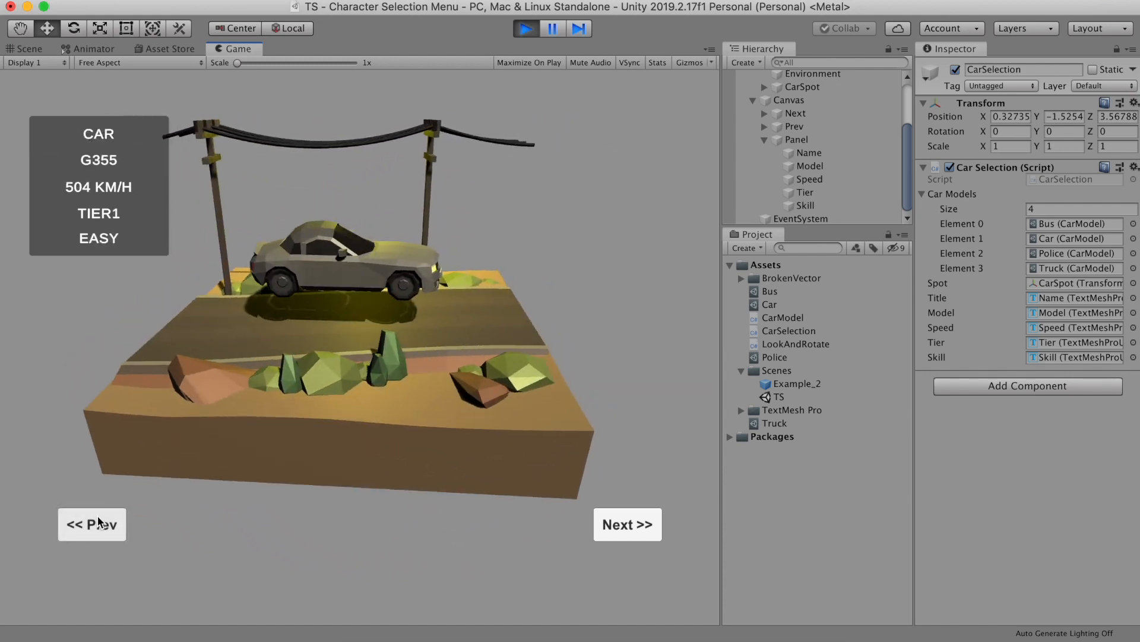
pyautogui.click(627, 524)
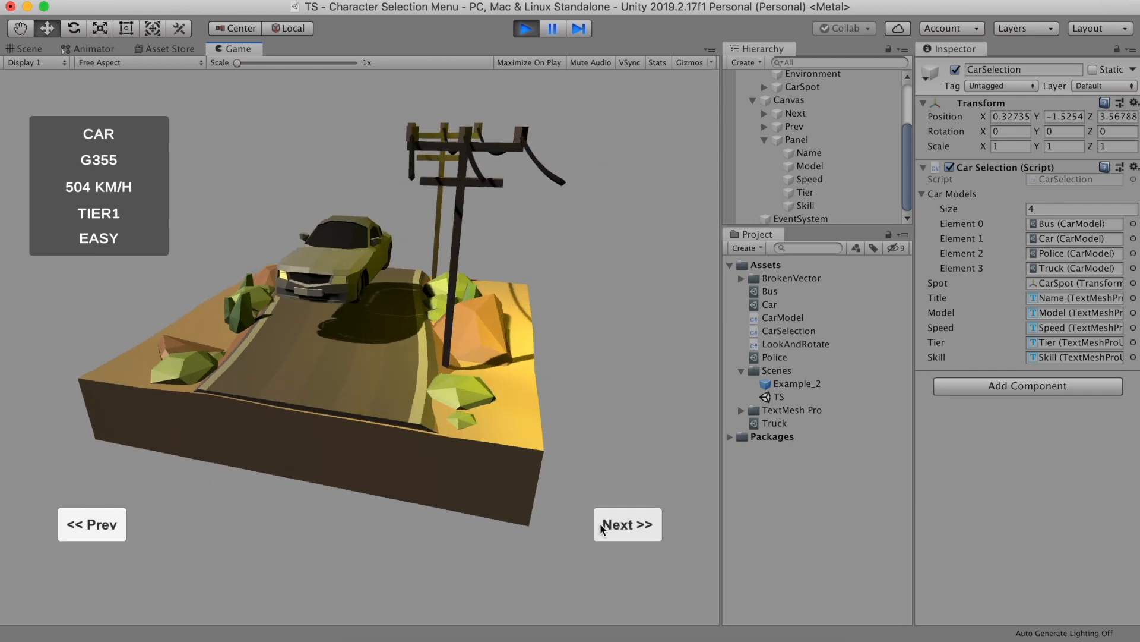
pyautogui.click(626, 524)
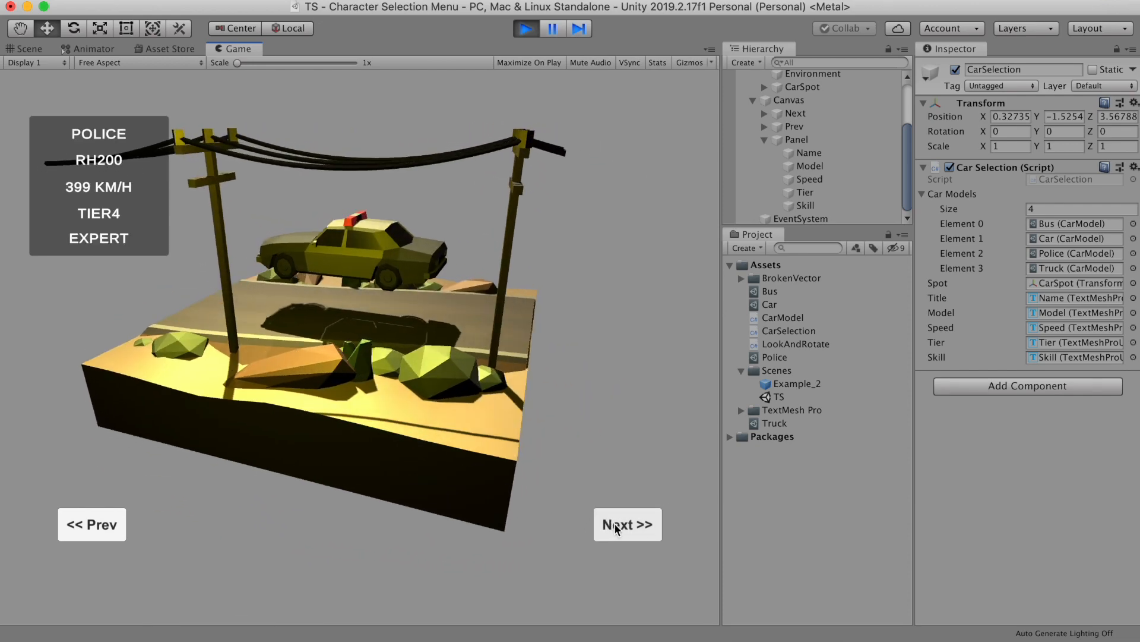
pyautogui.click(626, 523)
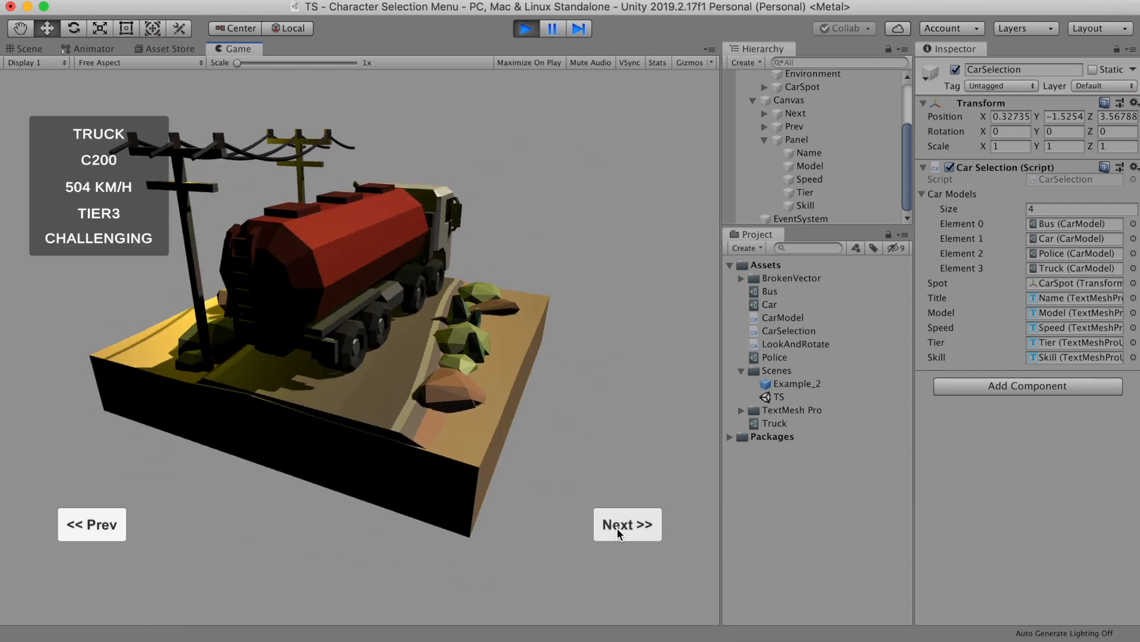